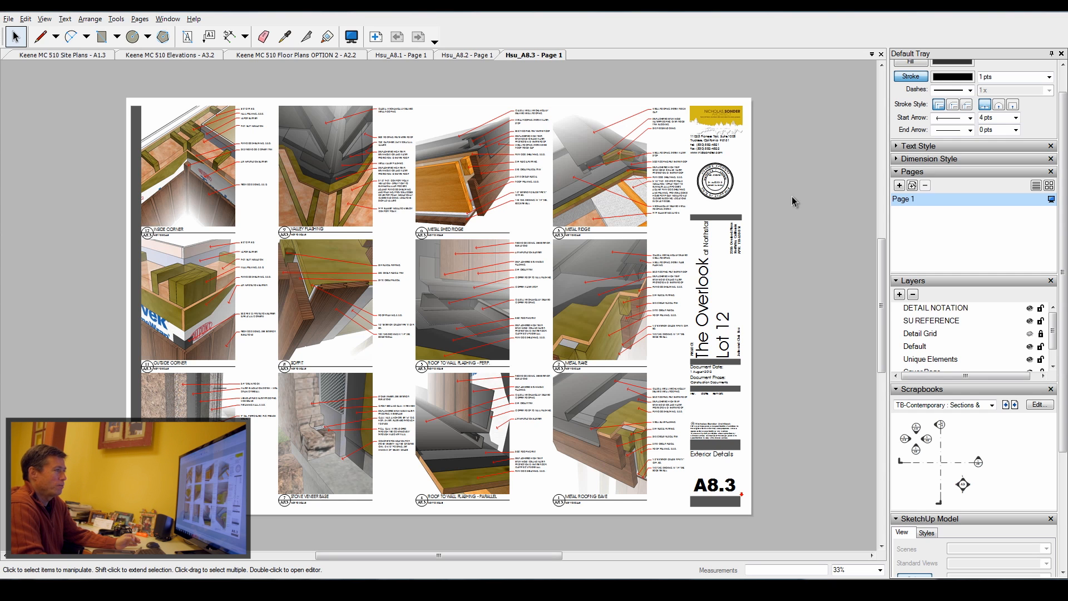
mouse_move(774, 112)
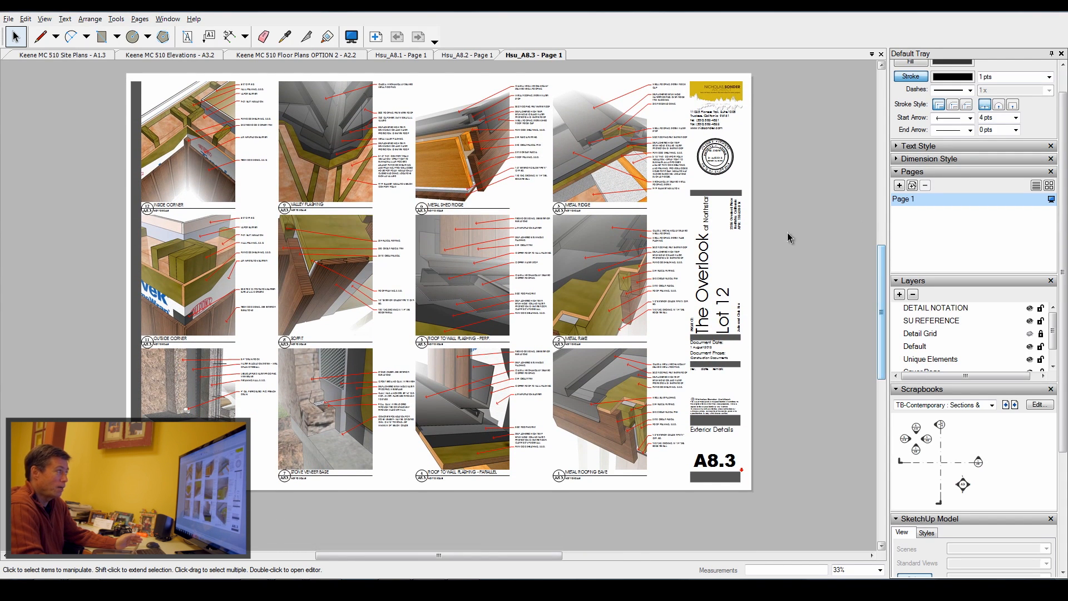
mouse_move(759, 222)
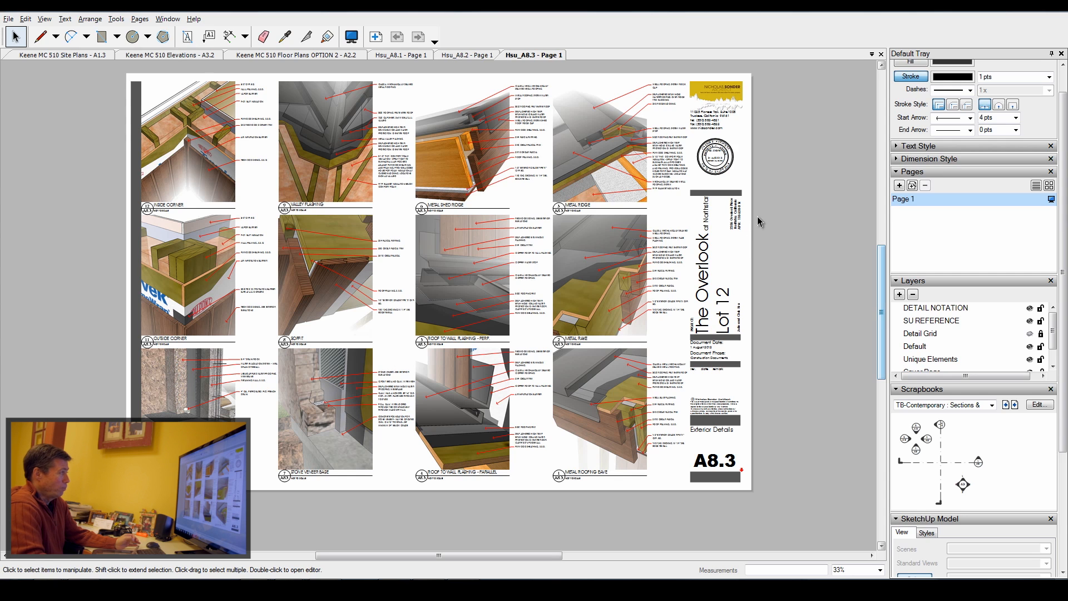
mouse_move(749, 266)
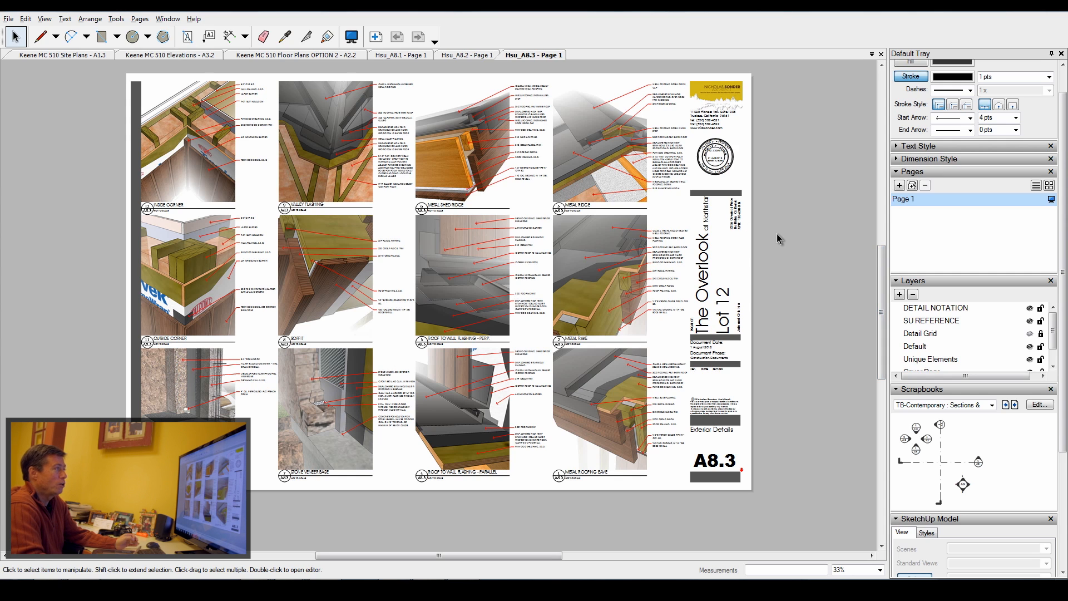
mouse_move(786, 227)
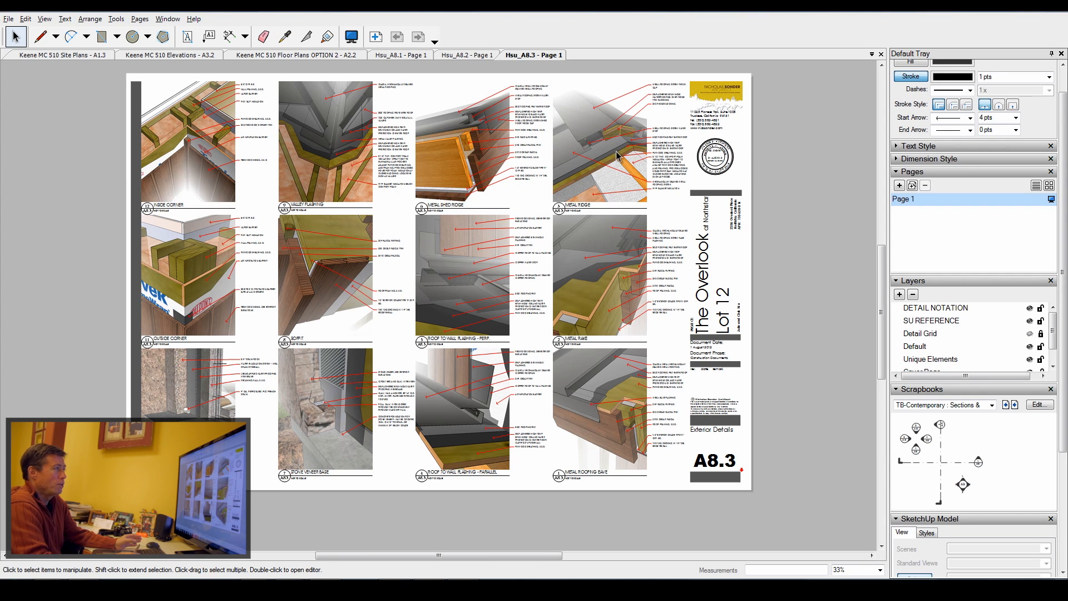
mouse_move(593, 146)
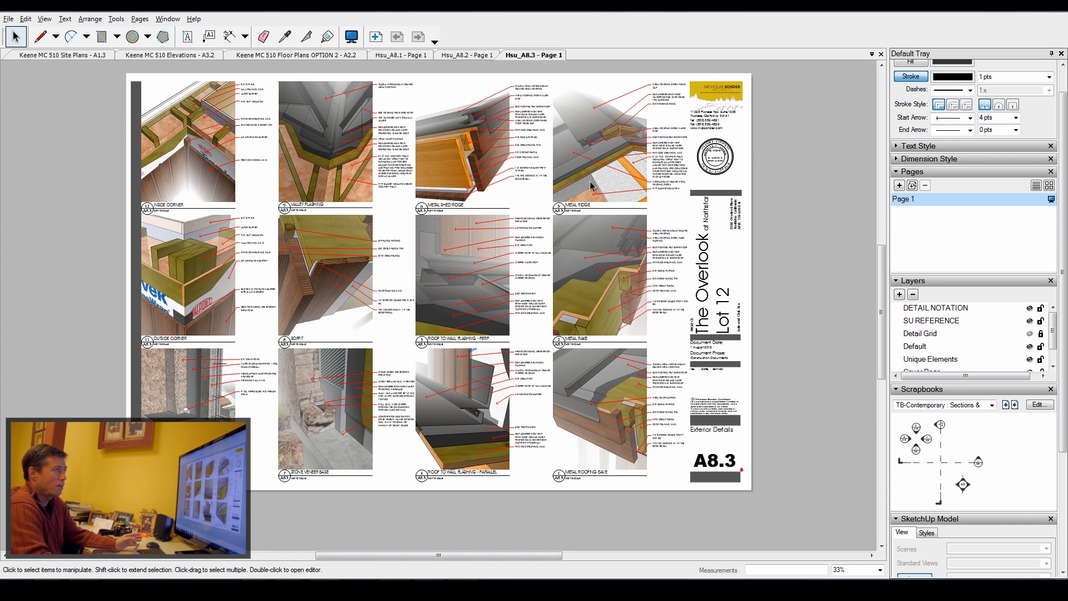
mouse_move(577, 176)
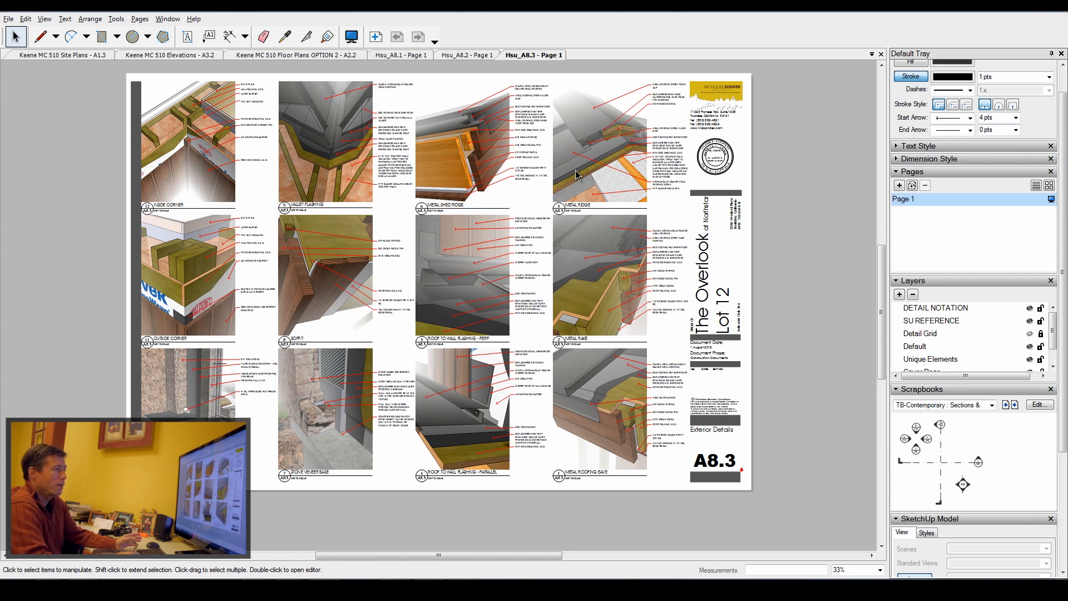
mouse_move(608, 138)
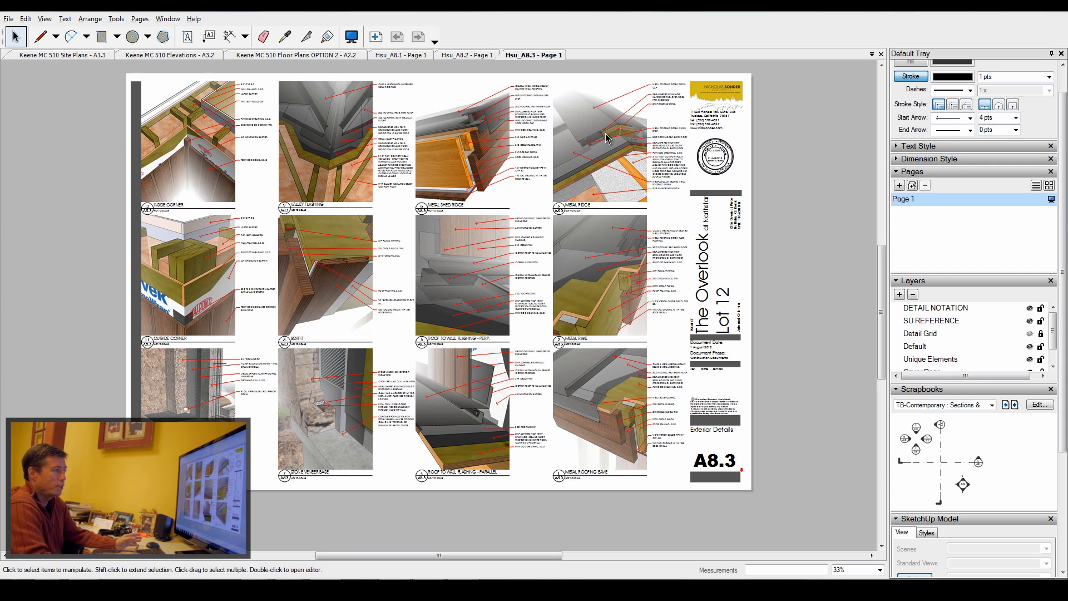
mouse_move(572, 351)
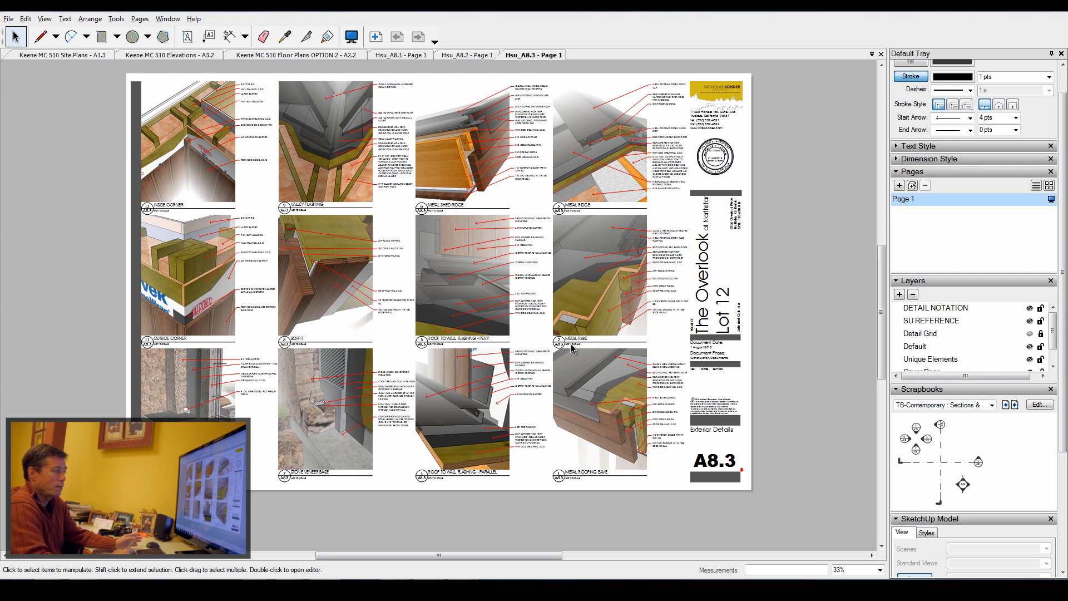
mouse_move(467, 406)
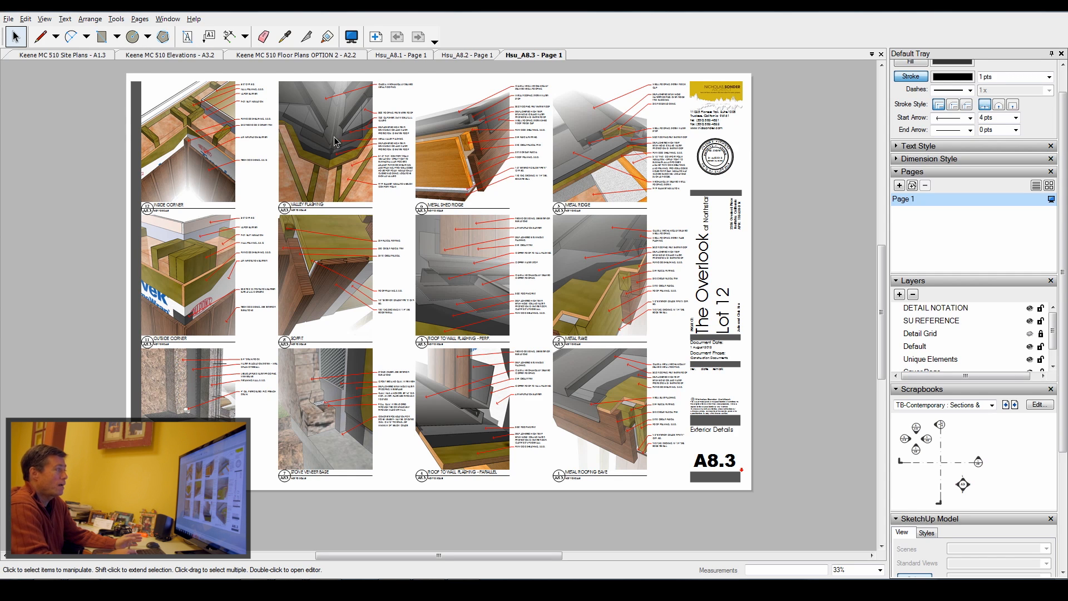
mouse_move(331, 276)
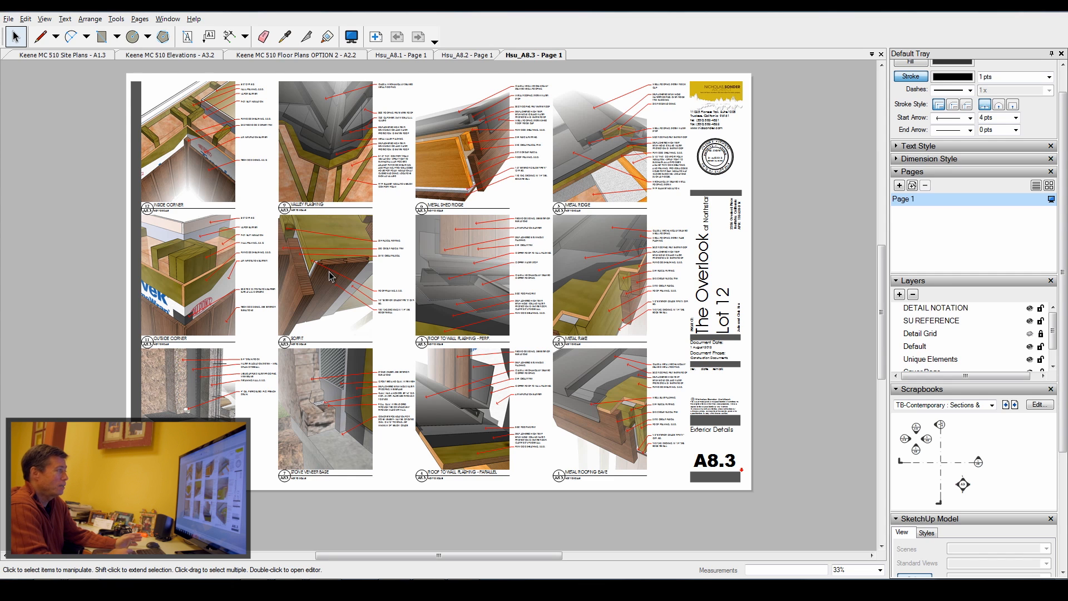
mouse_move(317, 416)
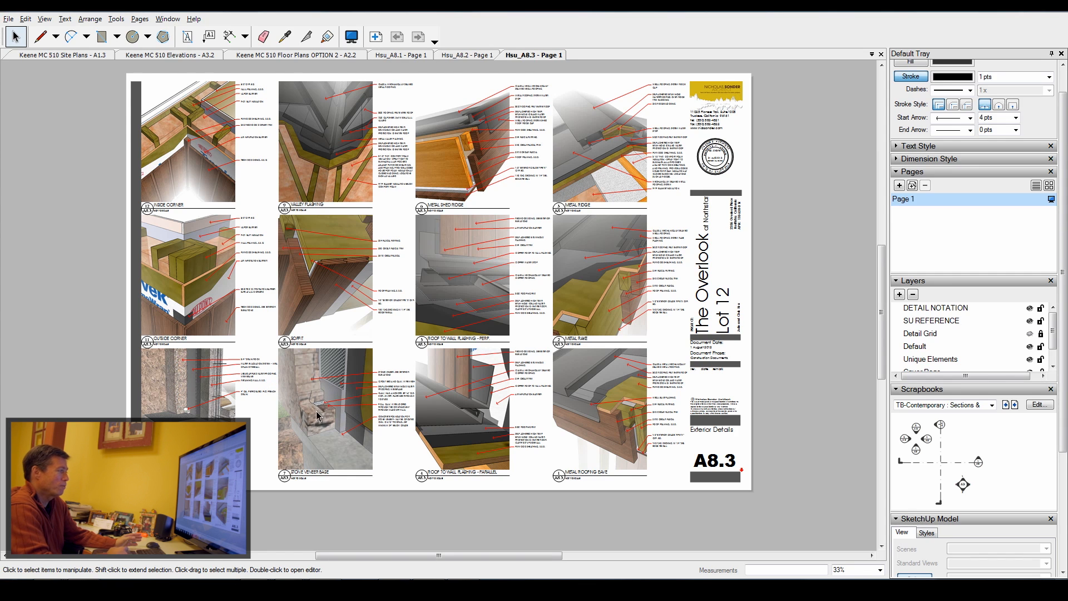
mouse_move(310, 426)
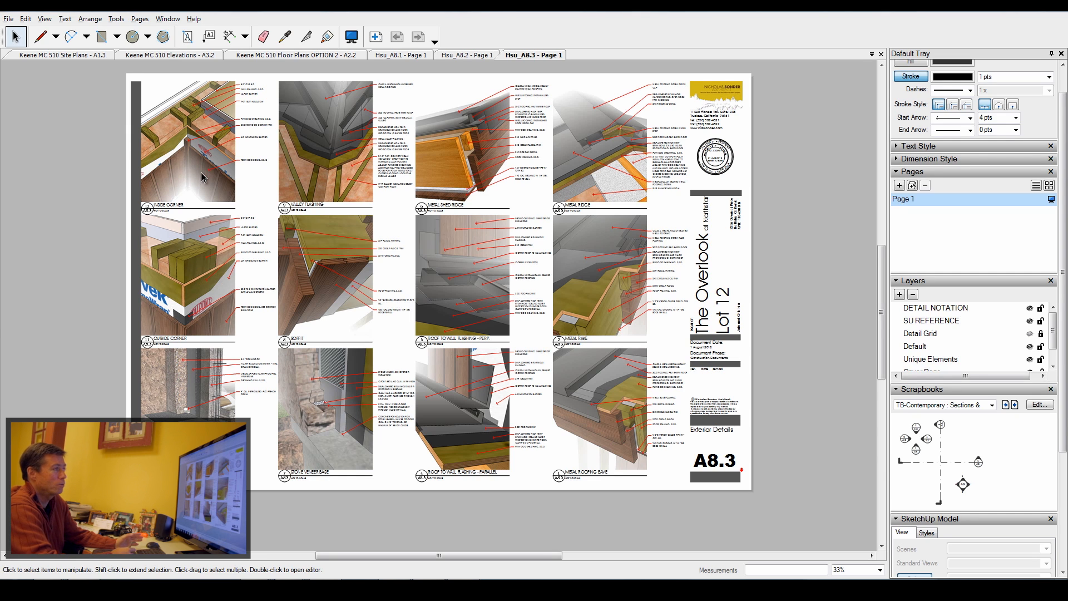
mouse_move(538, 218)
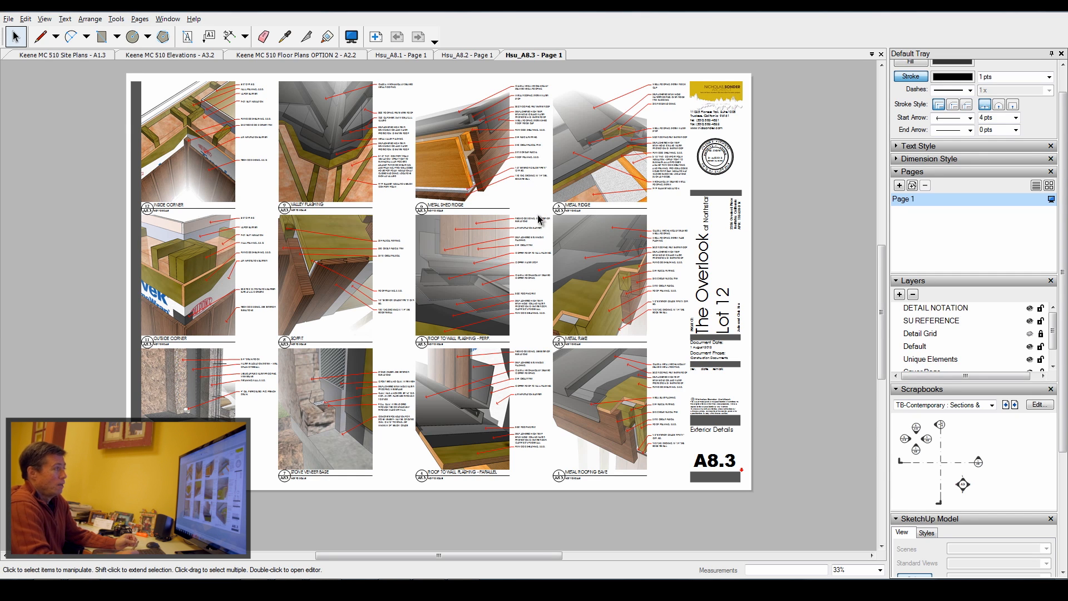
mouse_move(540, 200)
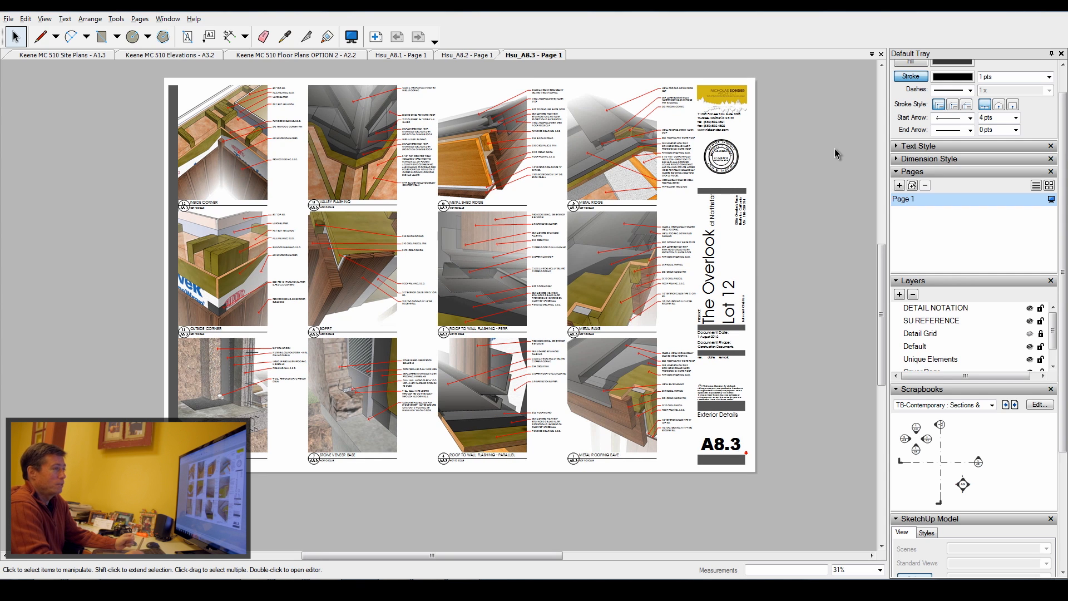
mouse_move(832, 178)
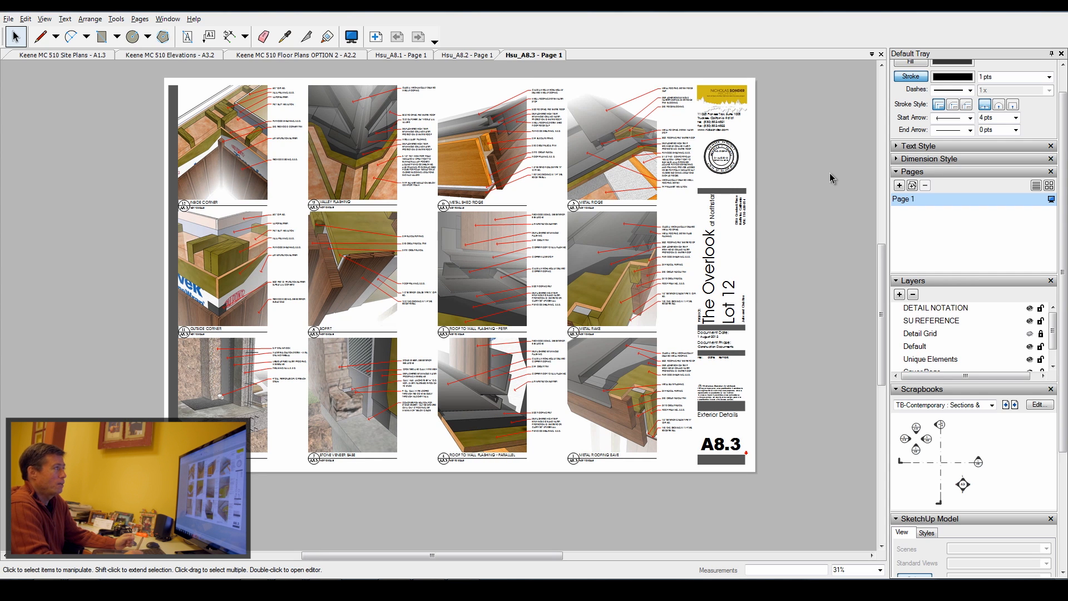
mouse_move(834, 194)
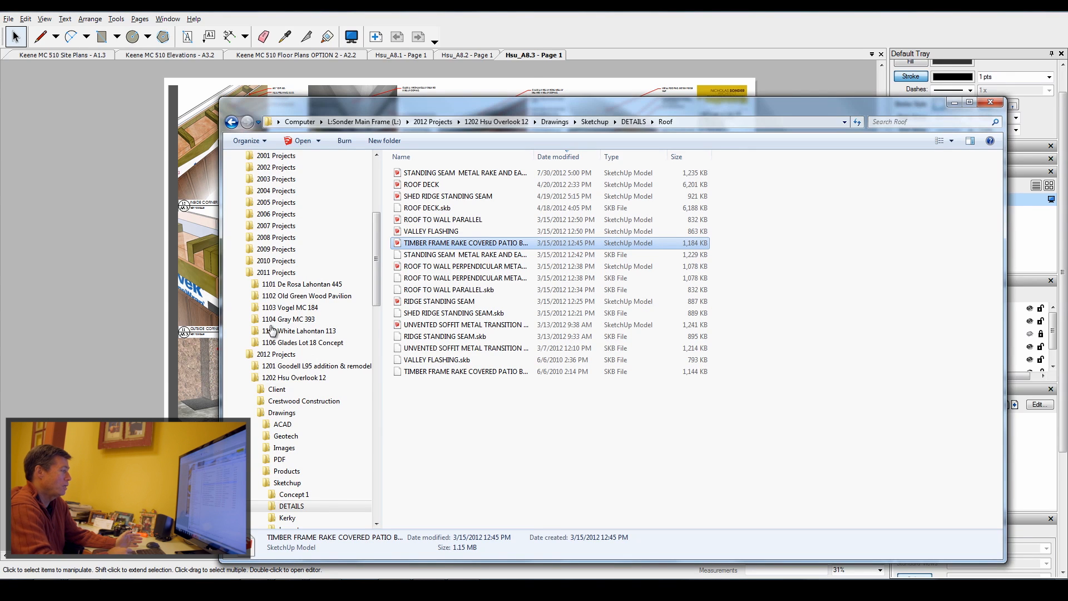
Open Sketch-up Library > Sketchup details to show the Roof, Stairs and Wall types folders.
scroll("down", 3)
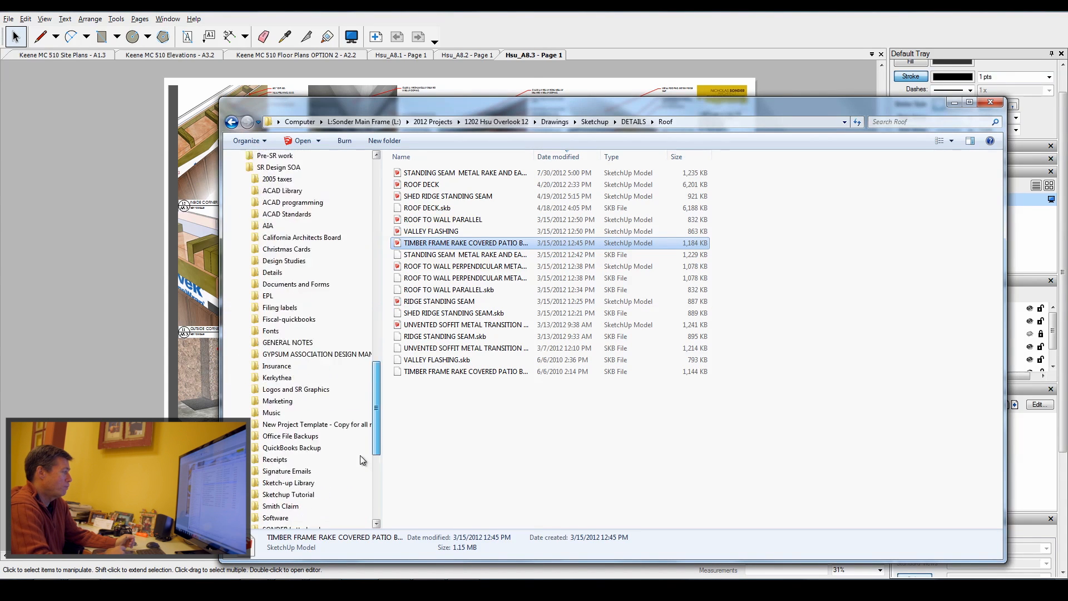
scroll("down", 3)
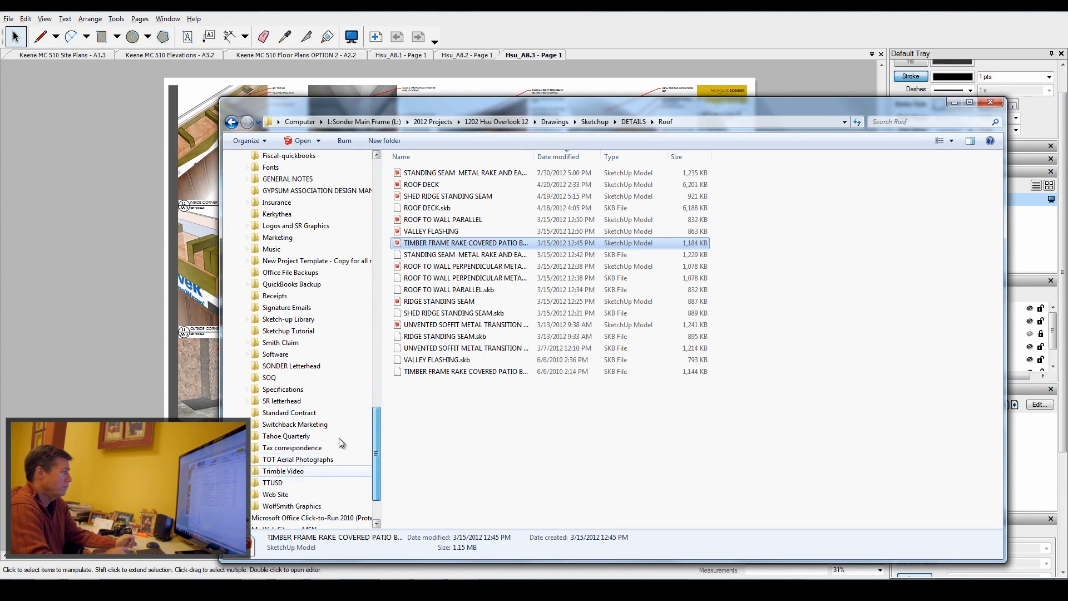
left_click(289, 505)
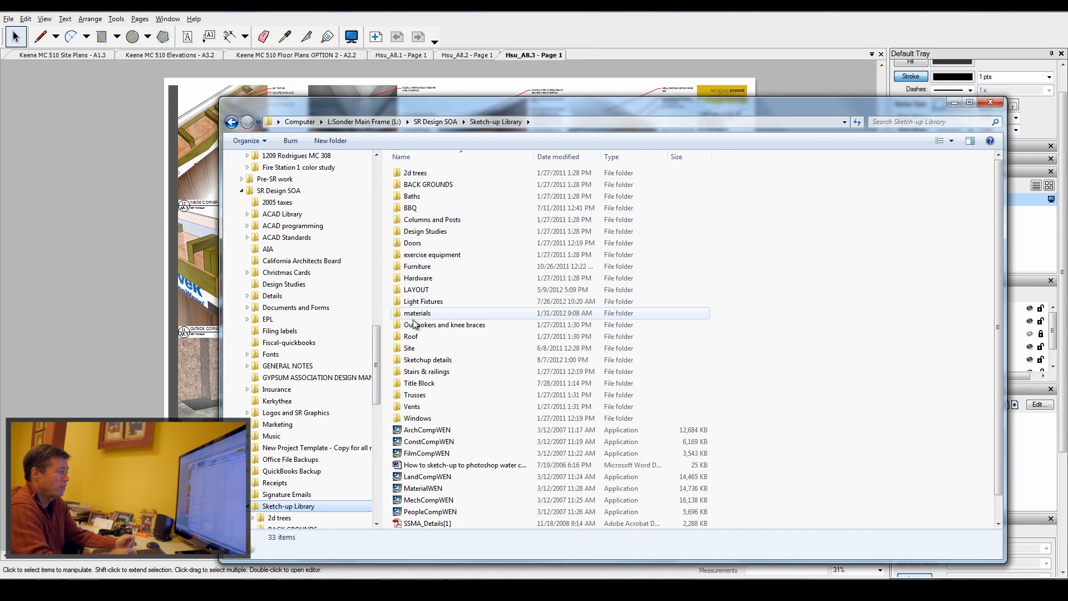
double_click(428, 360)
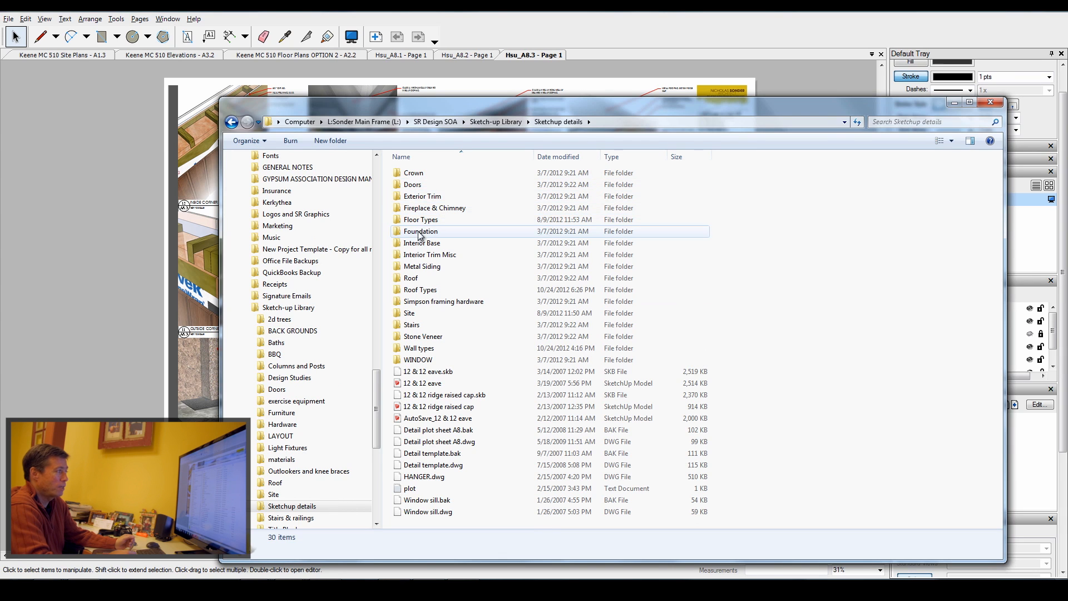
left_click(412, 279)
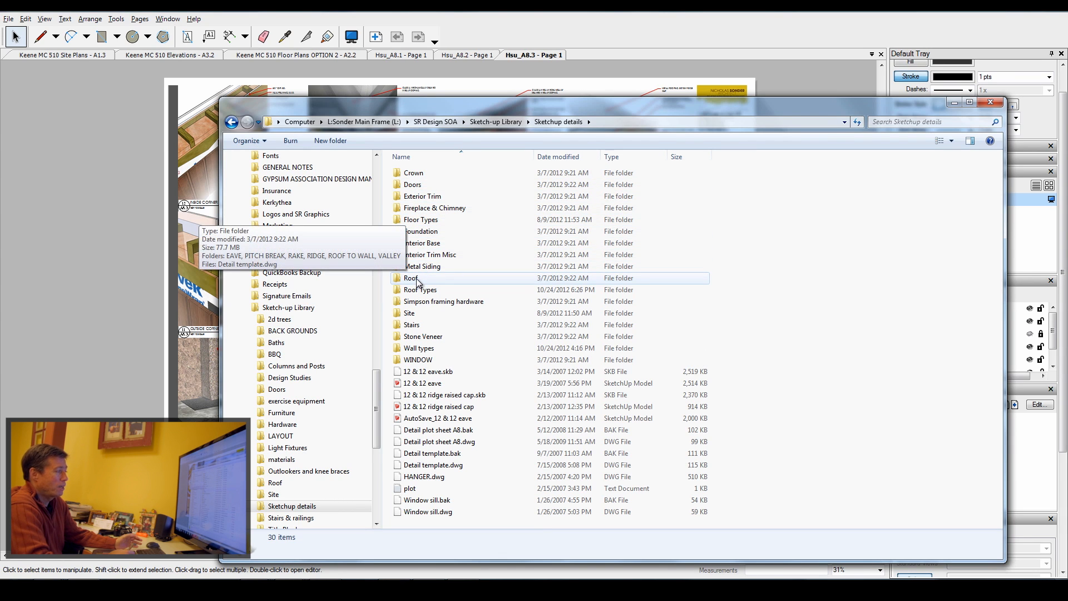
double_click(410, 278)
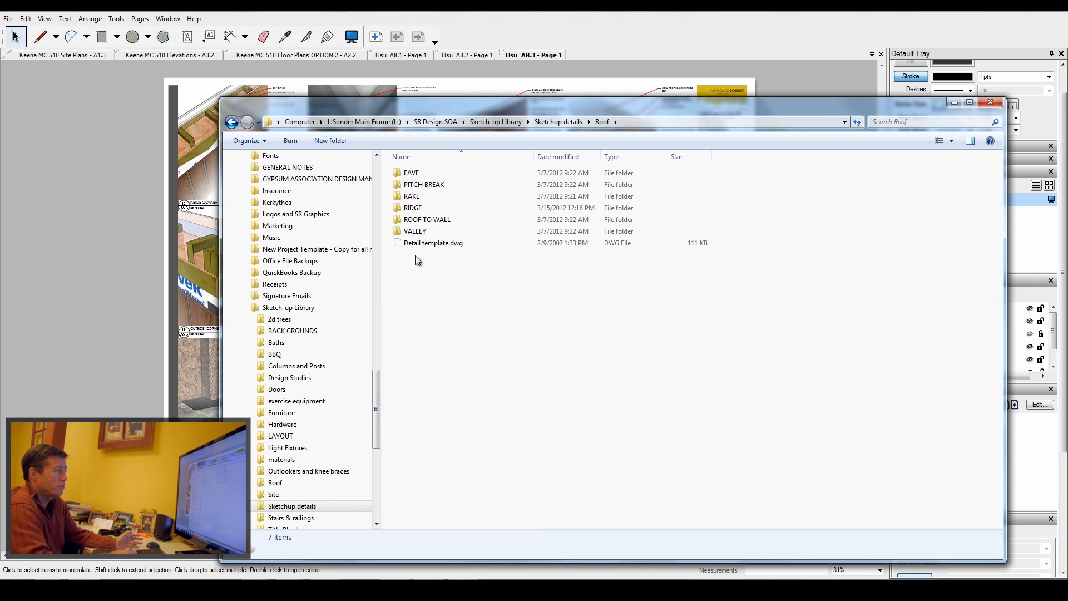
double_click(411, 173)
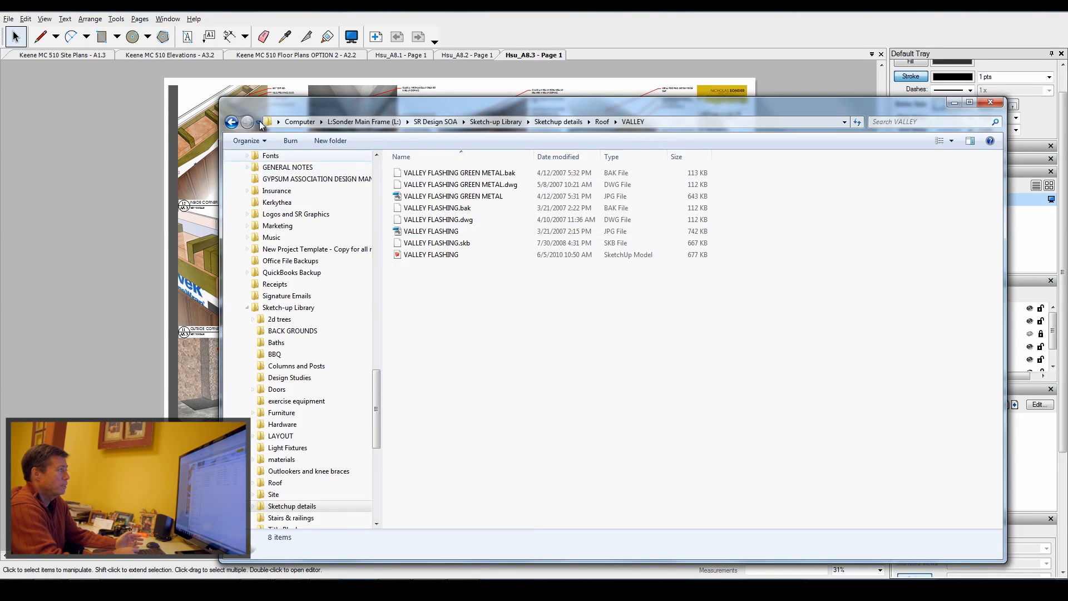
left_click(231, 121)
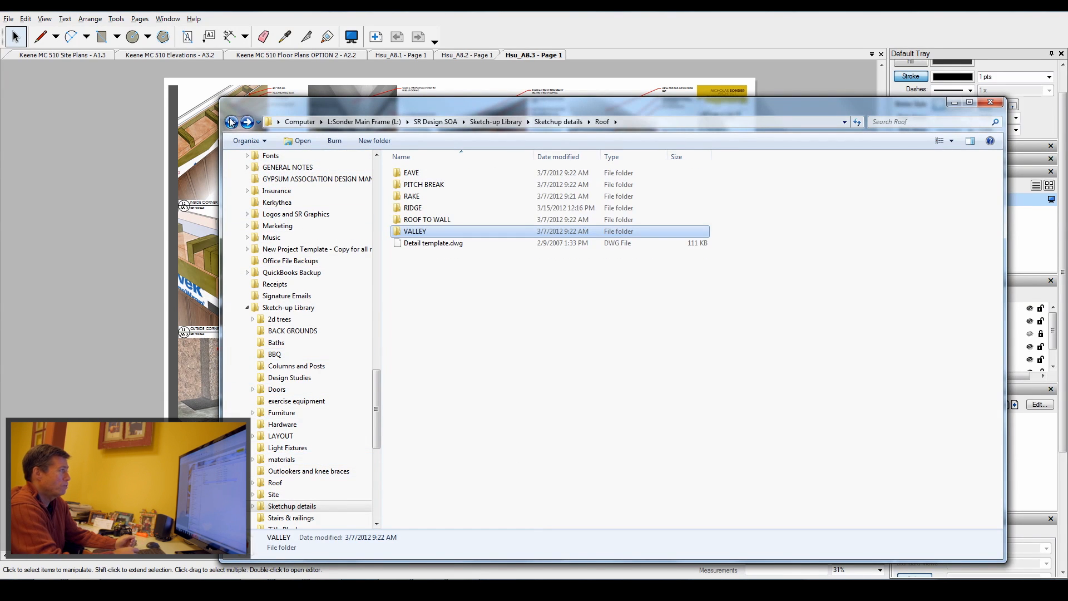
left_click(232, 121)
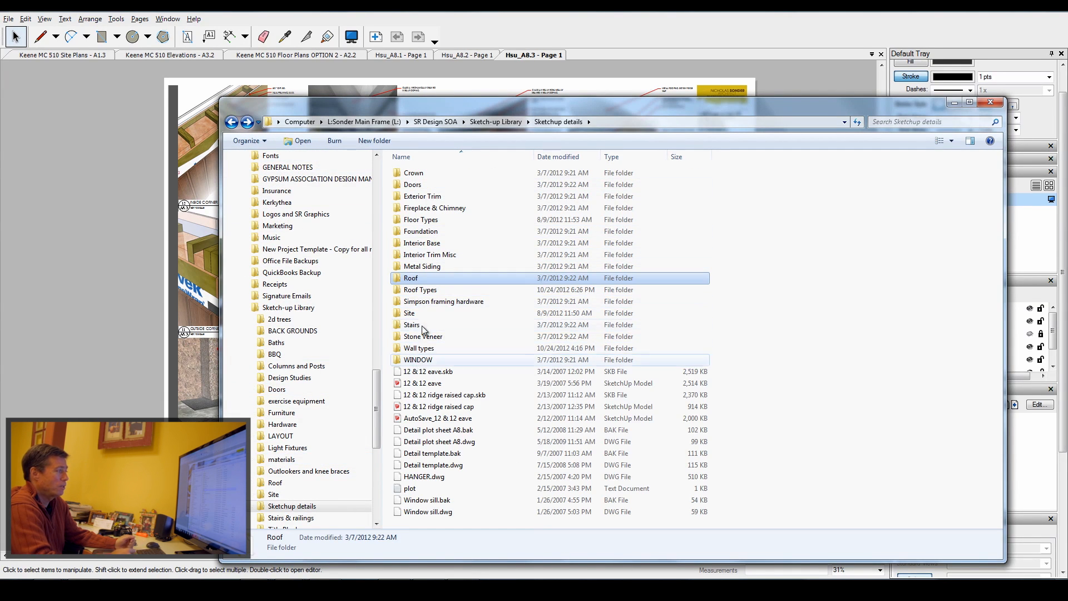
mouse_move(419, 360)
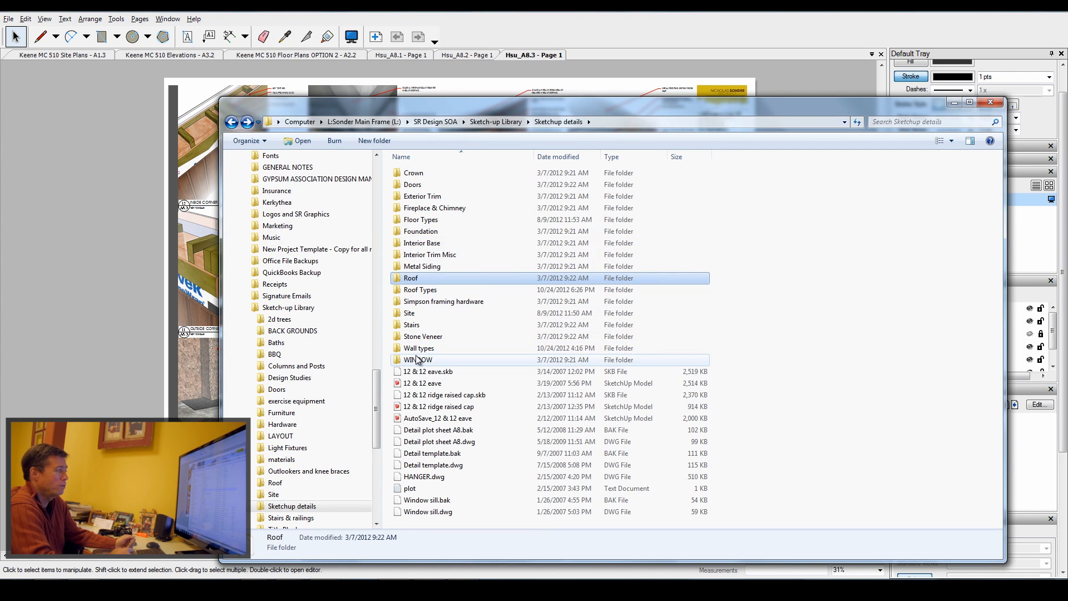
mouse_move(419, 348)
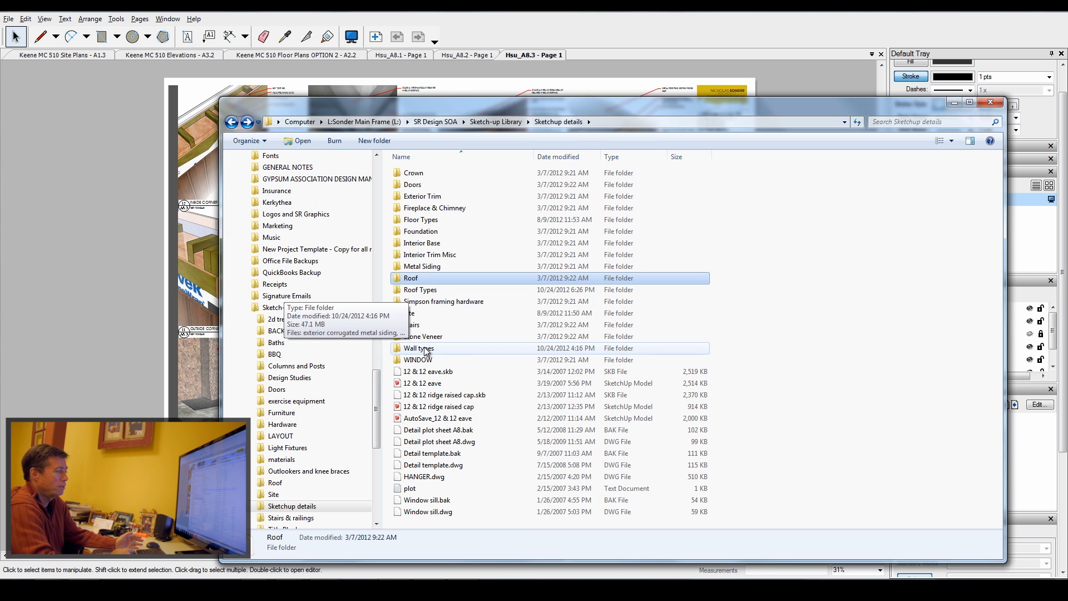
double_click(418, 348)
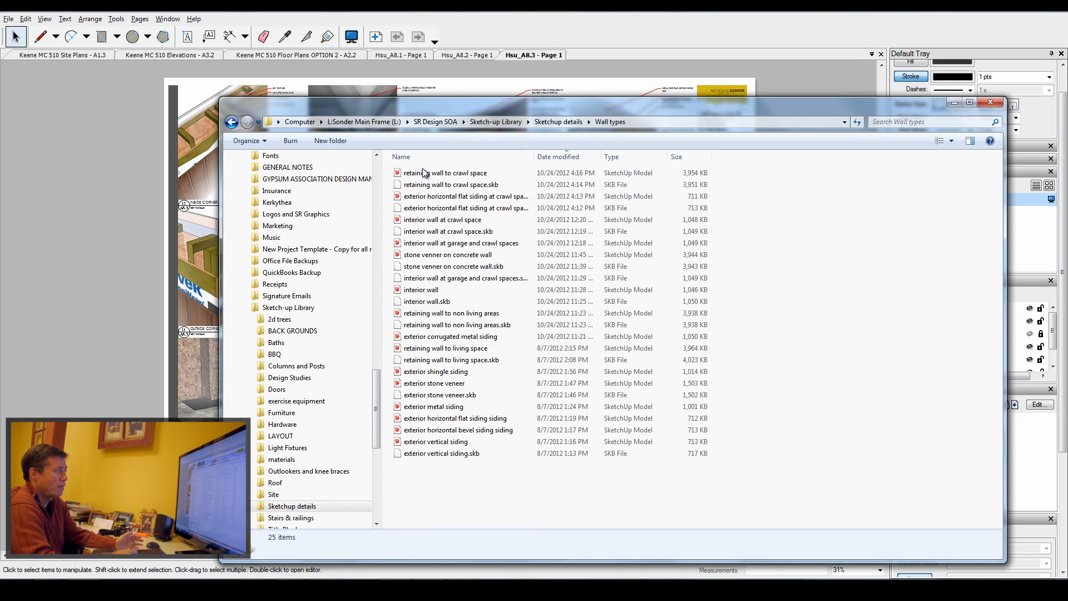
left_click(452, 360)
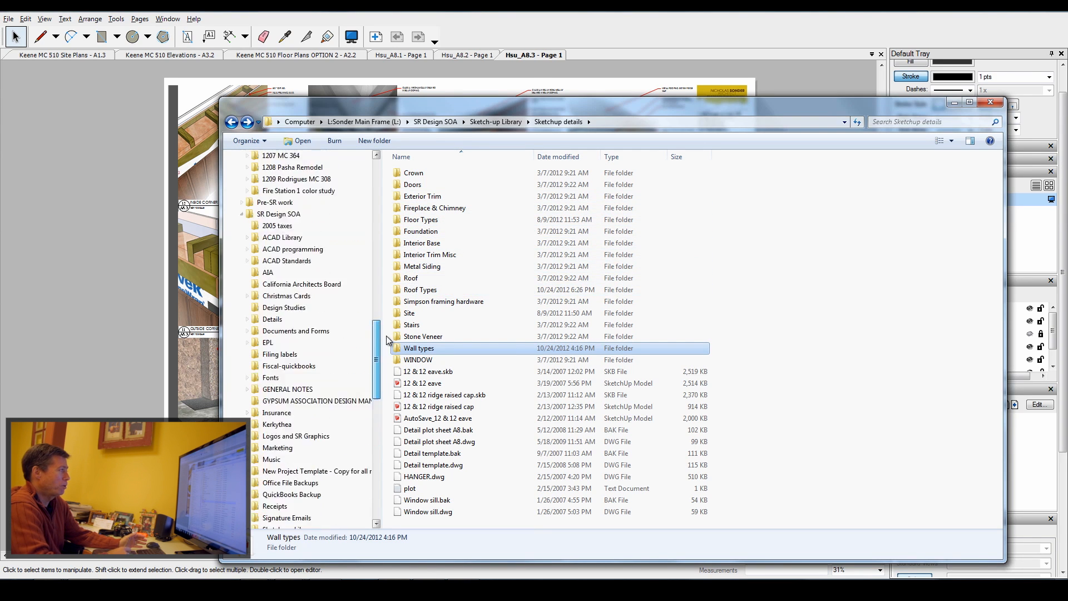
scroll("down", 3)
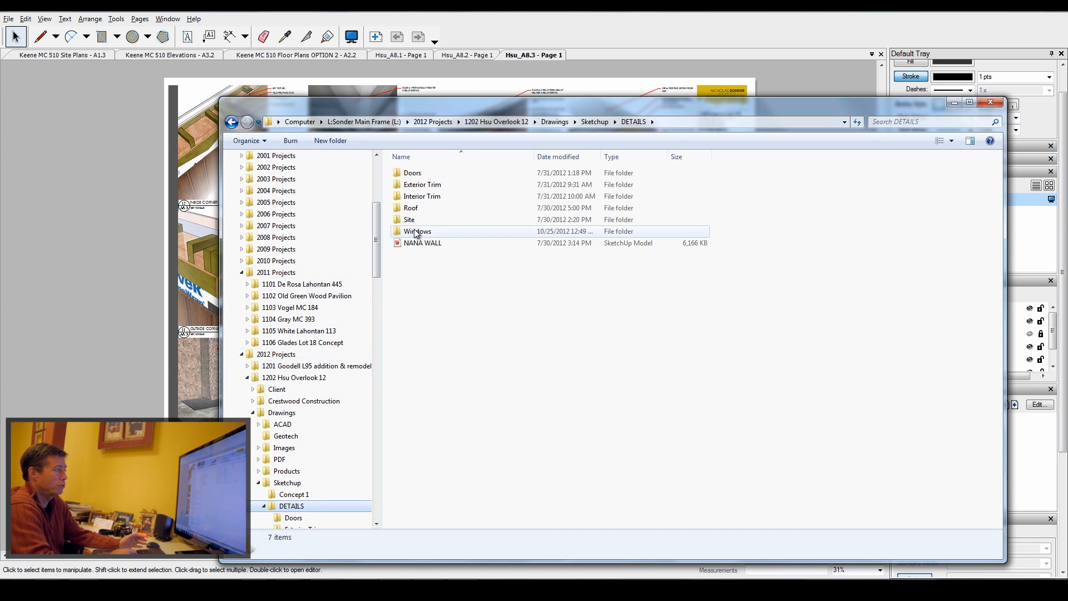
left_click(412, 172)
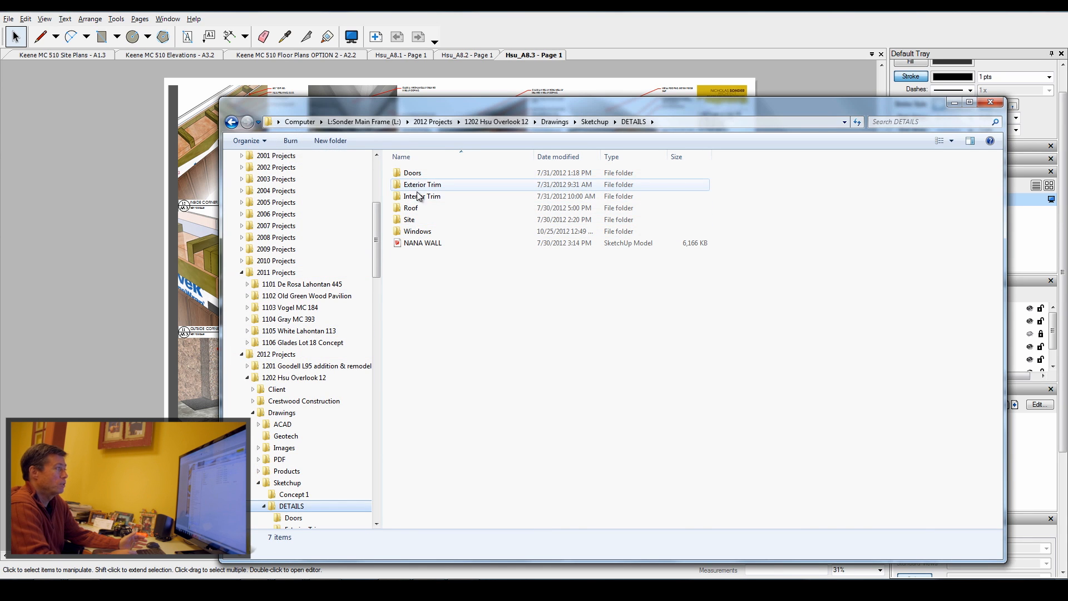
left_click(418, 231)
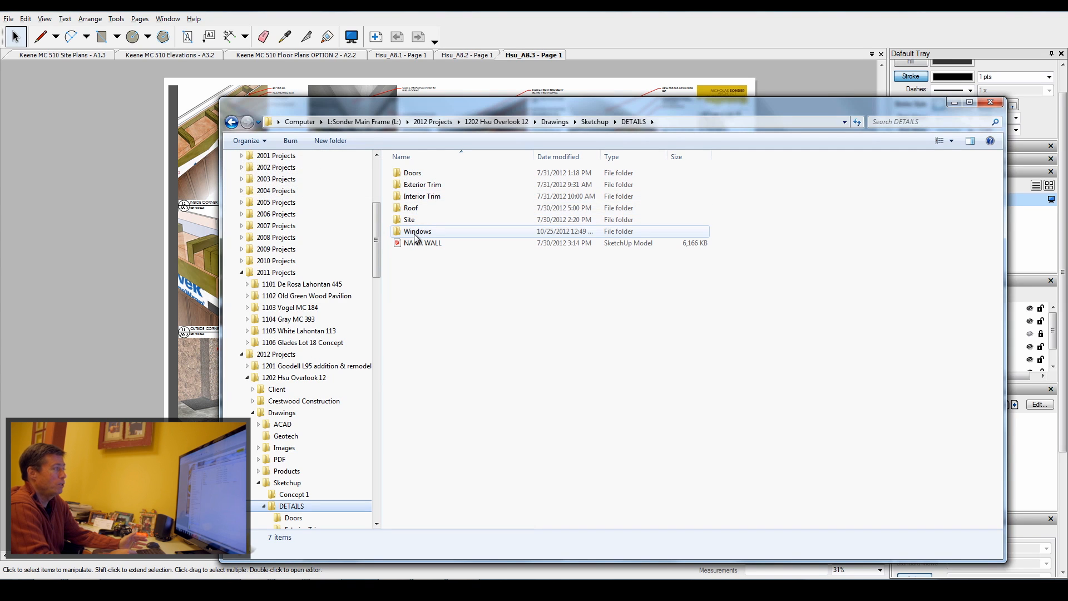
mouse_move(418, 231)
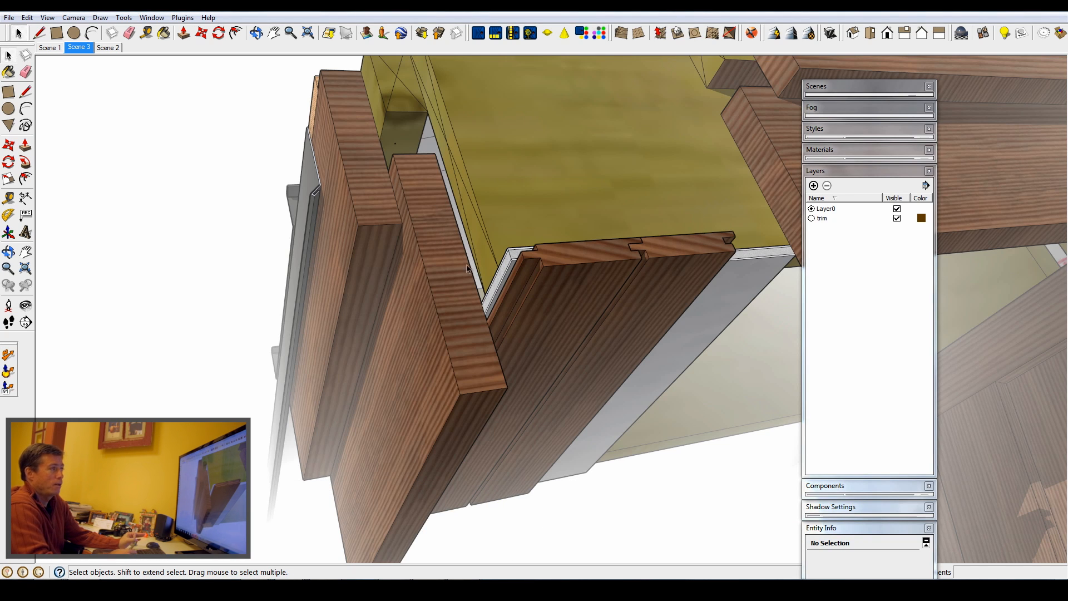
mouse_move(558, 261)
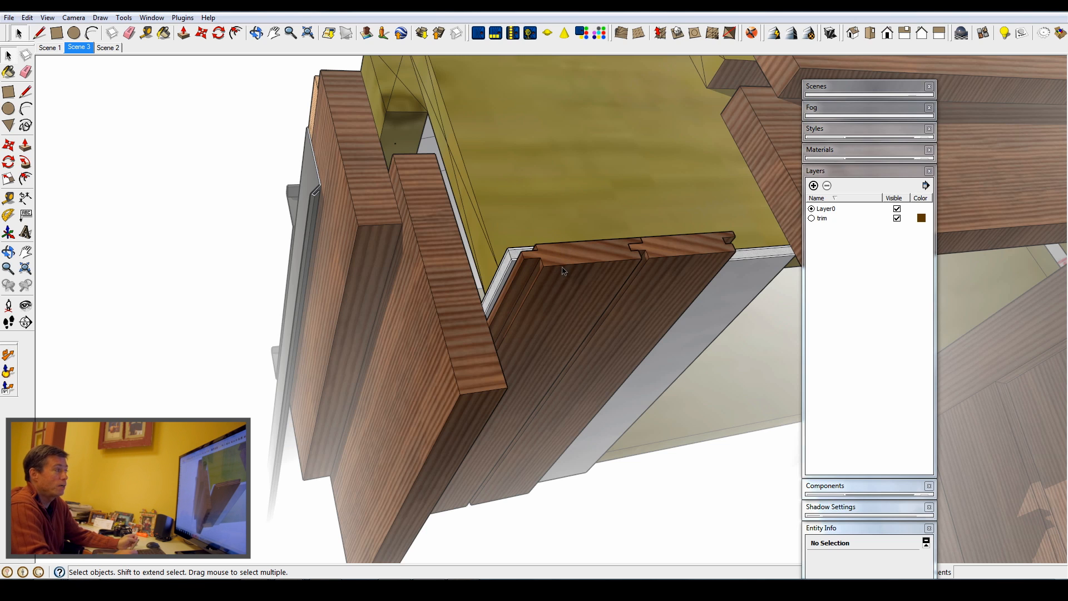
mouse_move(519, 266)
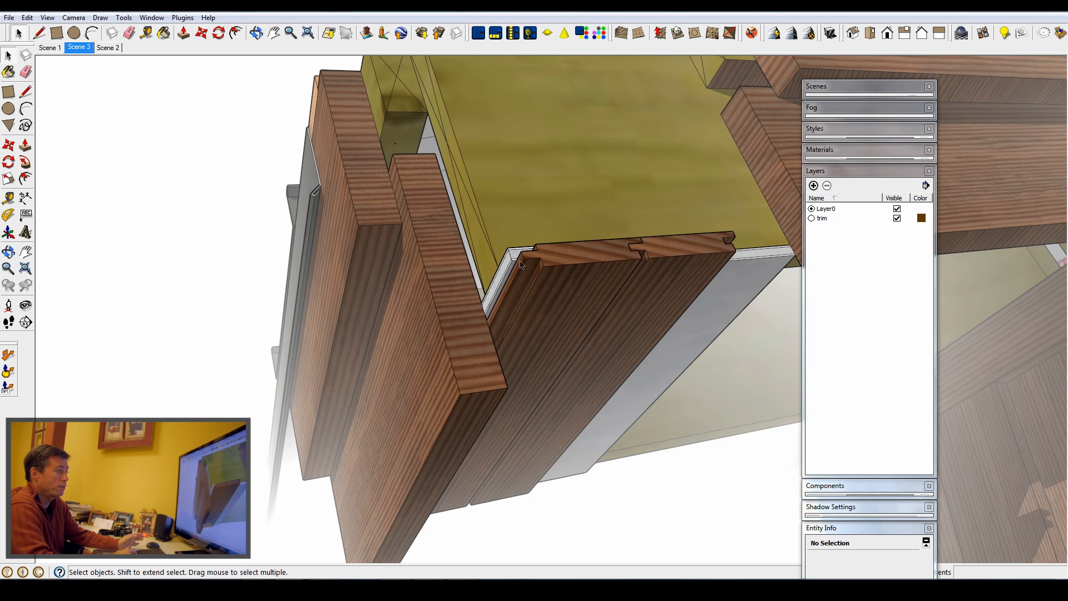
mouse_move(571, 247)
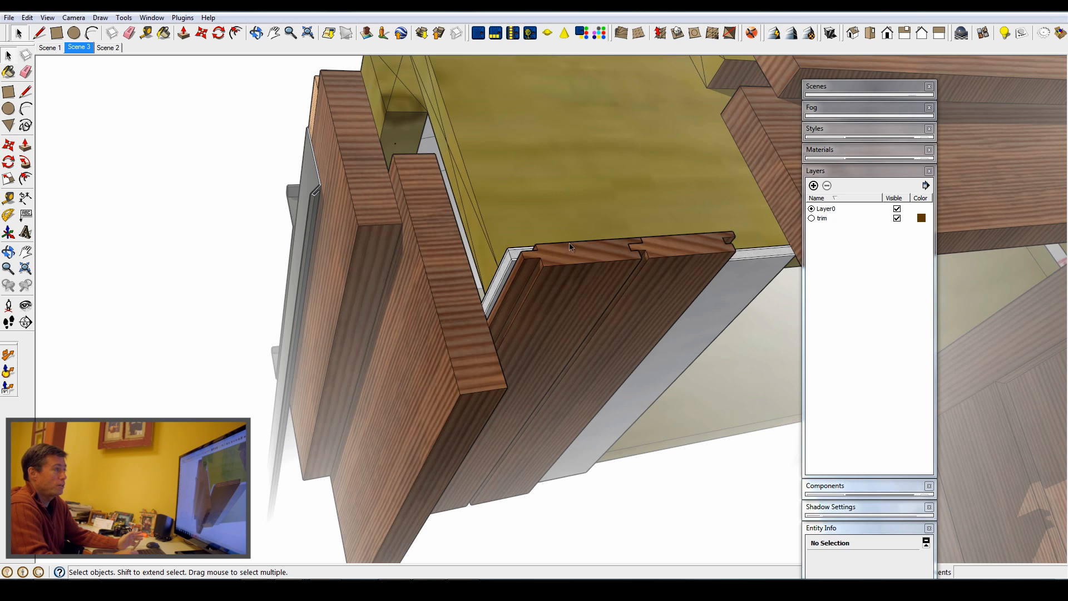
mouse_move(585, 251)
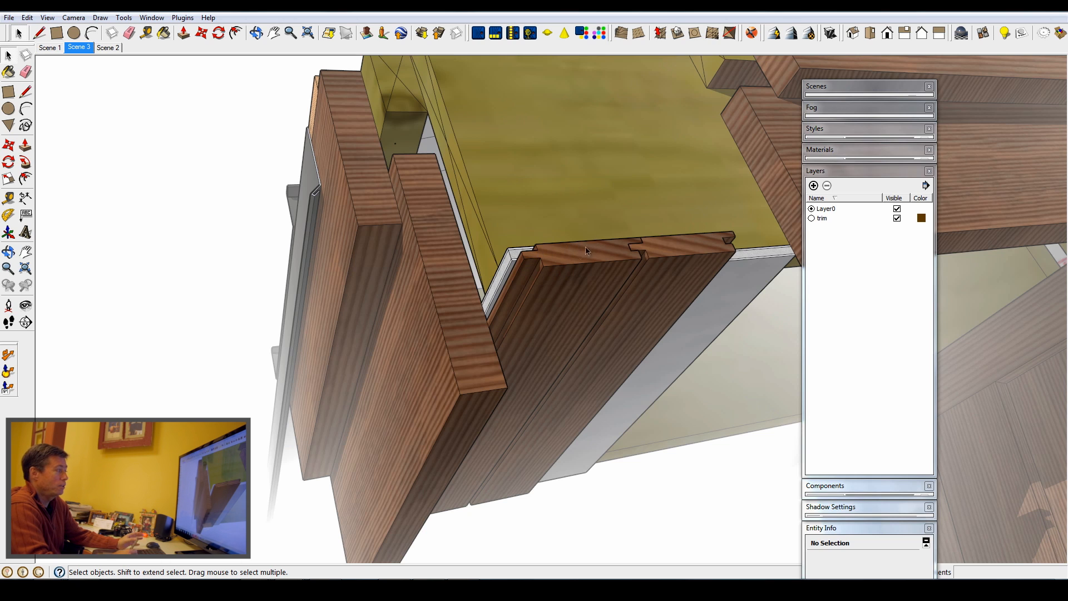
mouse_move(553, 287)
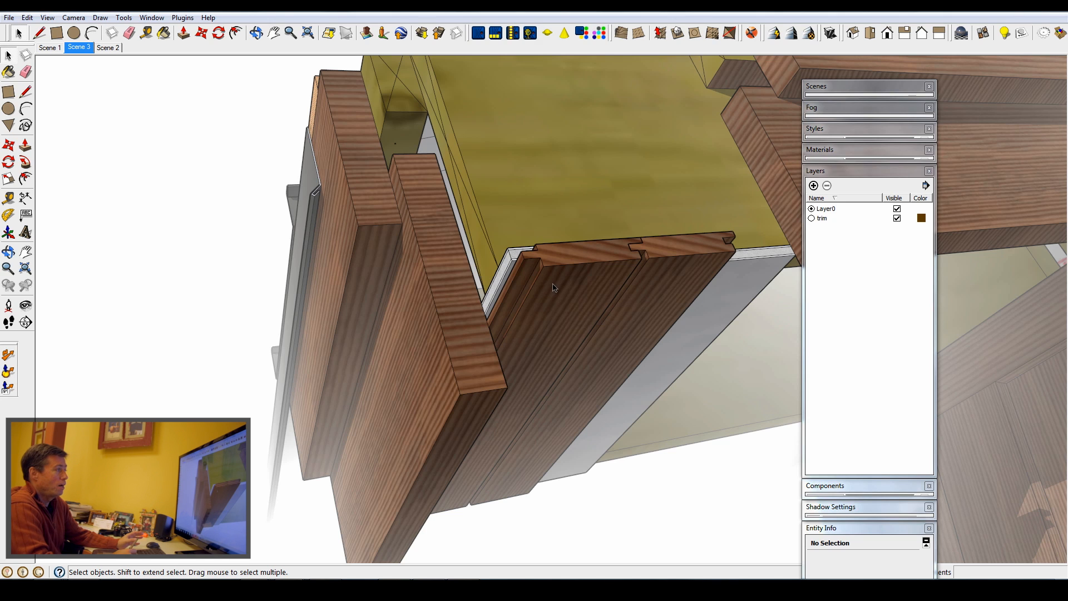
mouse_move(102, 55)
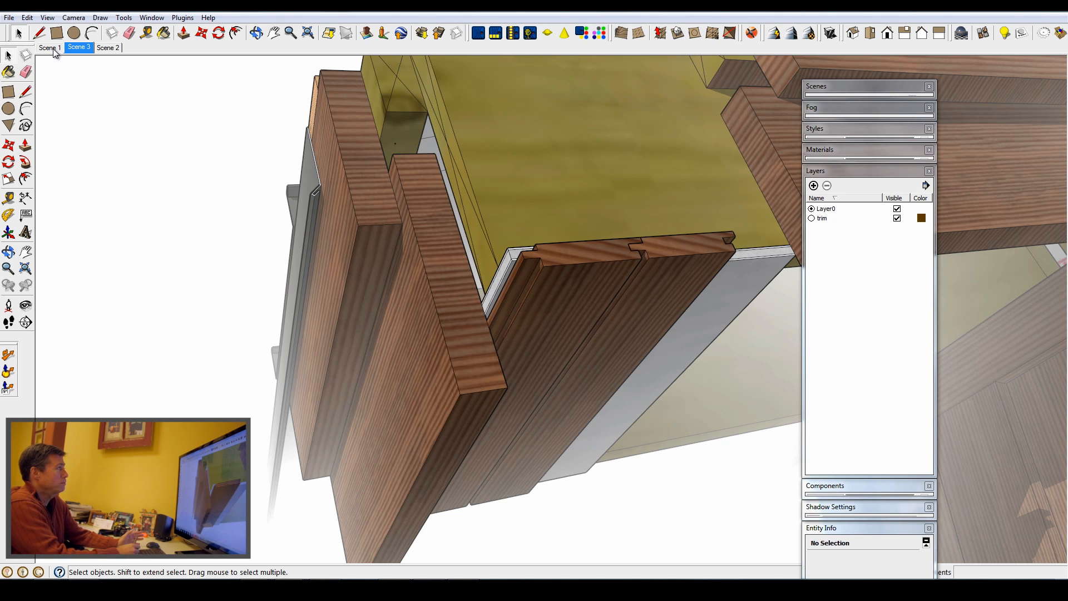
View the trim detail's Scene 1 and Scene 3, ending on the Scene 2 roof-edge view.
left_click(48, 48)
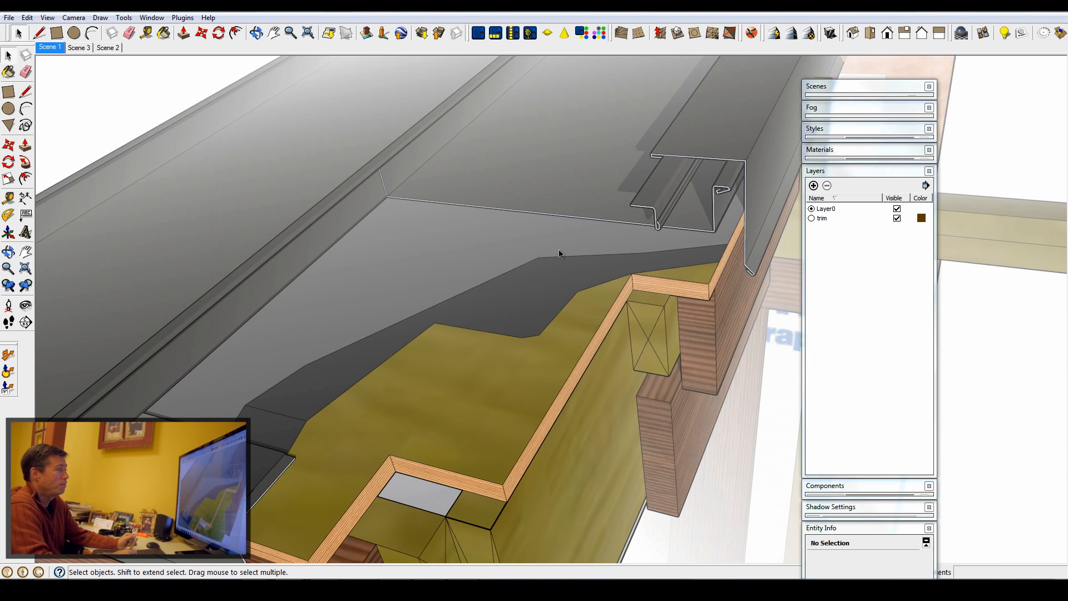
mouse_move(672, 166)
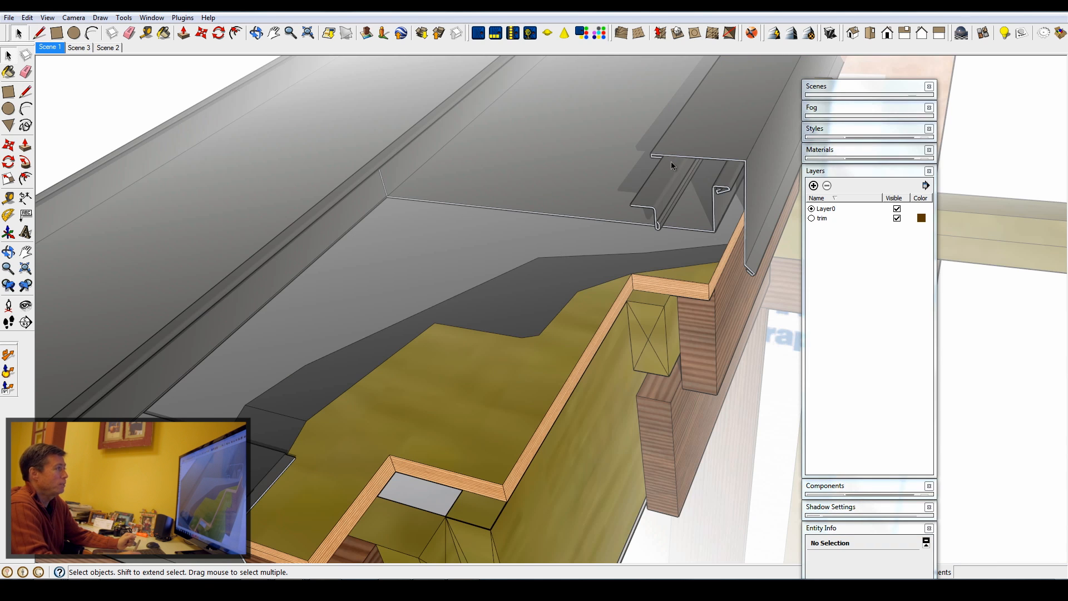
mouse_move(616, 176)
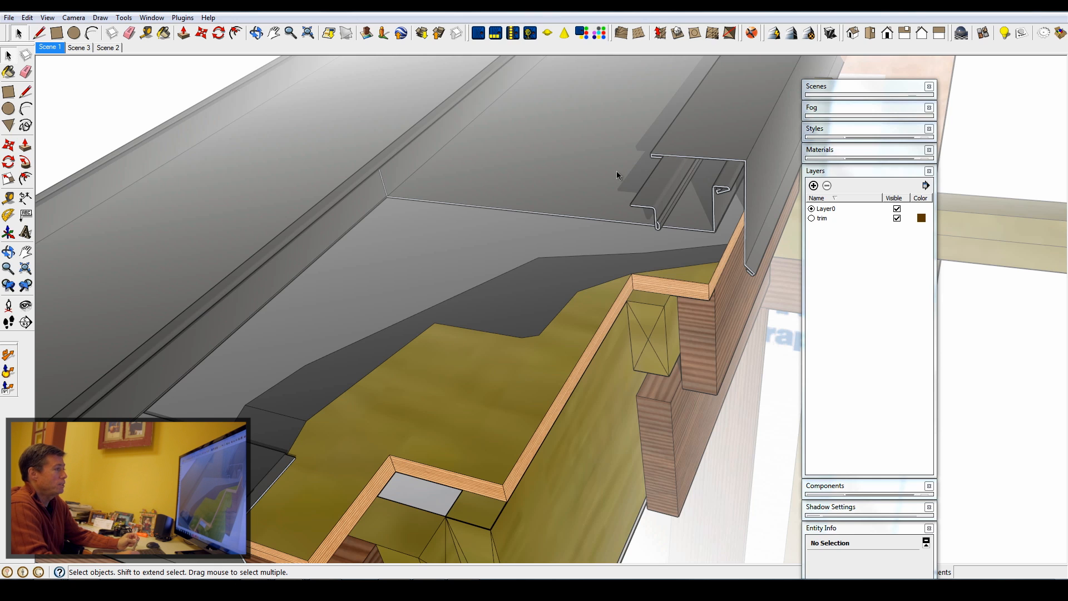
mouse_move(666, 213)
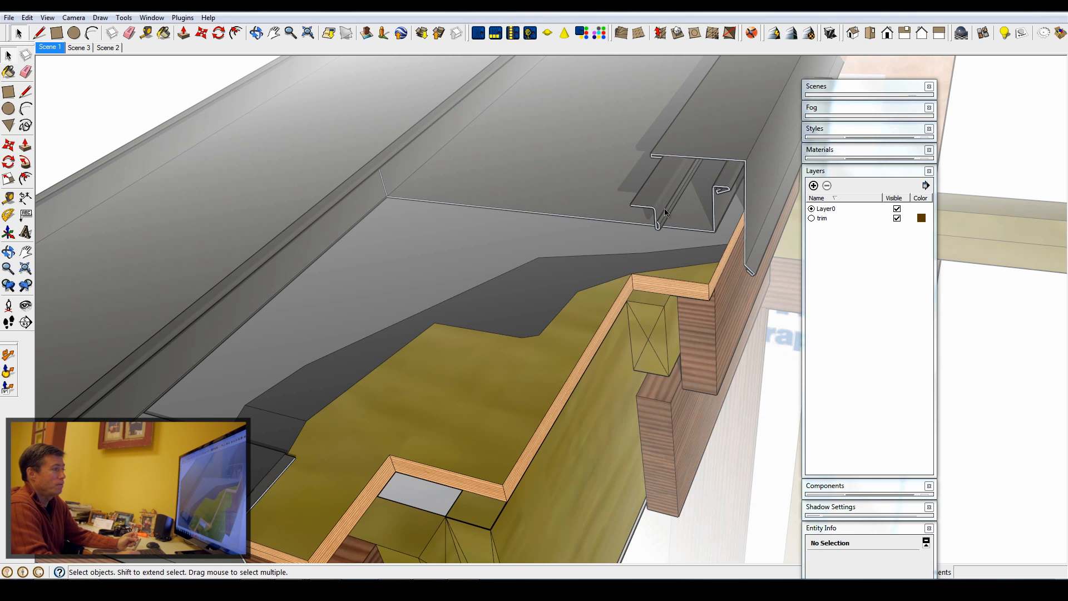
left_click(78, 47)
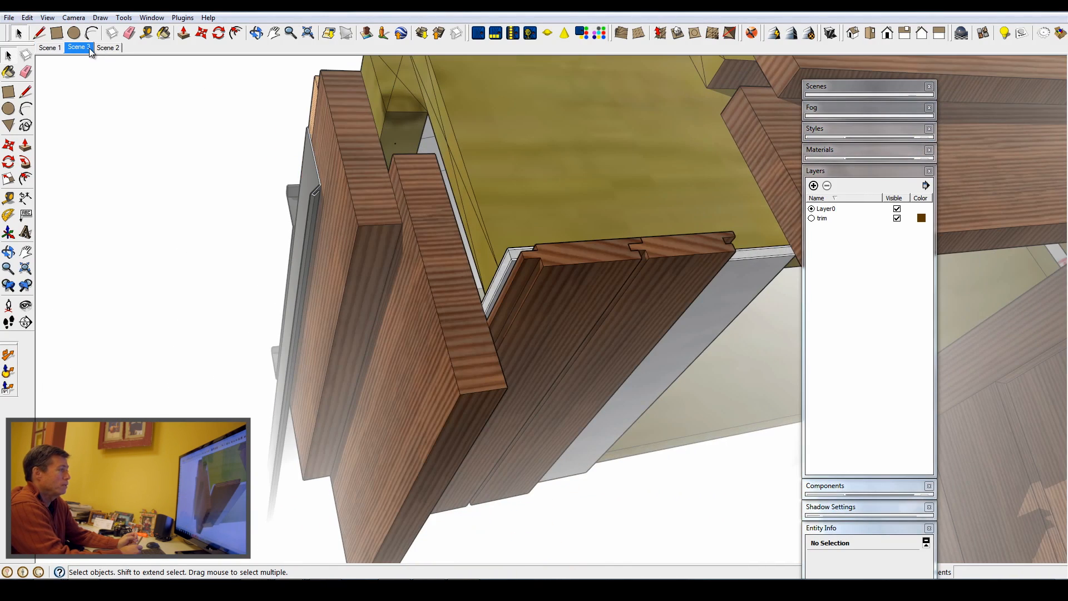
left_click(107, 47)
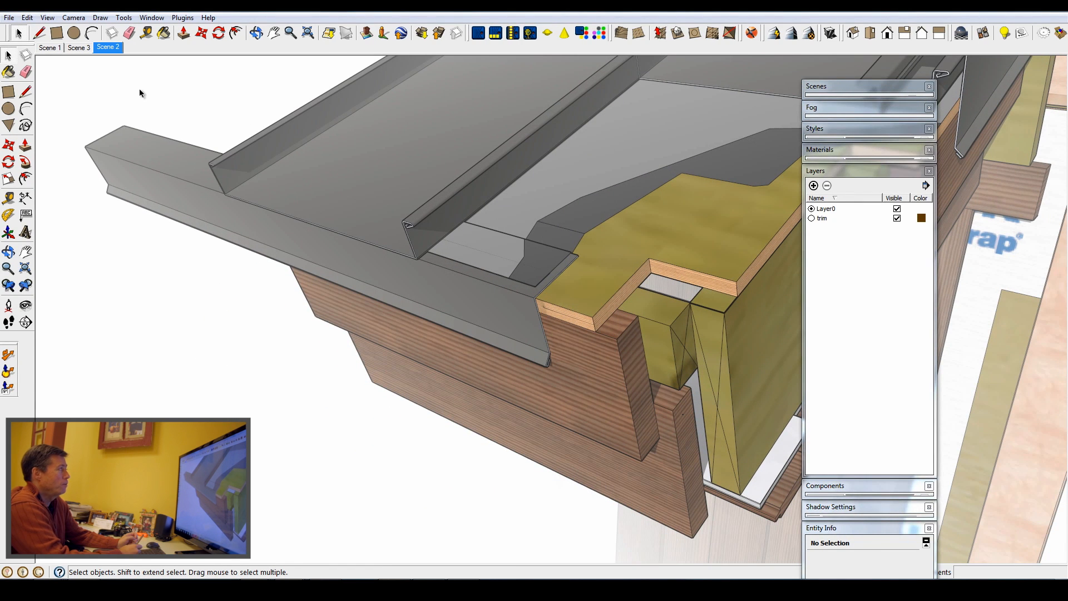
mouse_move(143, 104)
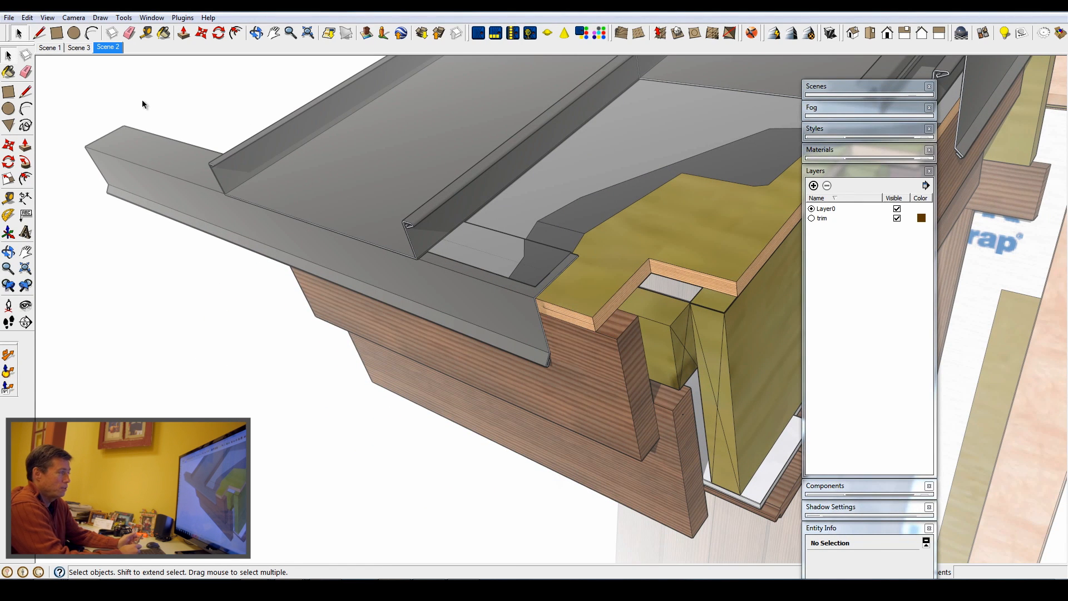
mouse_move(444, 346)
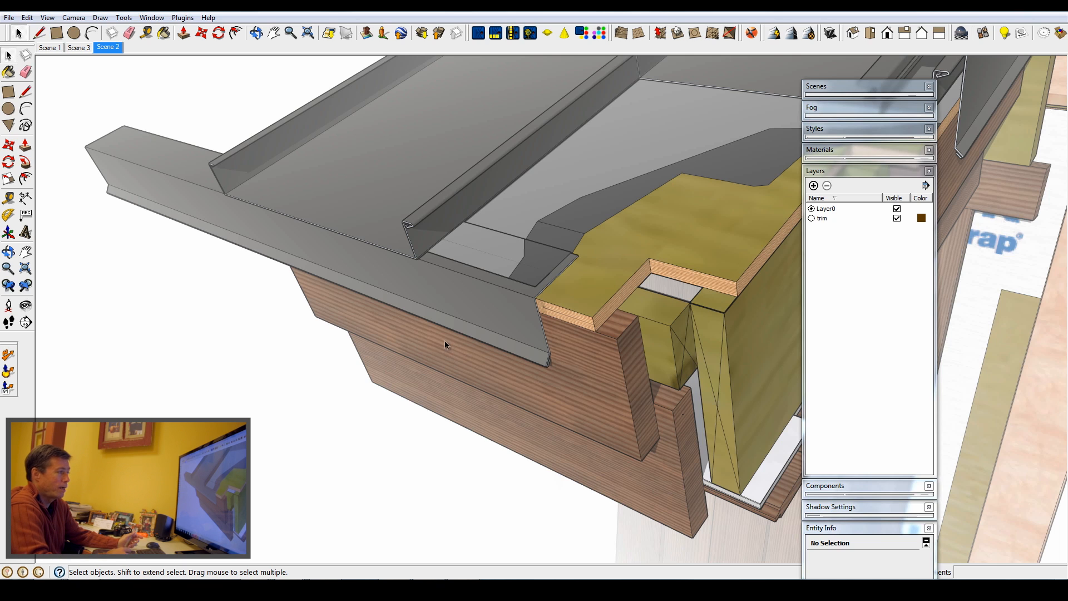
mouse_move(525, 356)
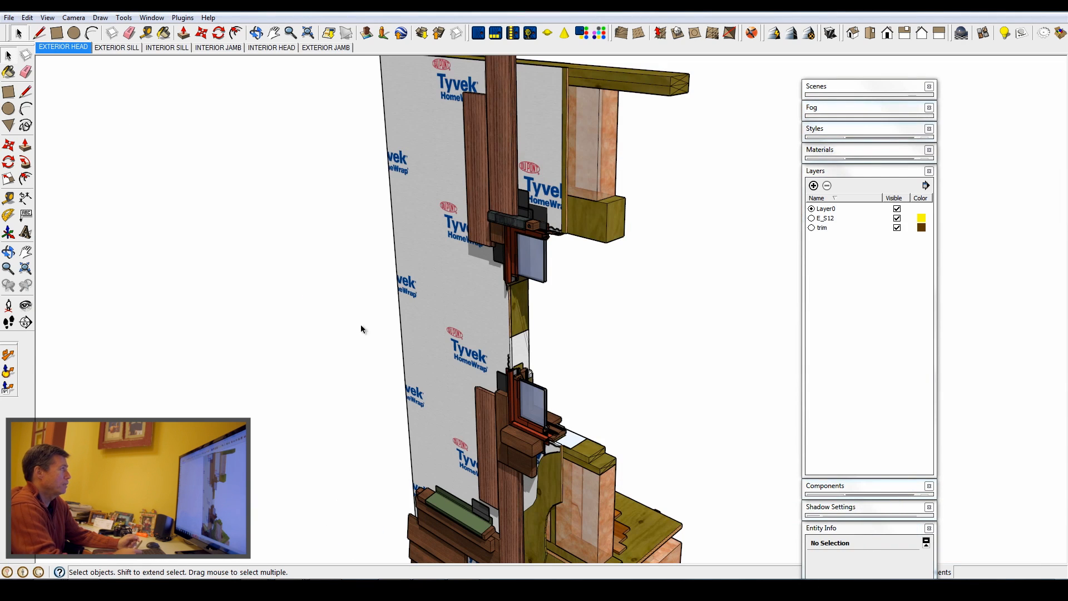
mouse_move(521, 177)
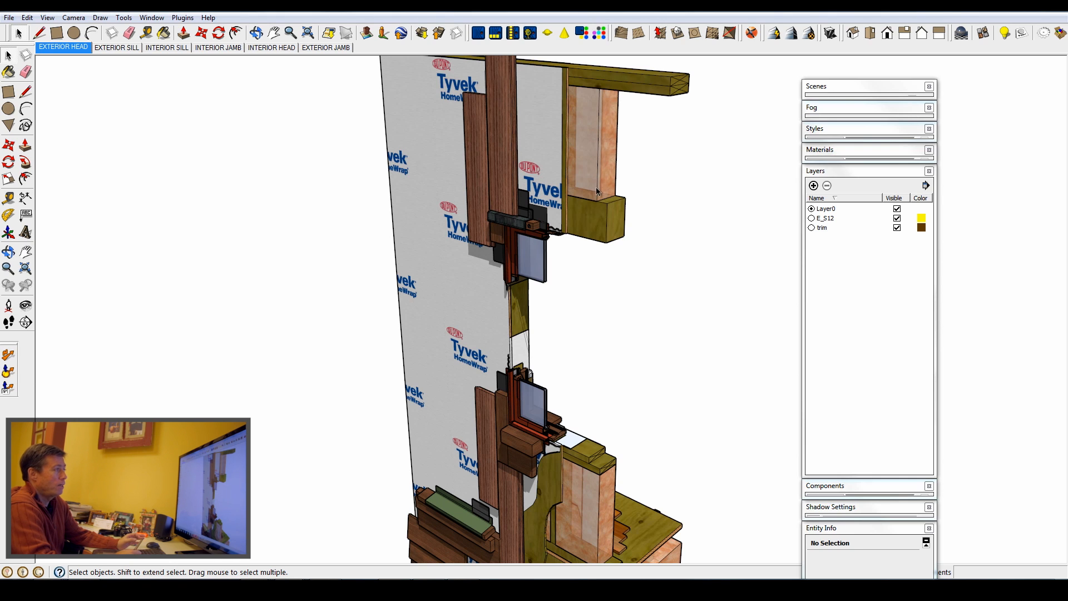
mouse_move(465, 116)
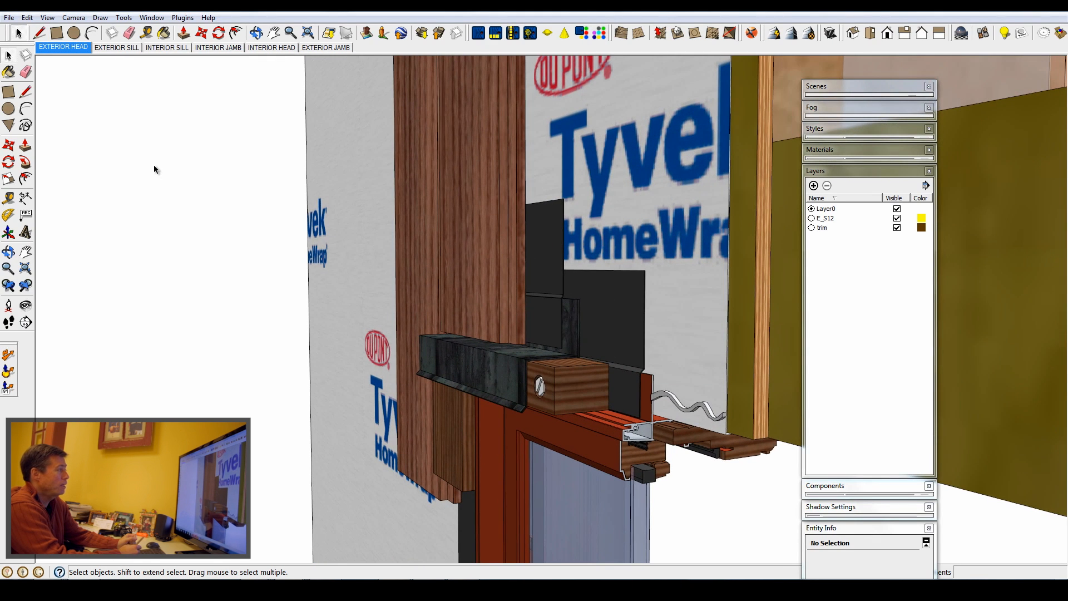
Step through the exterior sill, interior sill, interior jamb, exterior jamb and interior head scenes.
left_click(116, 48)
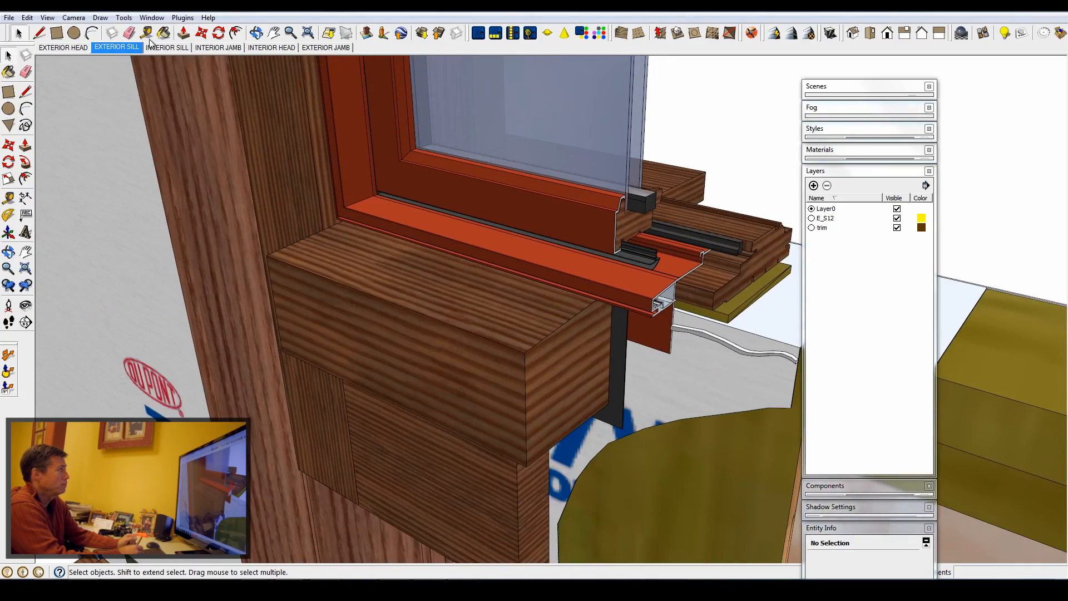
left_click(167, 46)
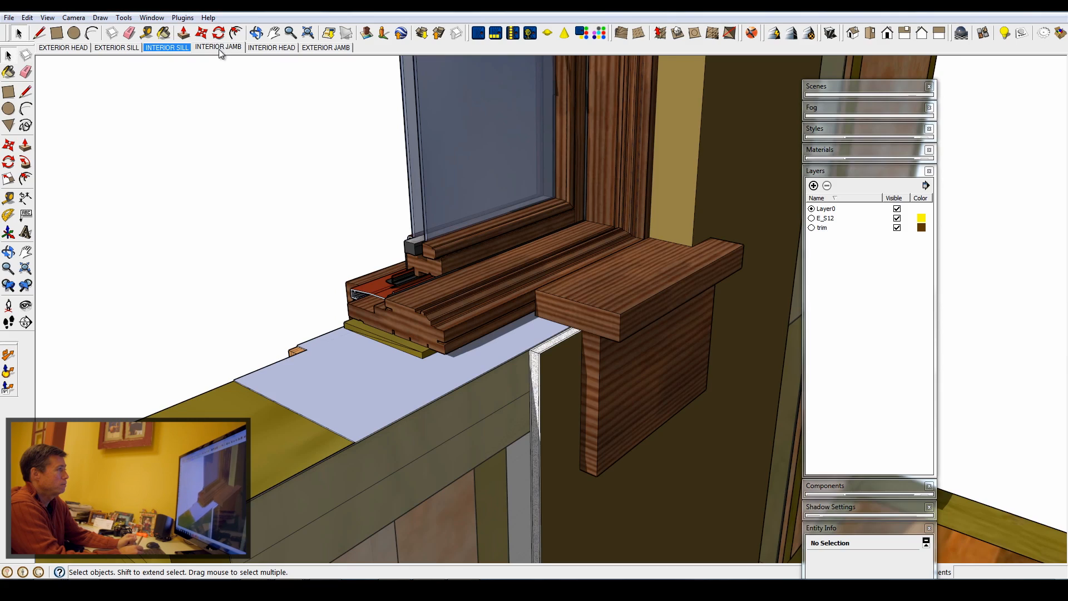
left_click(217, 47)
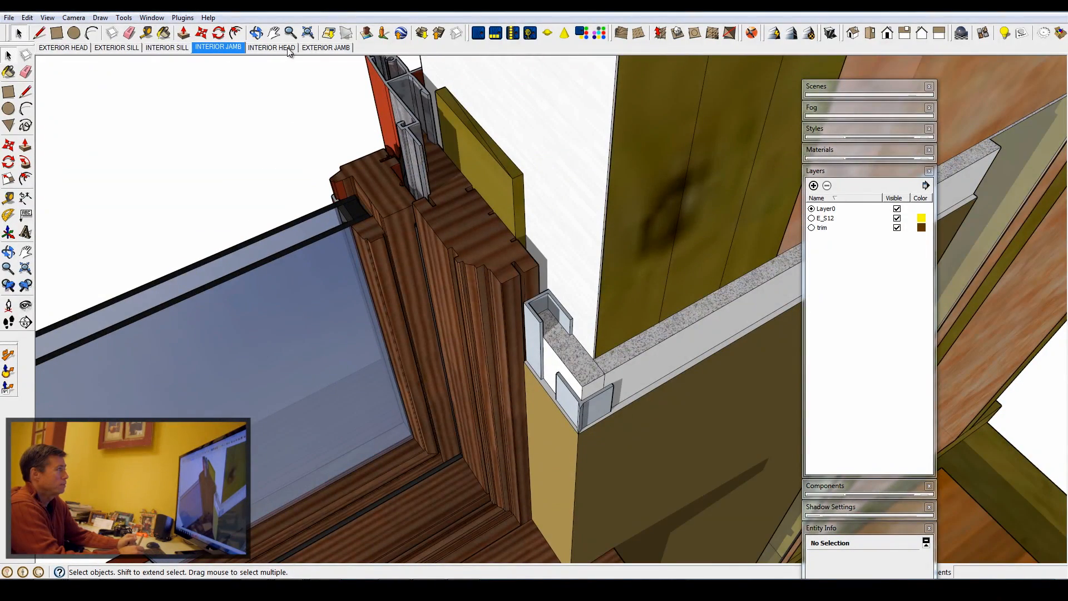
left_click(324, 47)
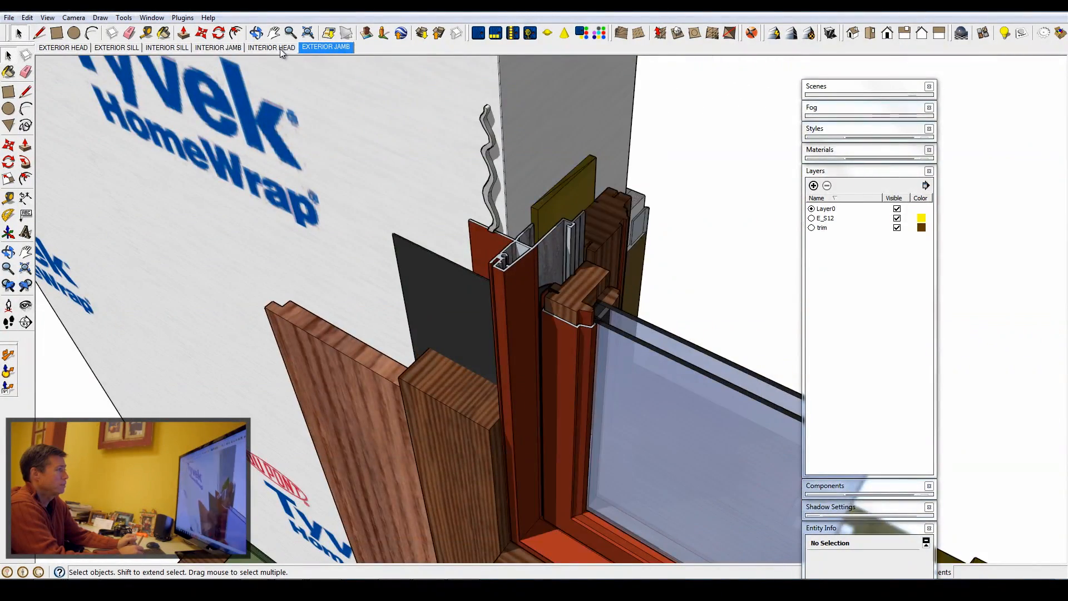
left_click(271, 46)
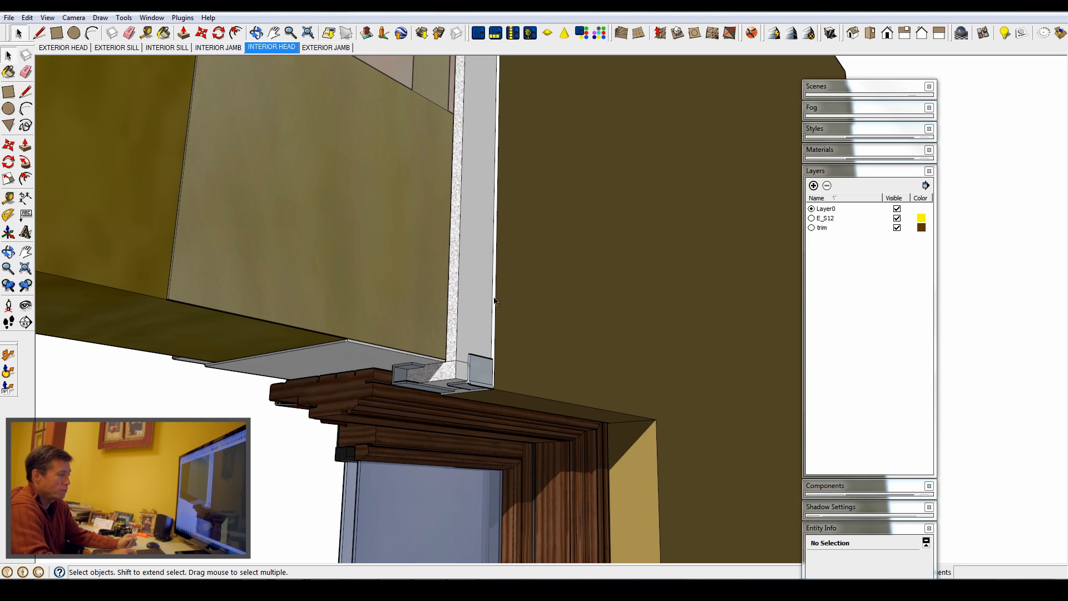
mouse_move(495, 371)
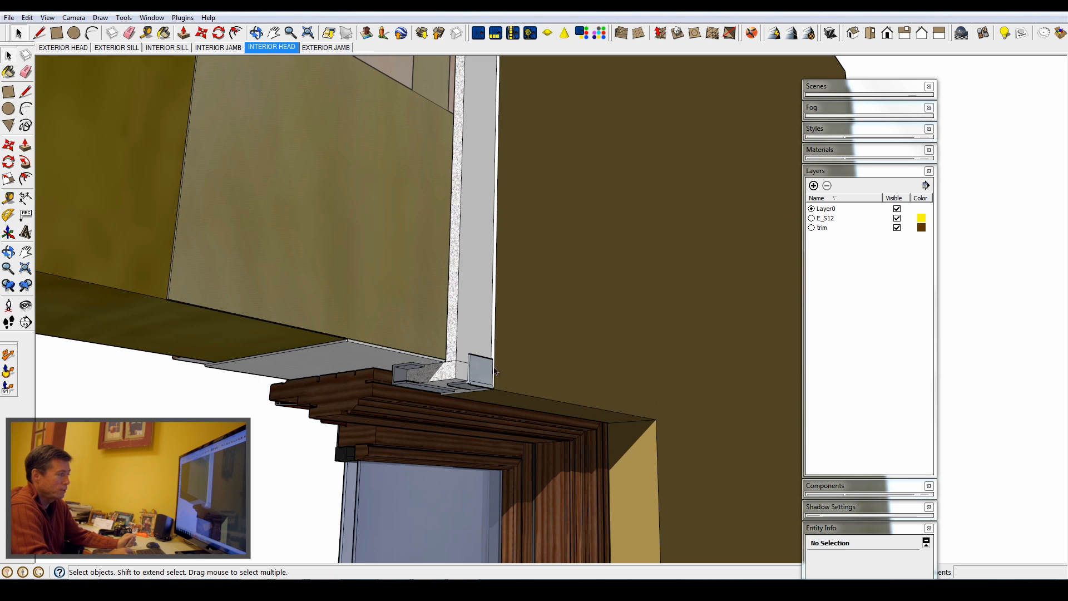
mouse_move(495, 270)
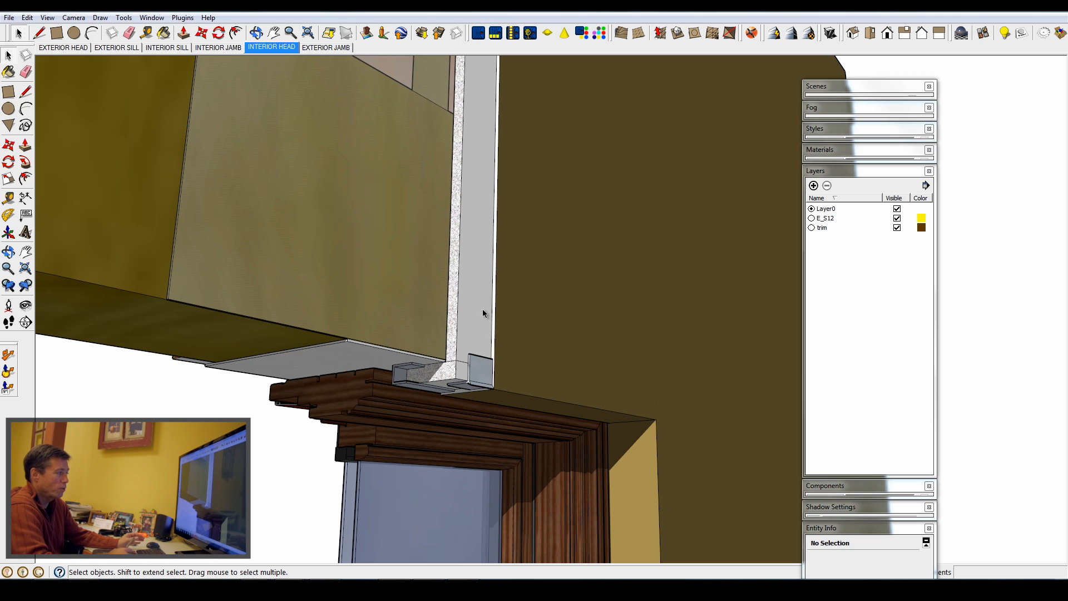
mouse_move(401, 366)
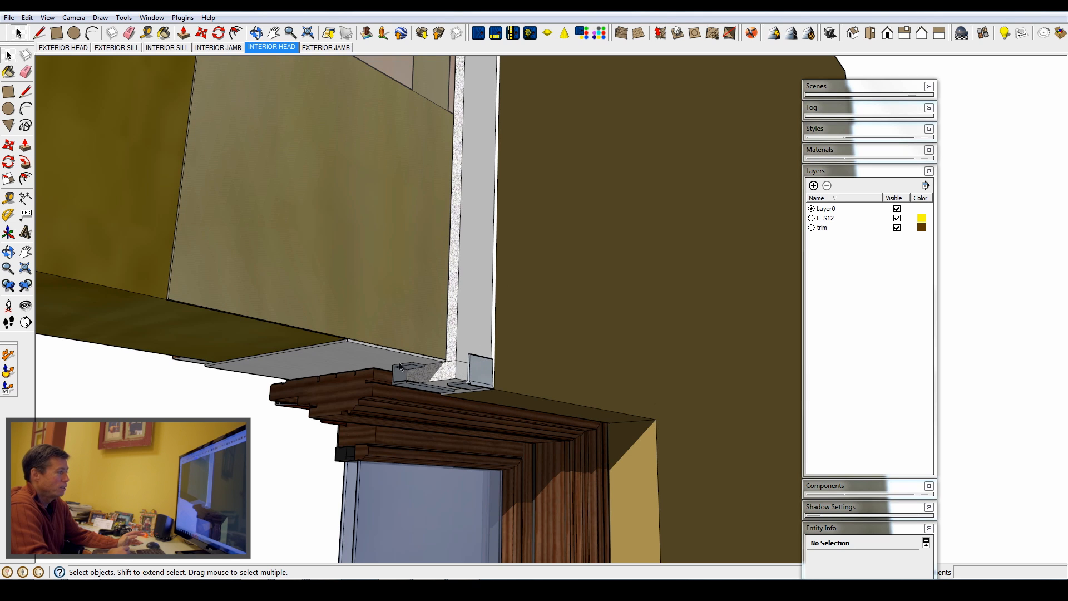
mouse_move(364, 344)
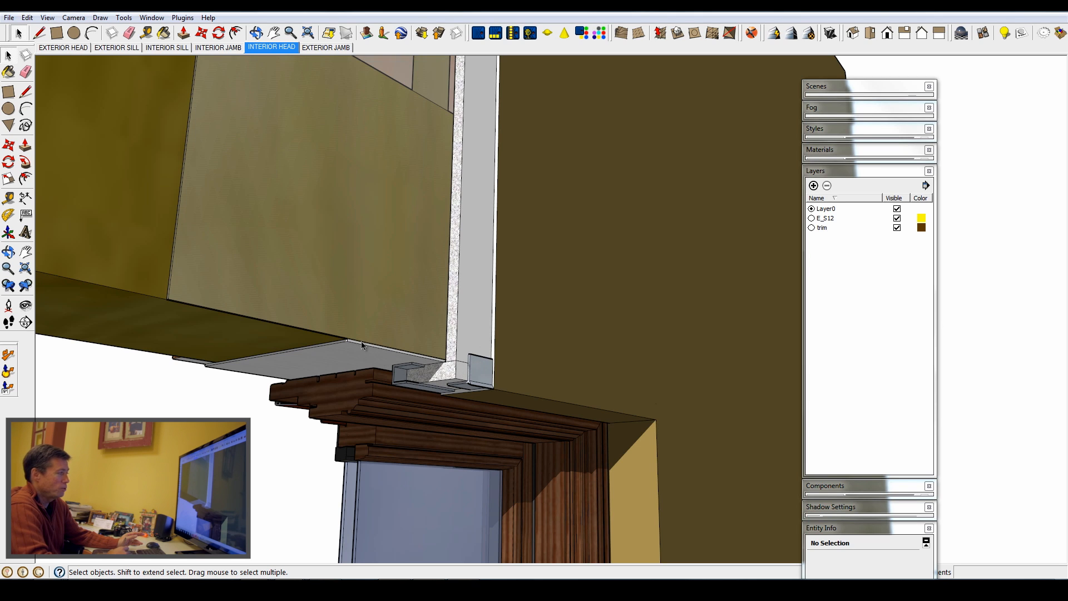
mouse_move(361, 293)
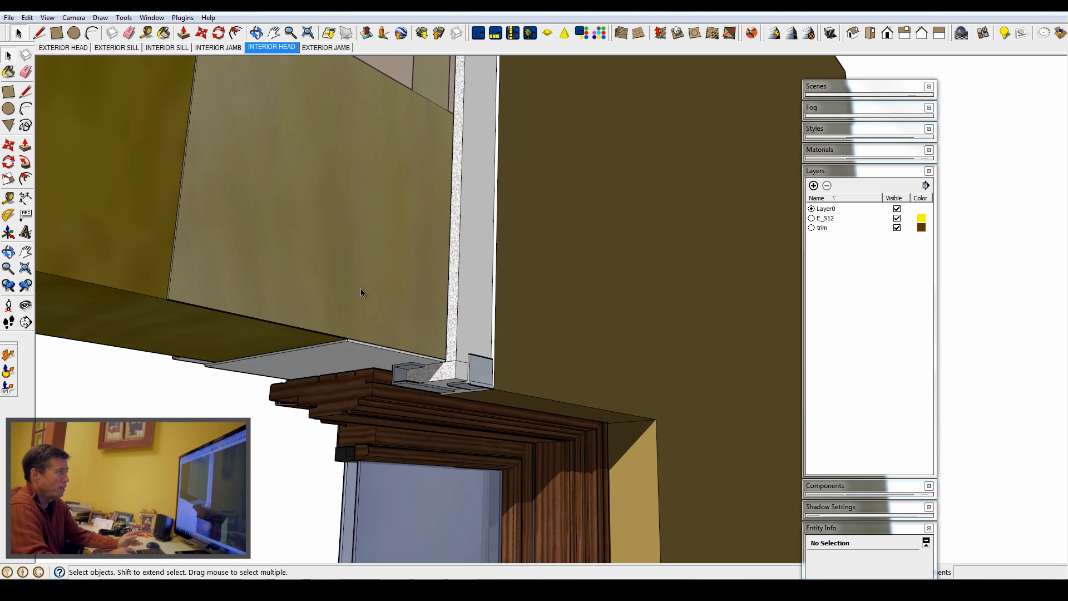
mouse_move(420, 182)
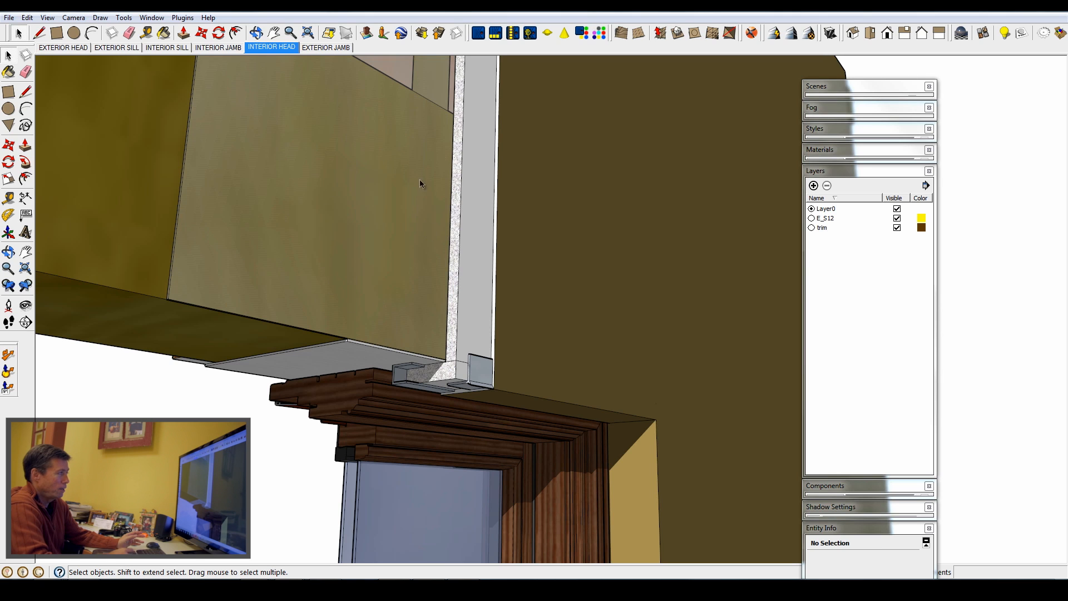
mouse_move(458, 167)
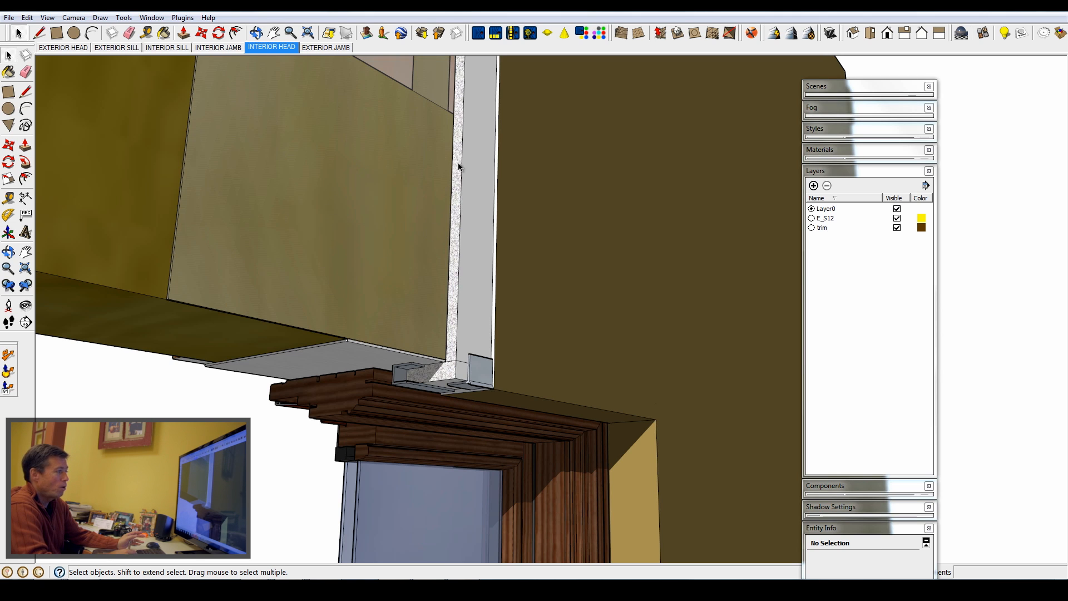
mouse_move(485, 265)
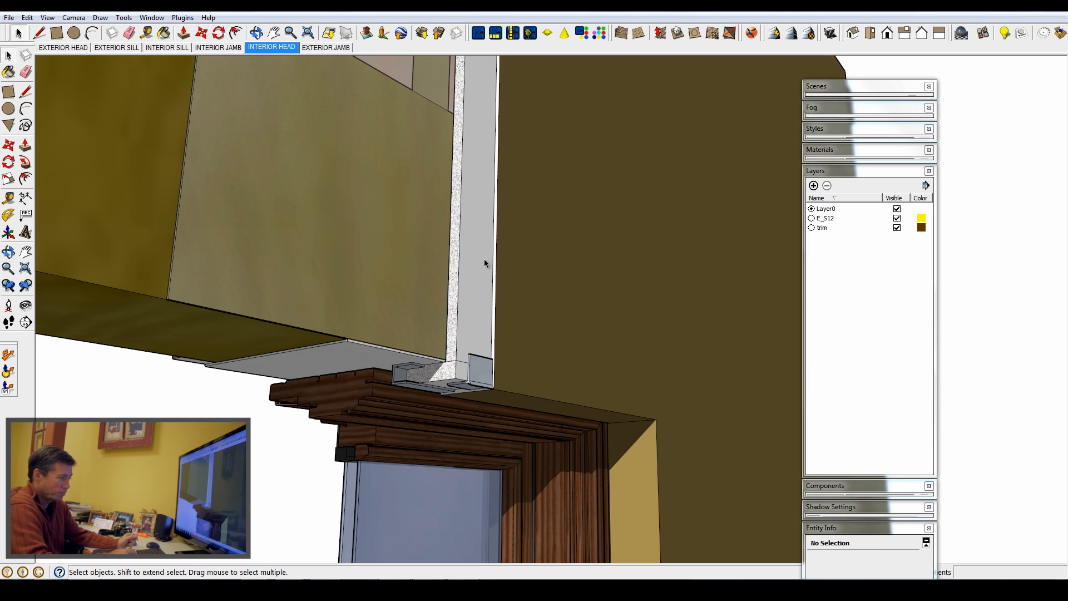
mouse_move(312, 556)
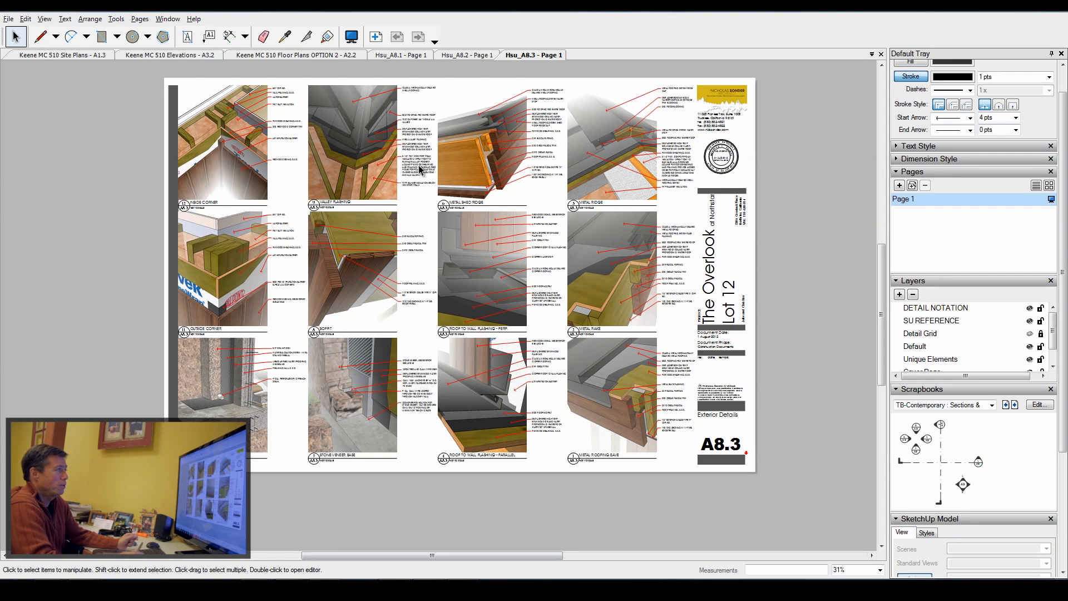
mouse_move(595, 114)
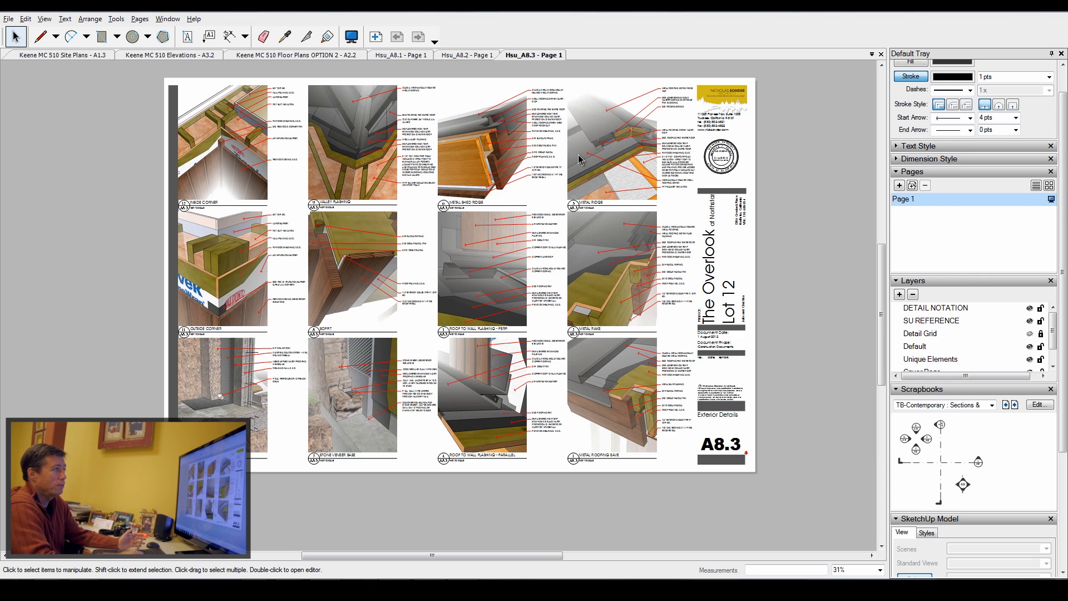
mouse_move(605, 100)
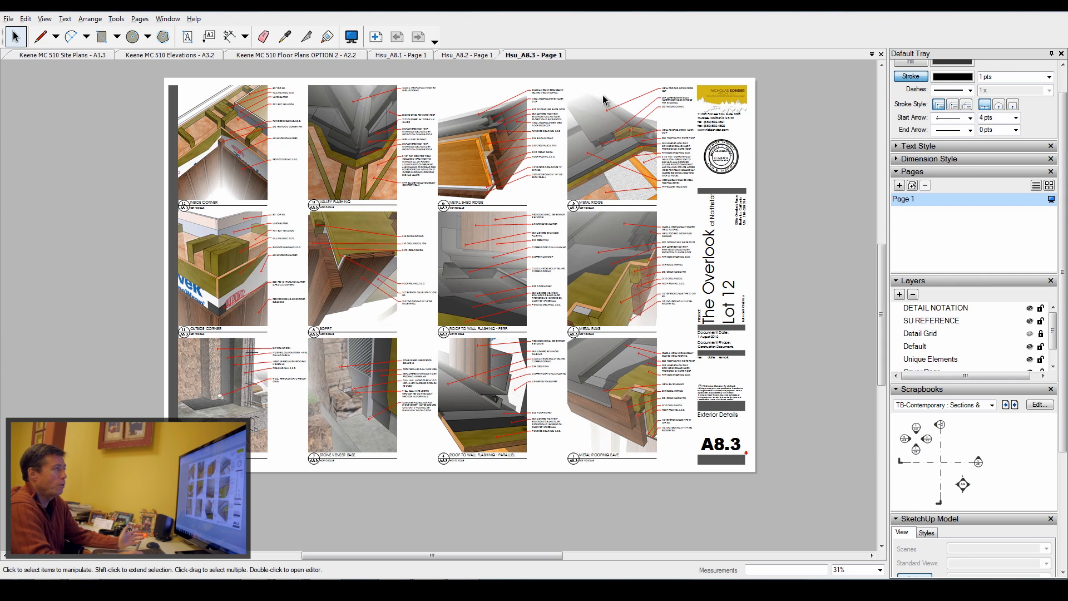
mouse_move(604, 102)
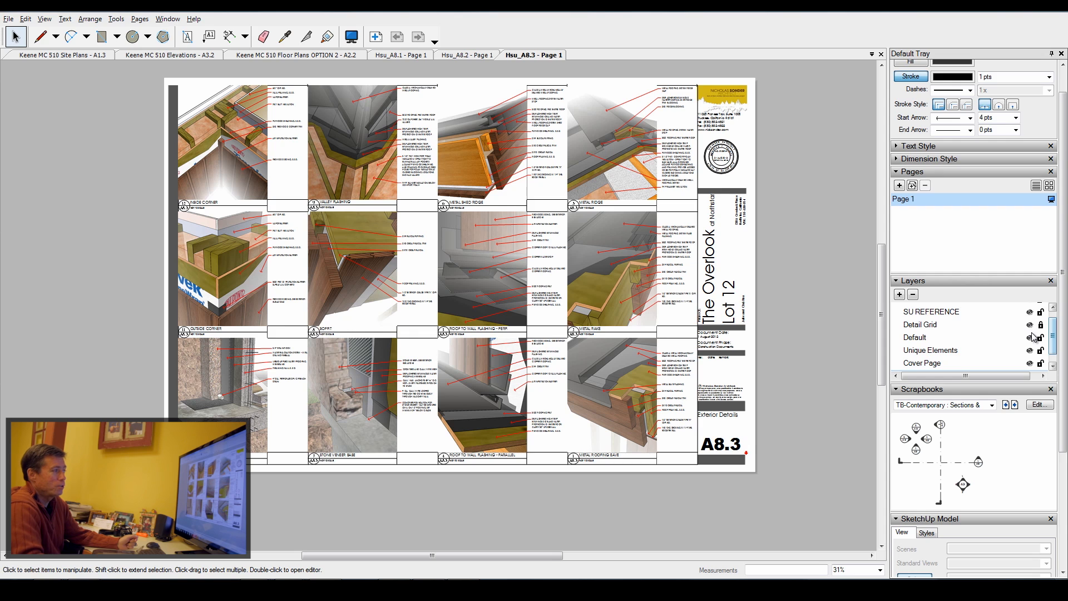
mouse_move(560, 295)
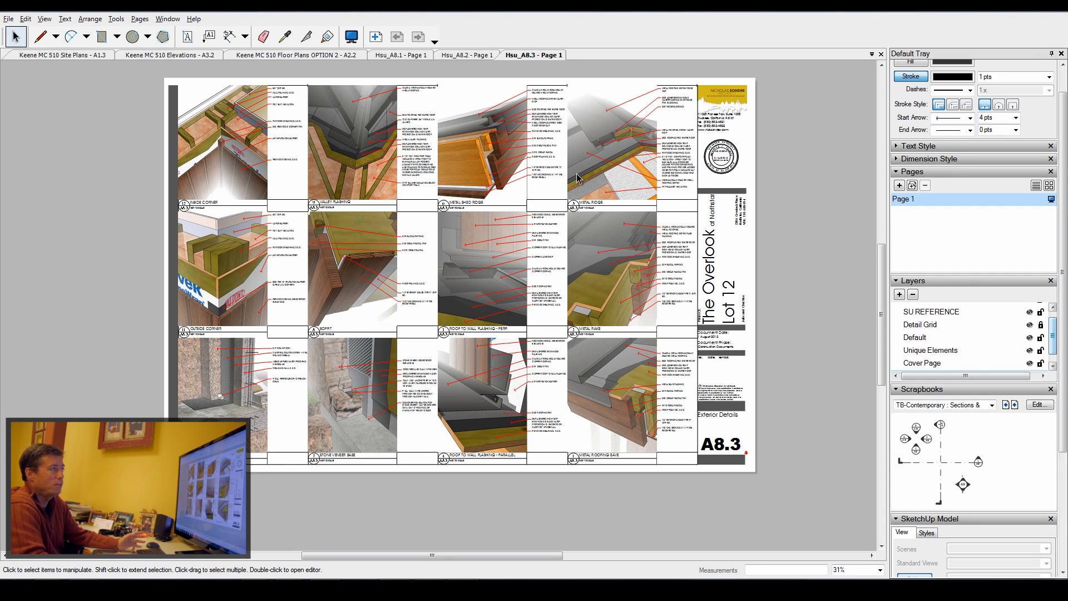
mouse_move(431, 166)
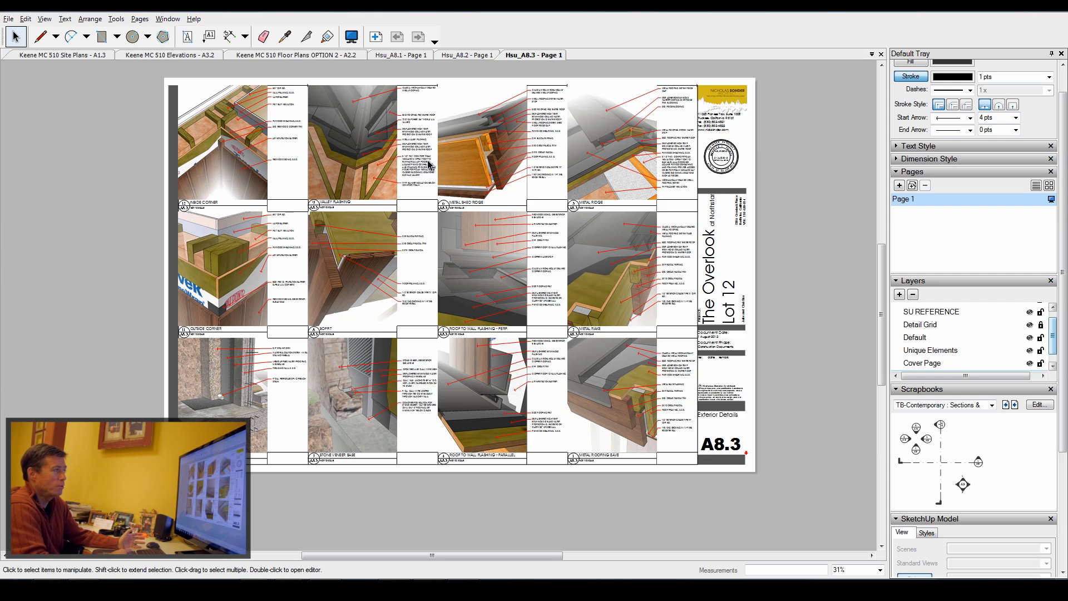
mouse_move(632, 187)
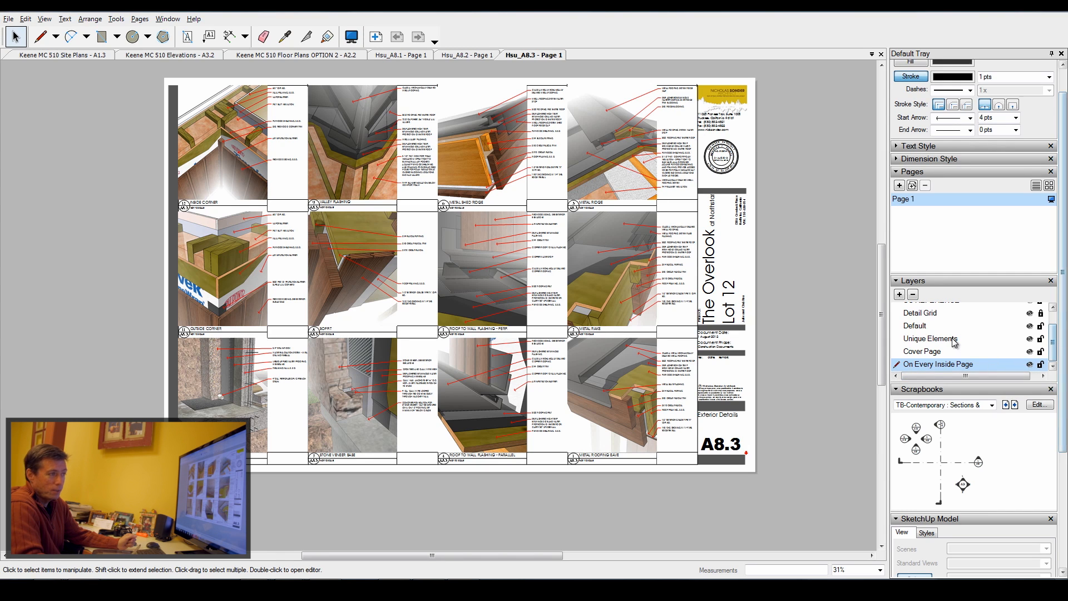
Make Unique Elements the active layer and select the upper-right roof detail viewport.
left_click(929, 338)
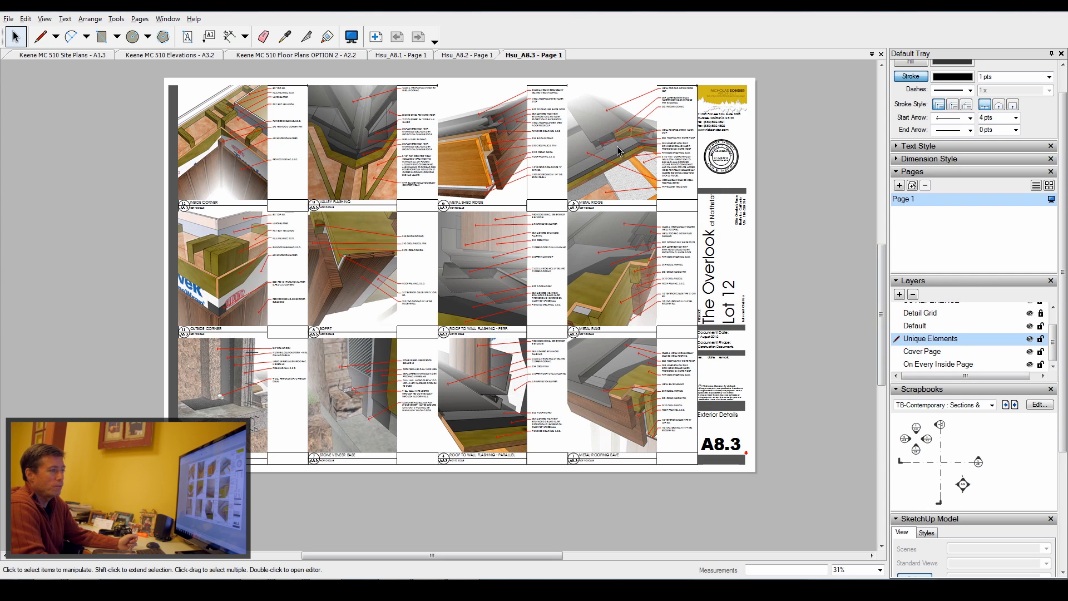
left_click(616, 143)
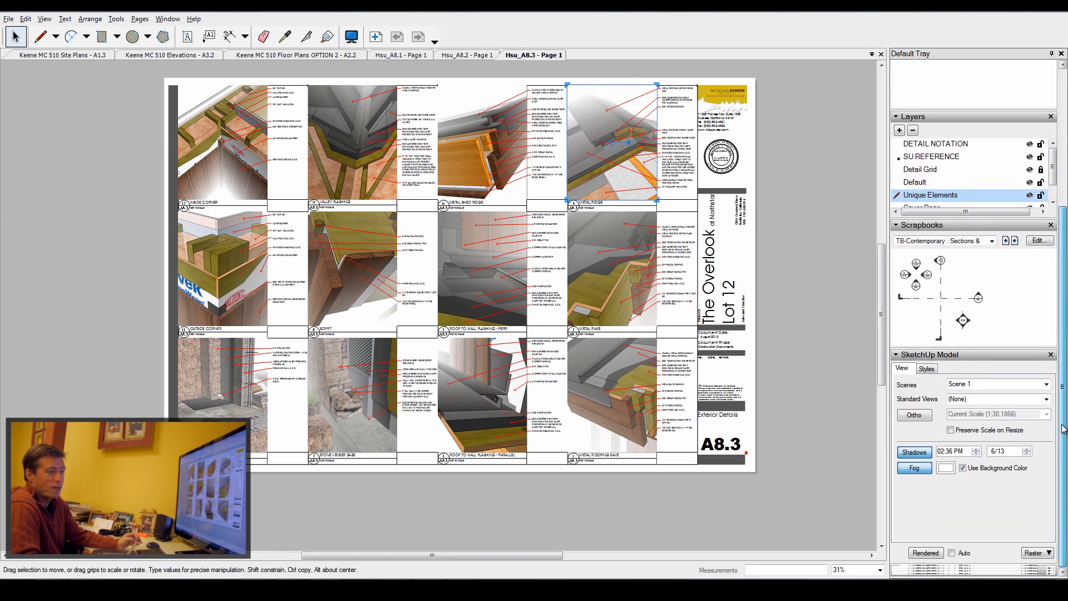
Check the viewport's Scene 1 setting, then switch to the Hsu_A8.2 detail sheet.
left_click(991, 384)
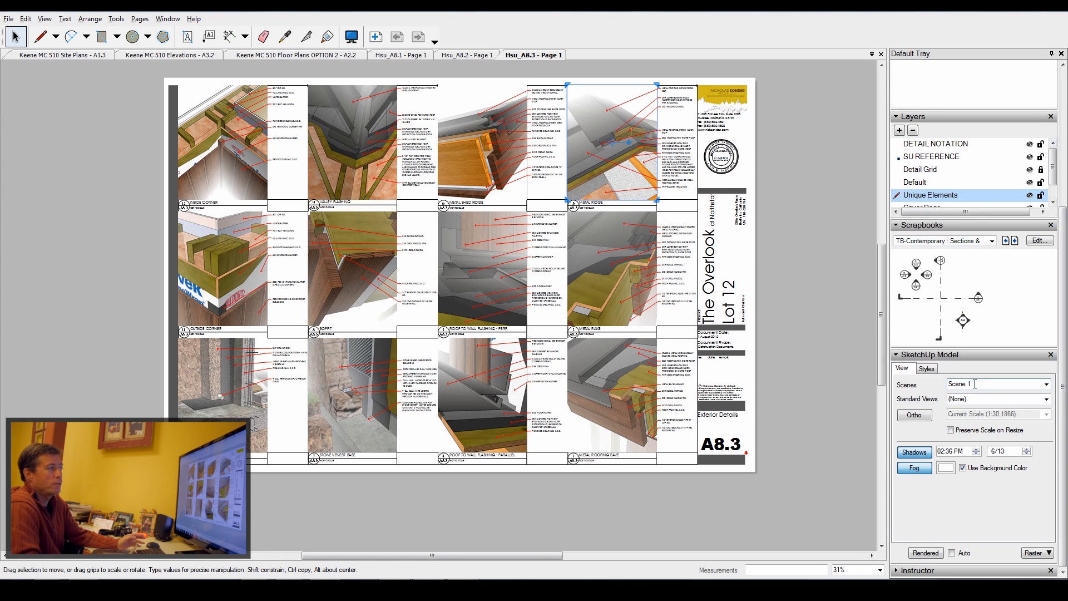
mouse_move(897, 286)
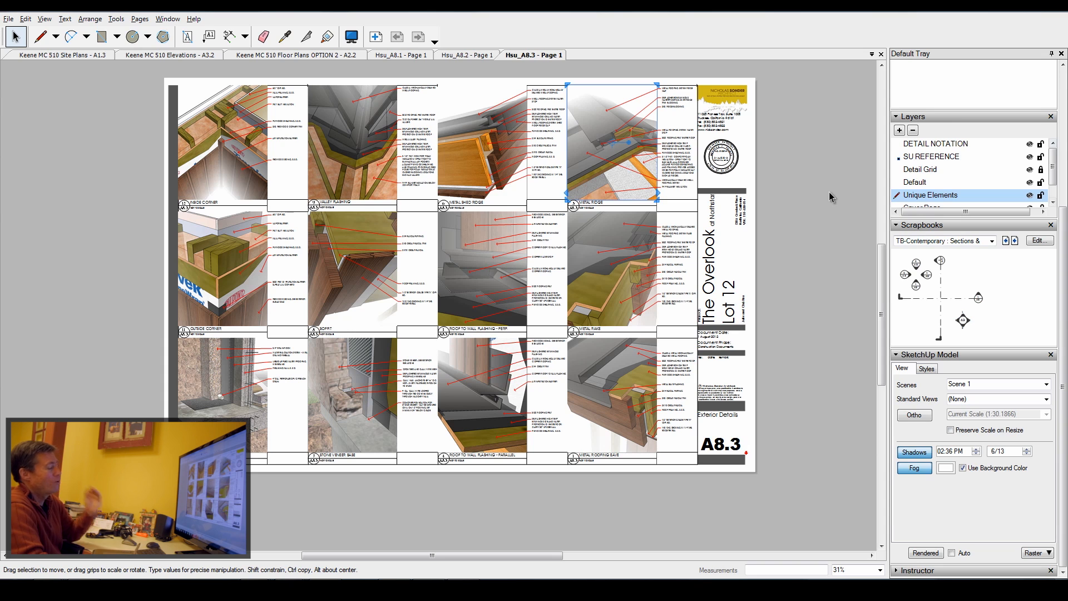
mouse_move(787, 213)
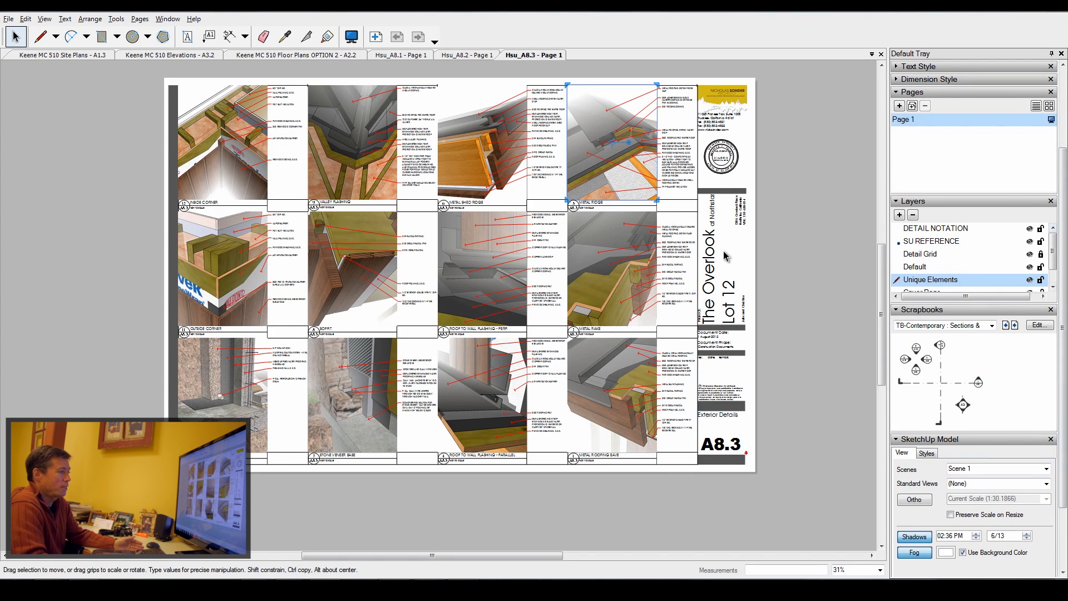
mouse_move(727, 242)
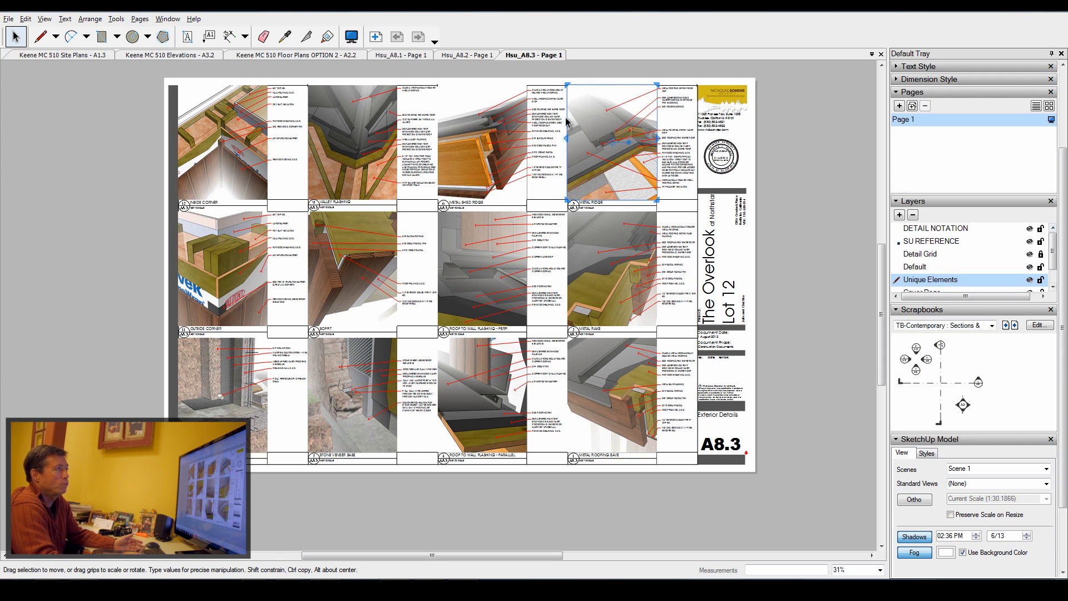
left_click(466, 55)
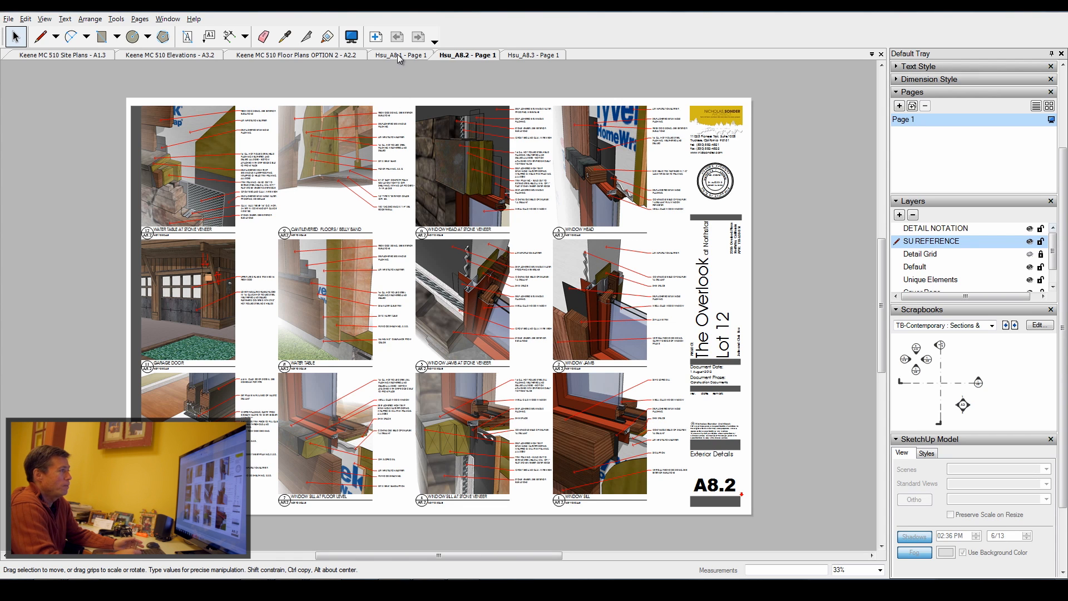
Switch to the Hsu_A8.1 sheet of garage, French and exterior door details.
left_click(400, 54)
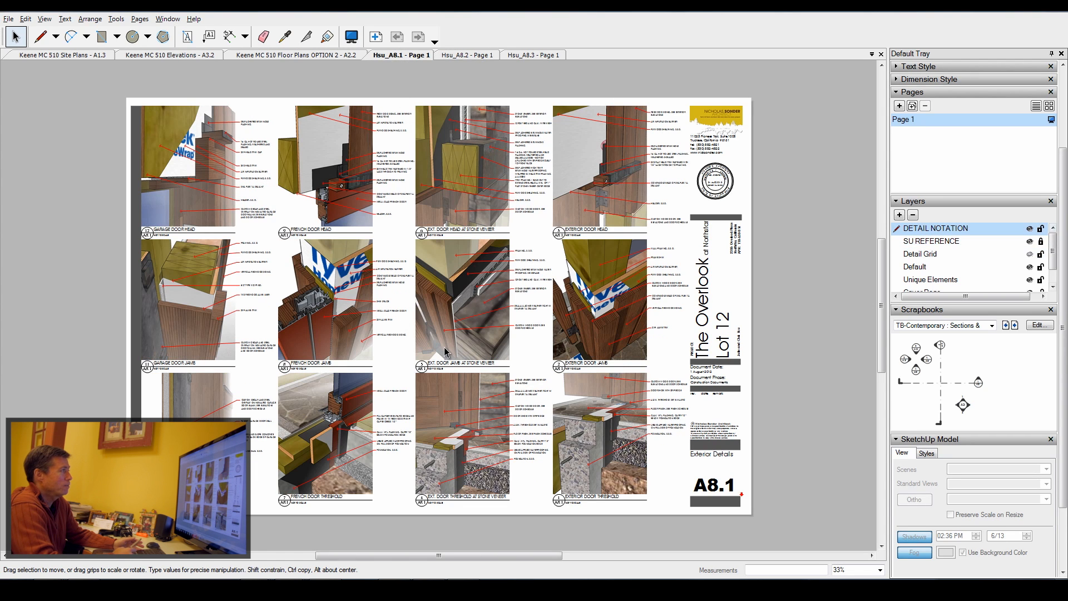
mouse_move(619, 170)
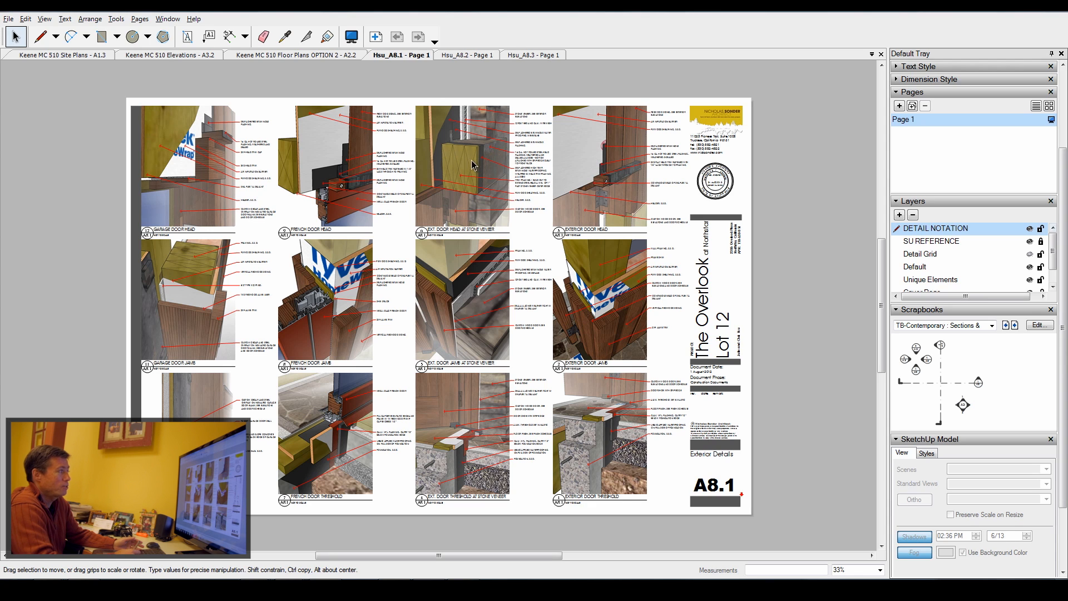
mouse_move(332, 179)
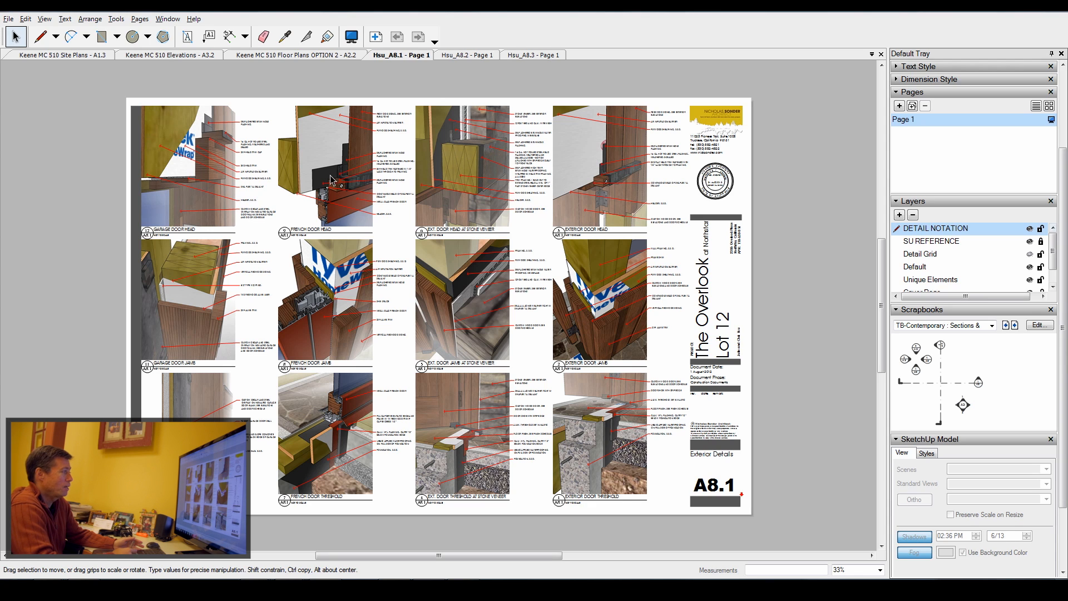
mouse_move(329, 173)
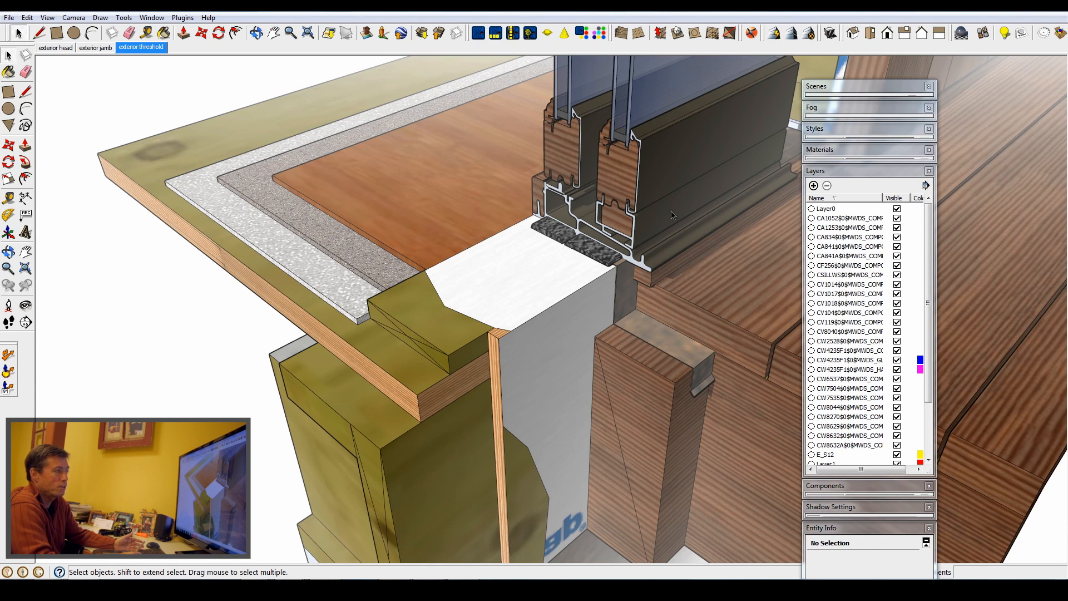
mouse_move(678, 265)
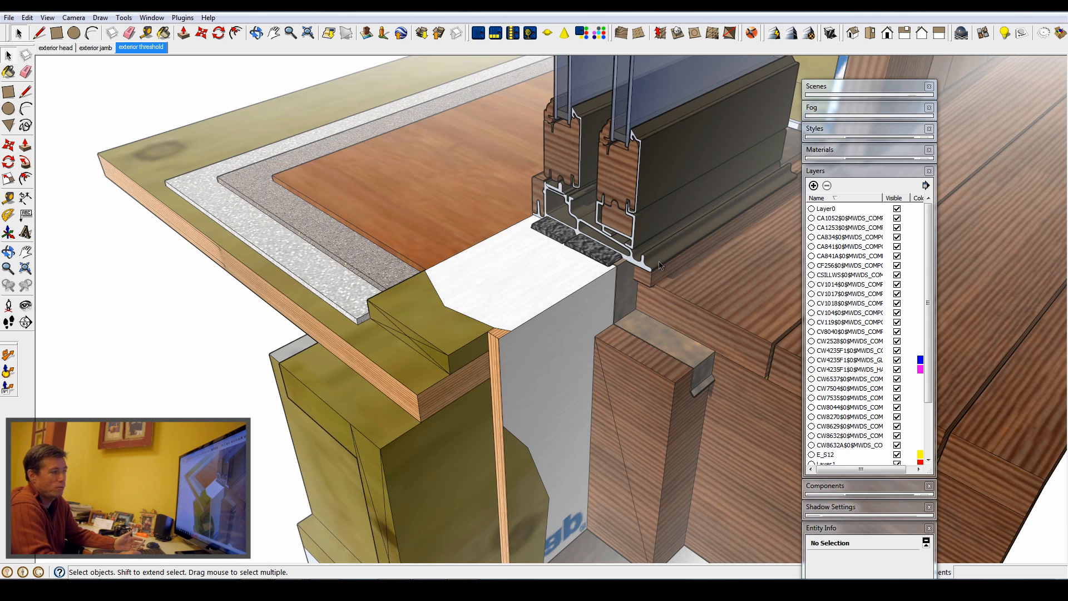
mouse_move(702, 296)
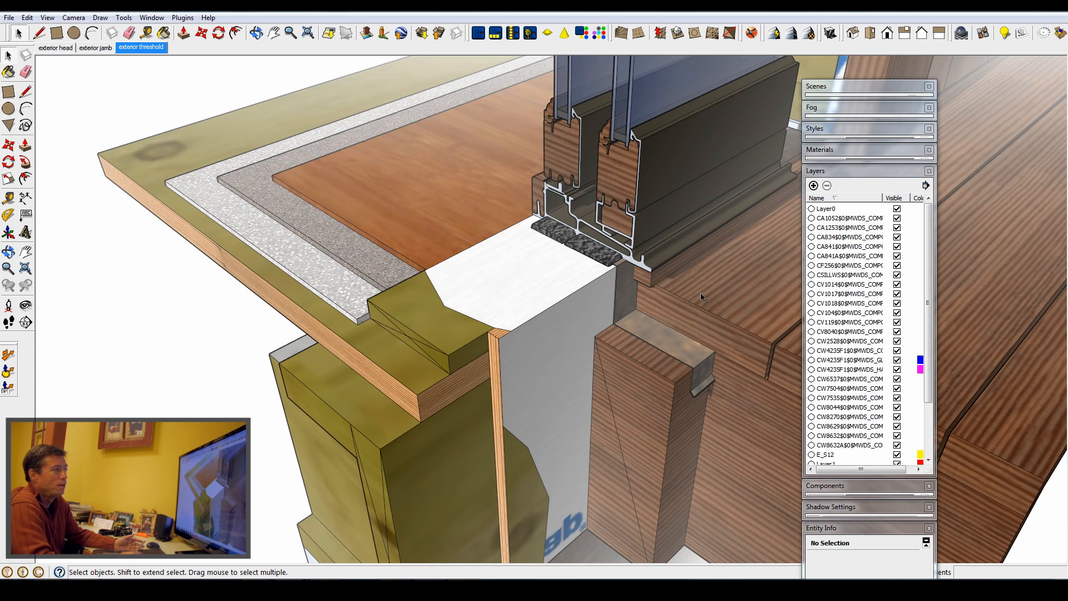
mouse_move(646, 141)
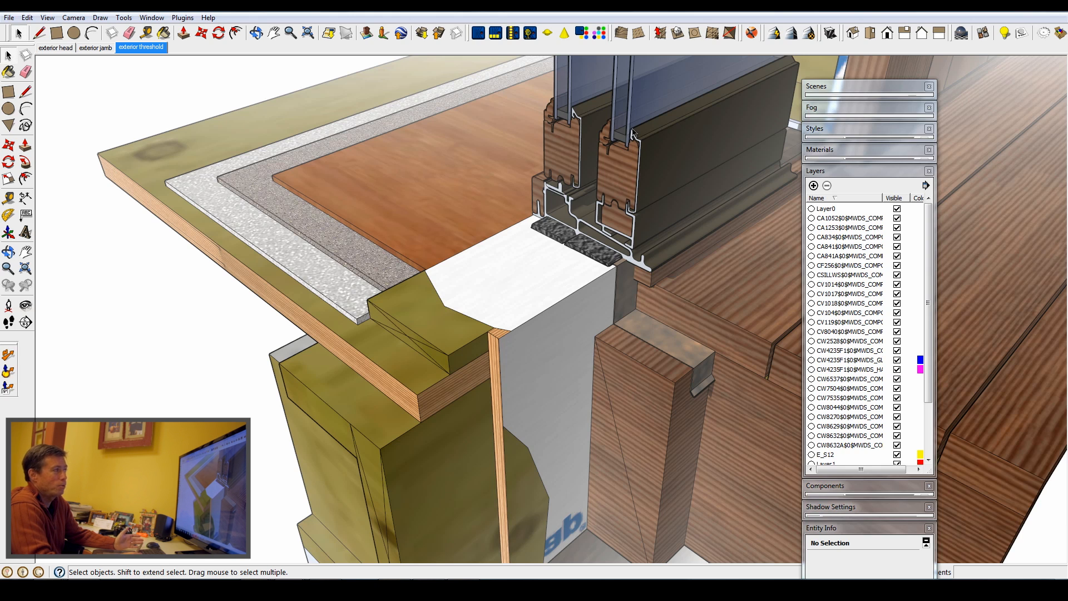
mouse_move(648, 146)
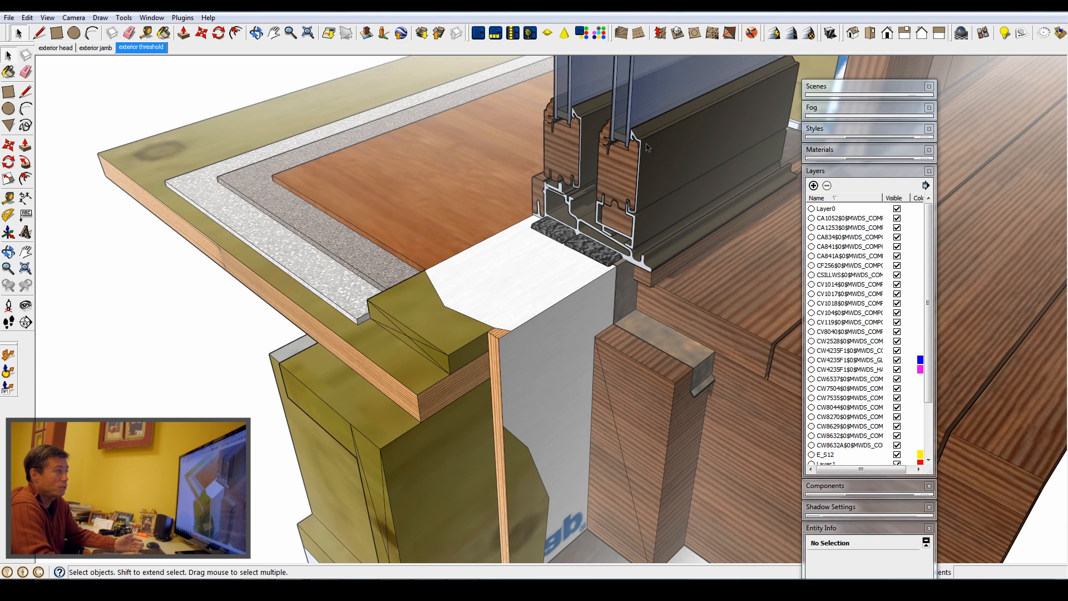
mouse_move(727, 112)
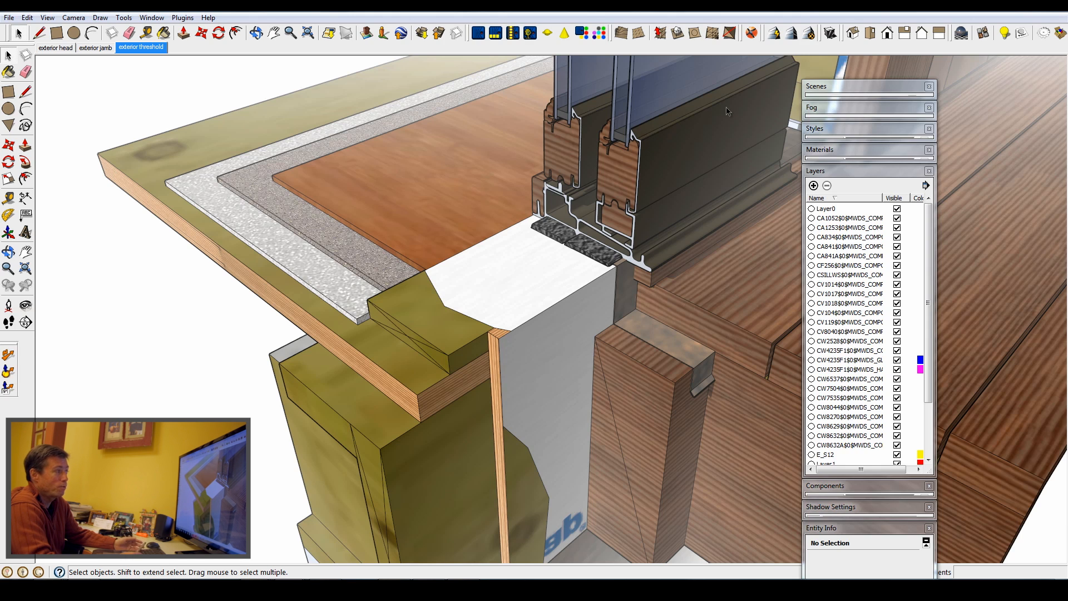
mouse_move(668, 237)
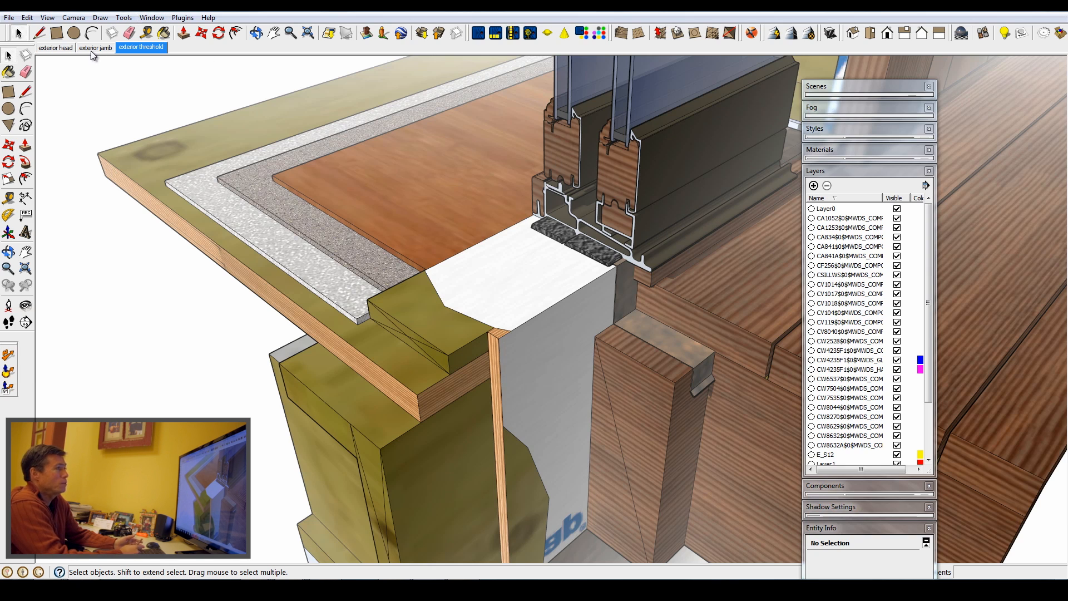
Show the door detail's exterior jamb scene with the glazed frame profile.
left_click(95, 46)
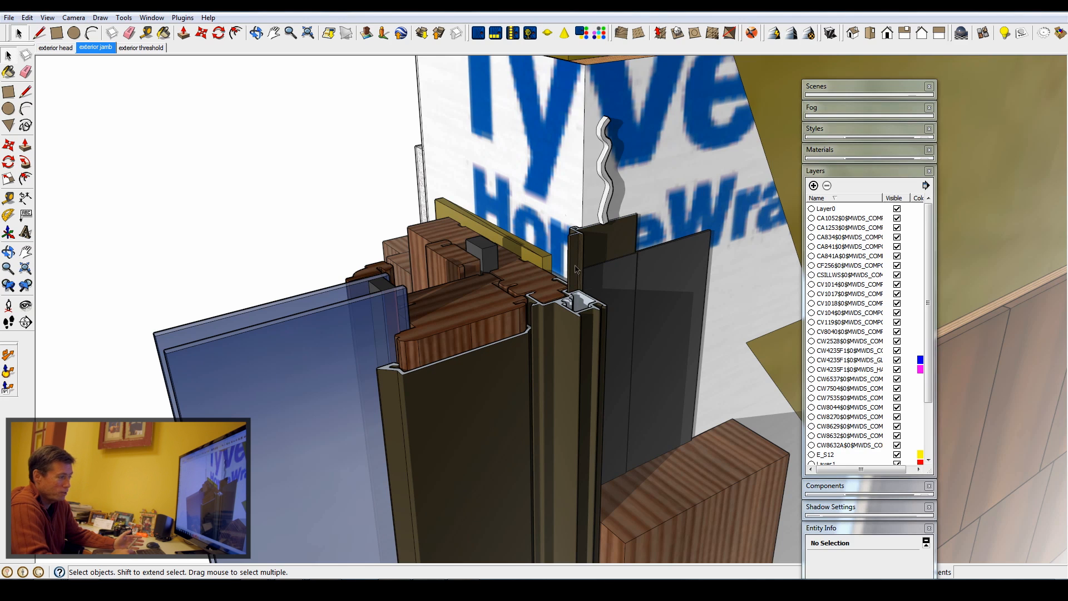
mouse_move(641, 399)
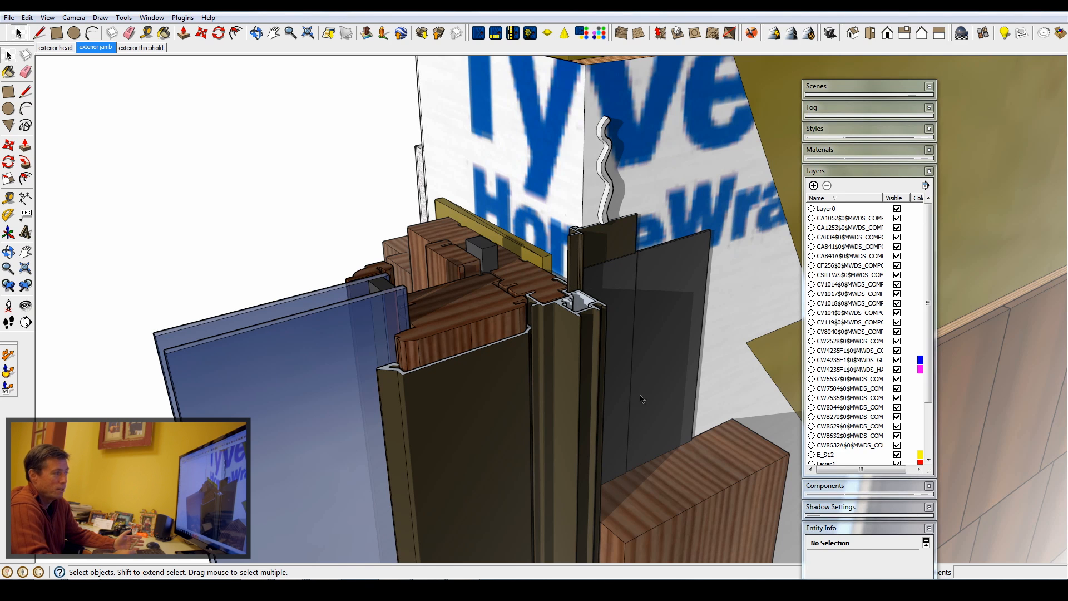
mouse_move(614, 289)
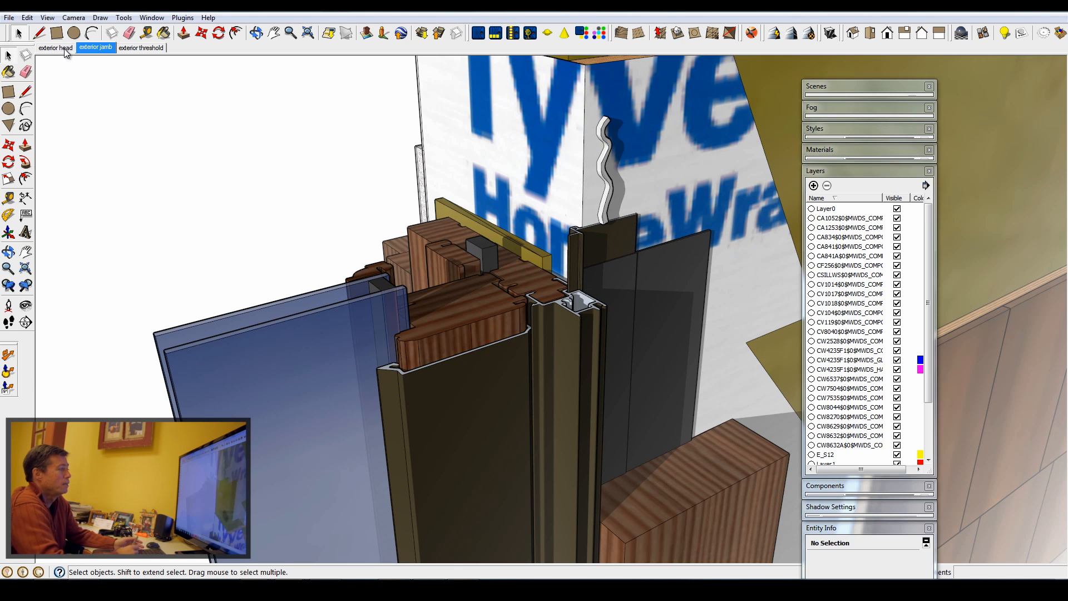
Show the exterior head scene and orbit it to a side view of the header and frame.
left_click(55, 48)
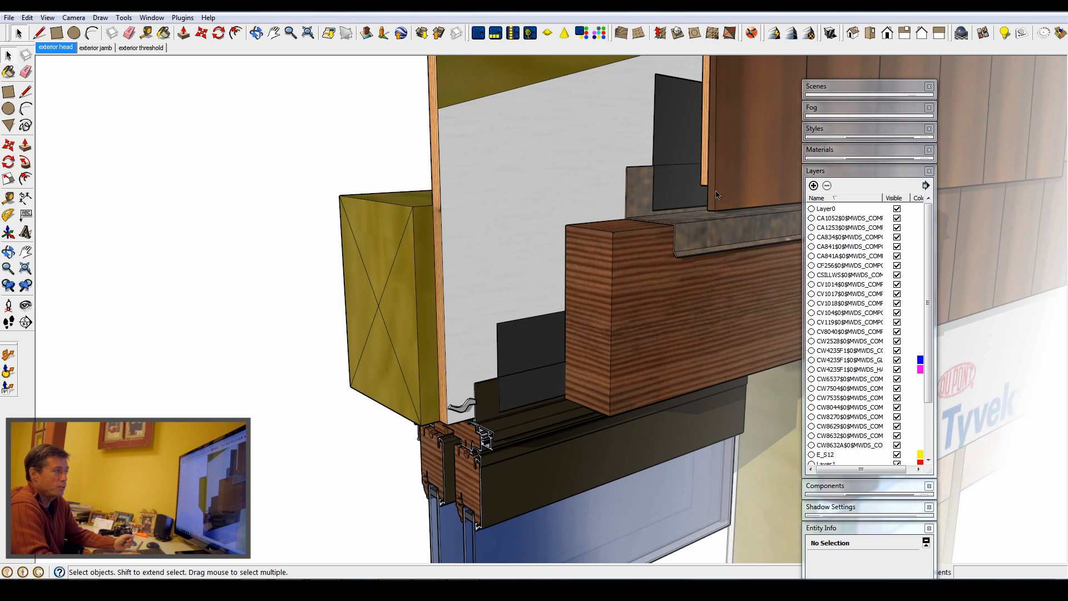
mouse_move(692, 242)
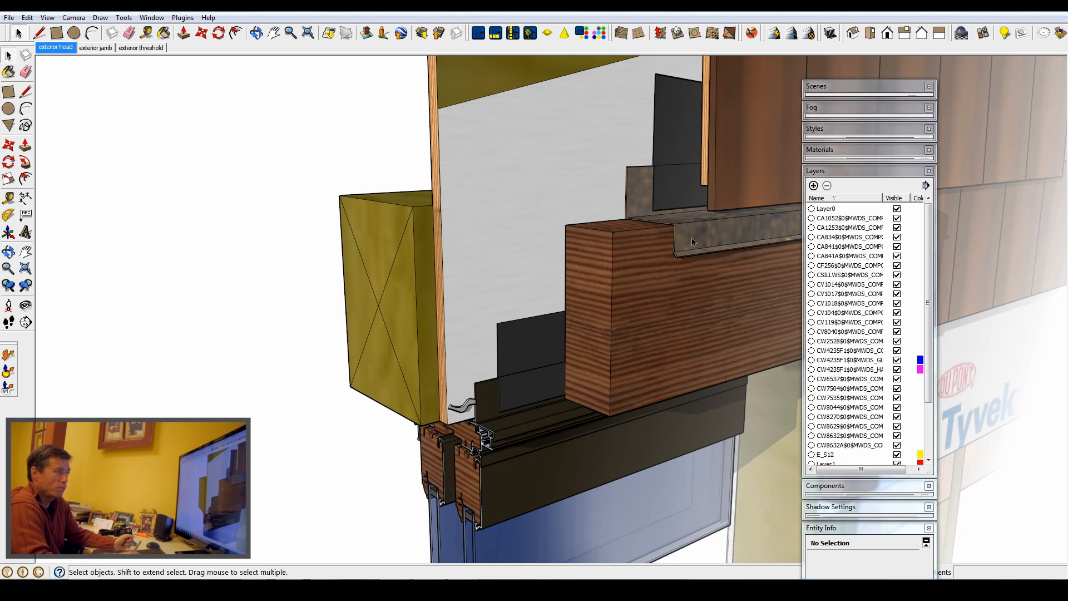
mouse_move(664, 102)
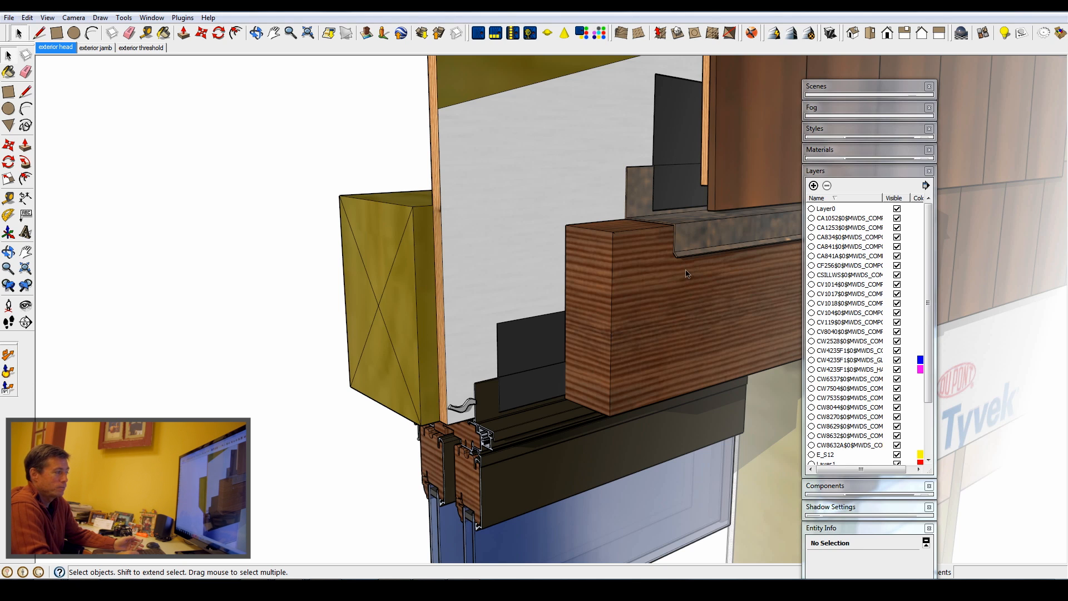
mouse_move(626, 219)
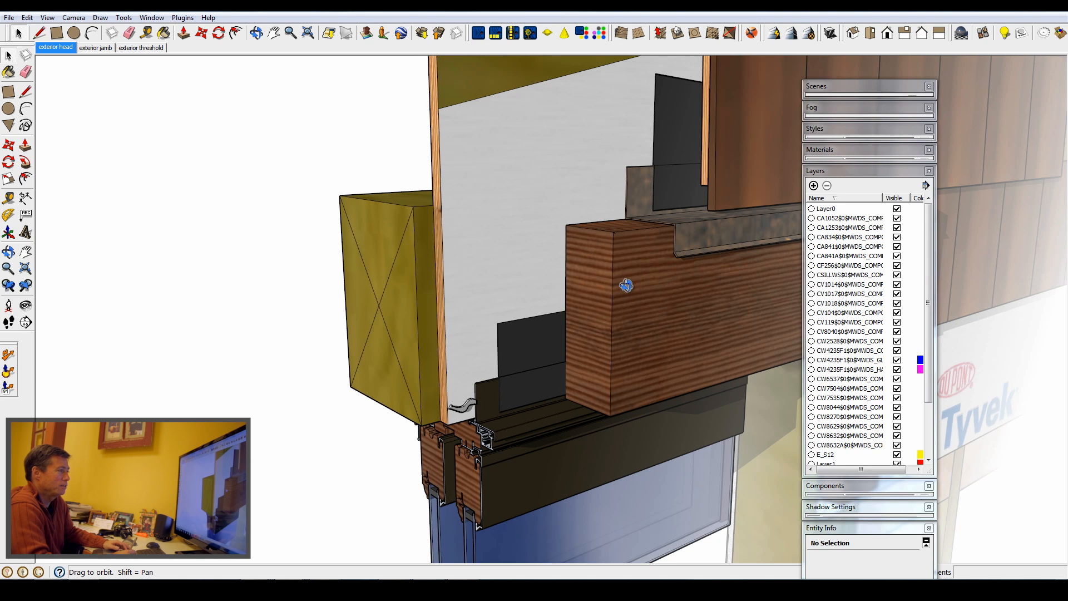
left_click_drag(625, 285, 787, 249)
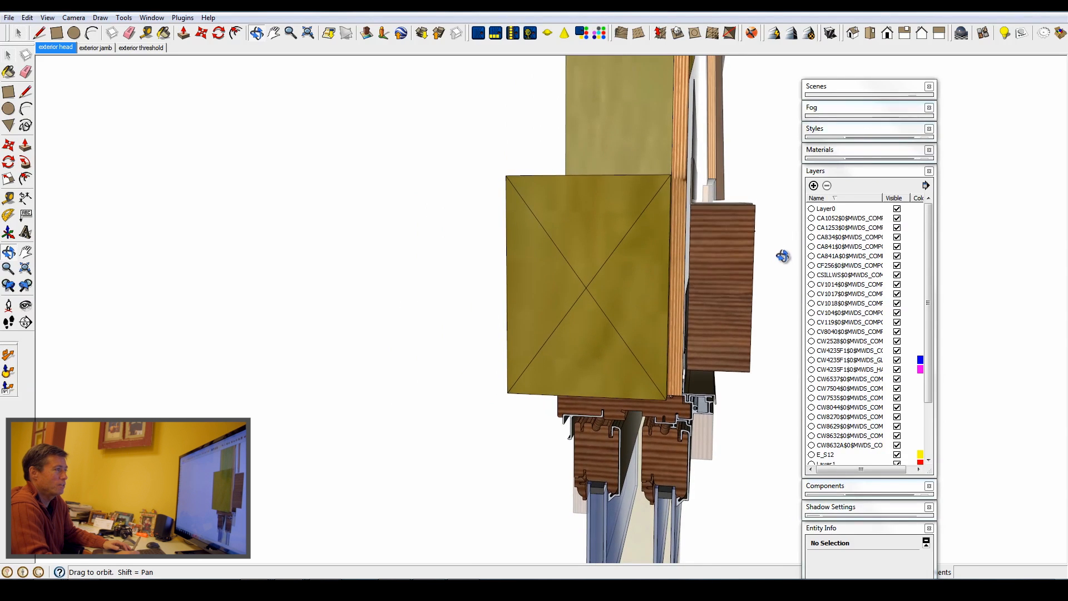
left_click_drag(783, 257, 671, 255)
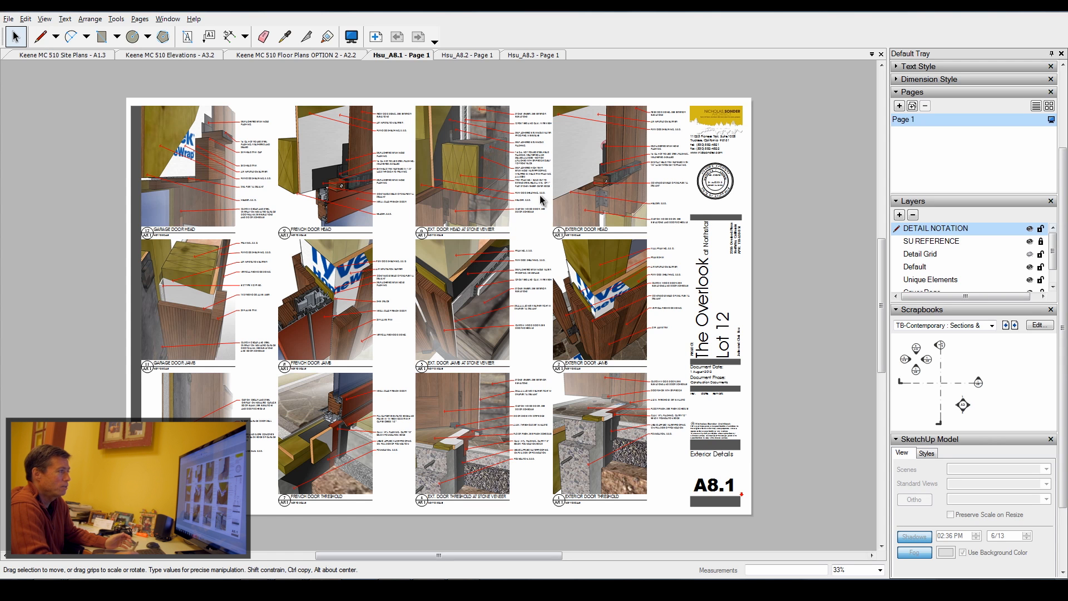
mouse_move(585, 237)
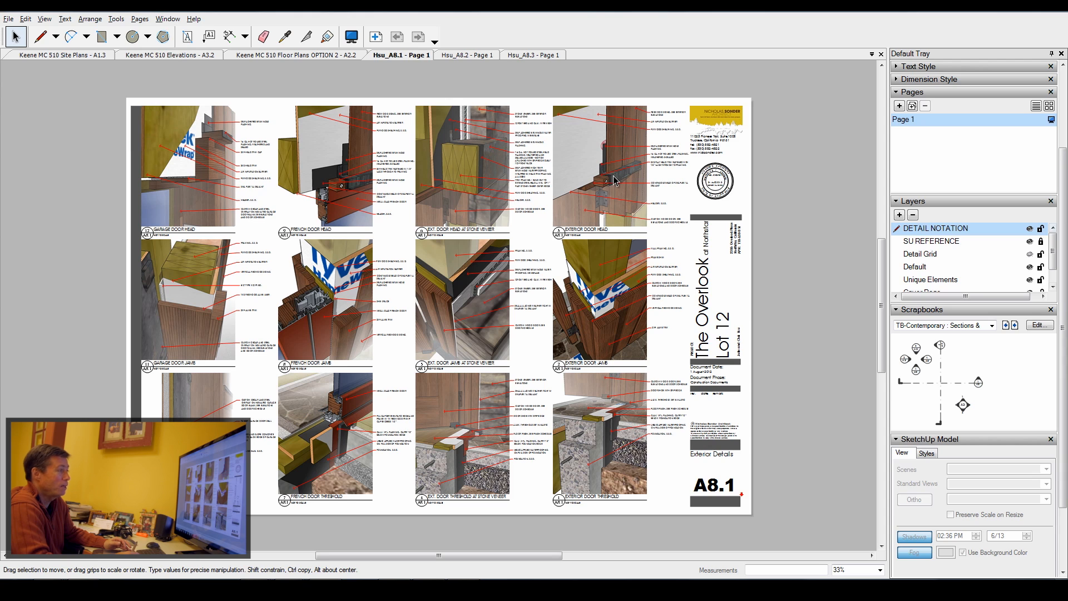
mouse_move(592, 188)
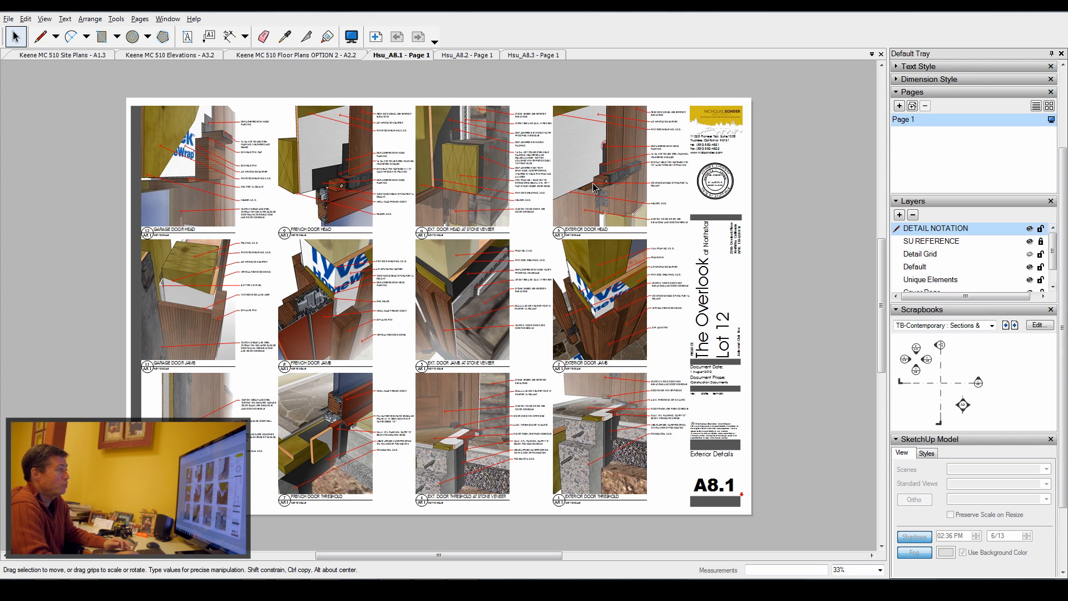
mouse_move(475, 197)
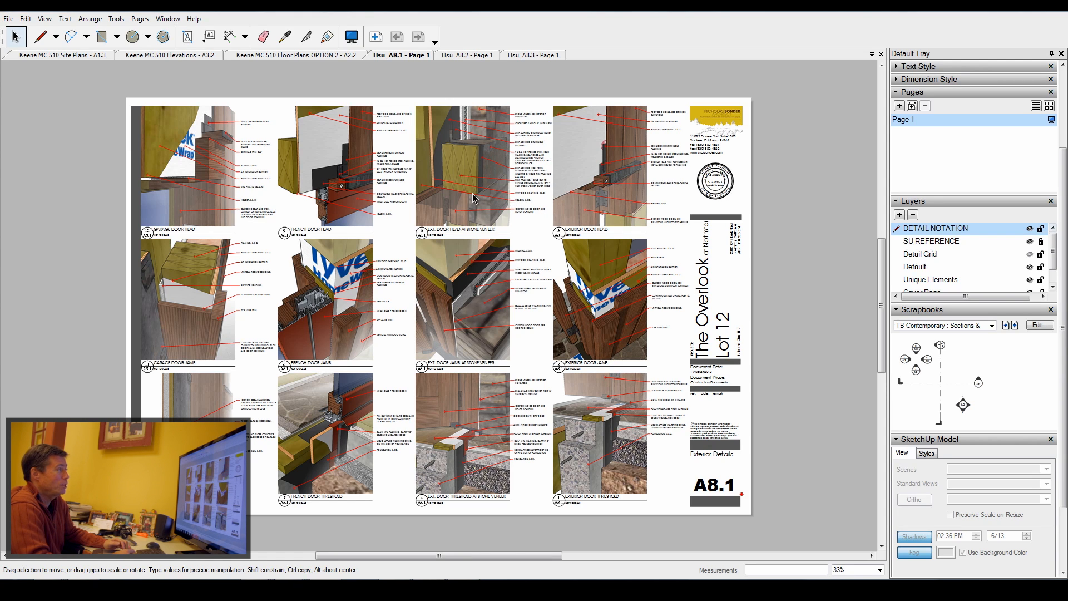
mouse_move(448, 154)
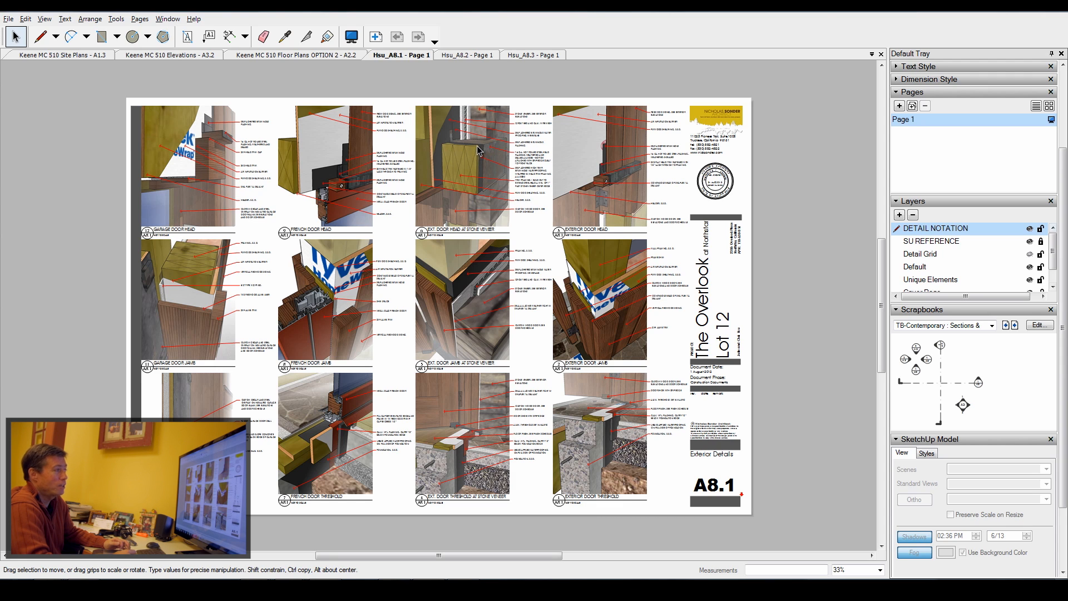
mouse_move(583, 193)
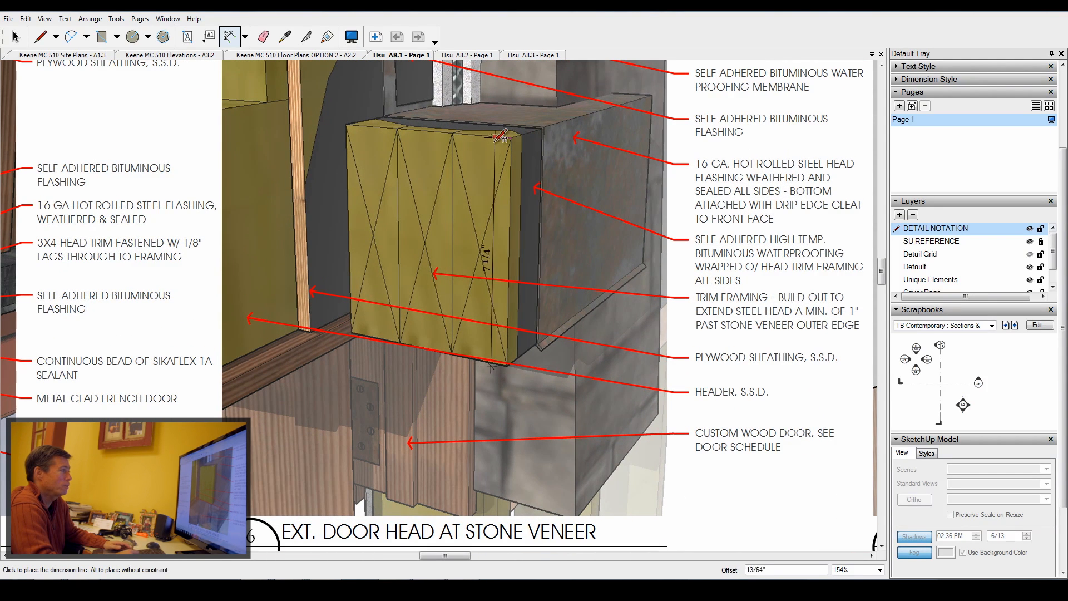
Click on the A8.1 sheet near the Ext. Door Head at Stone Veneer viewport.
left_click(561, 136)
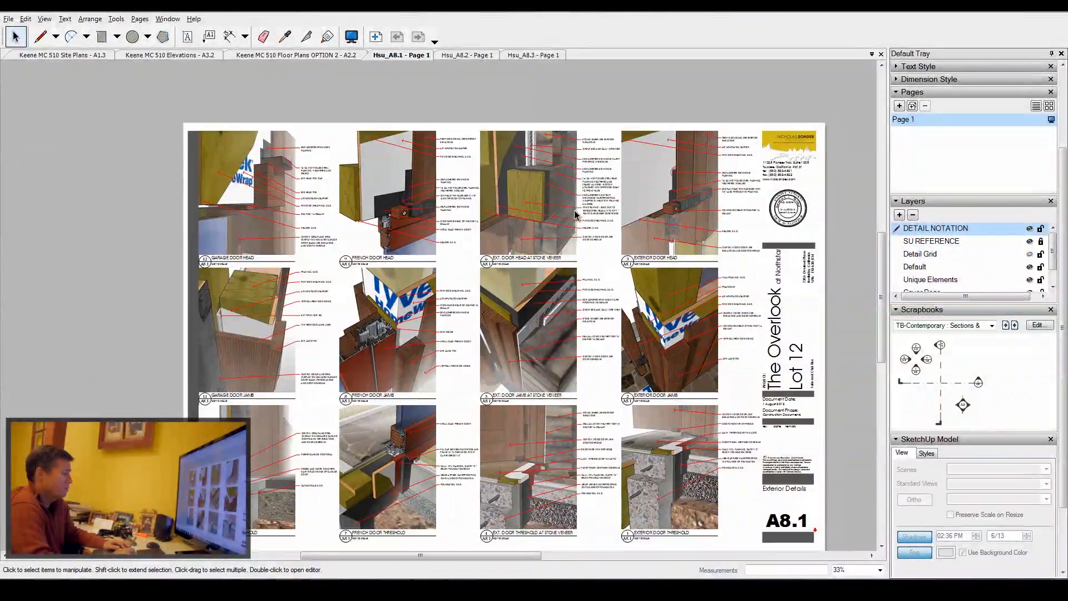
scroll("down", 3)
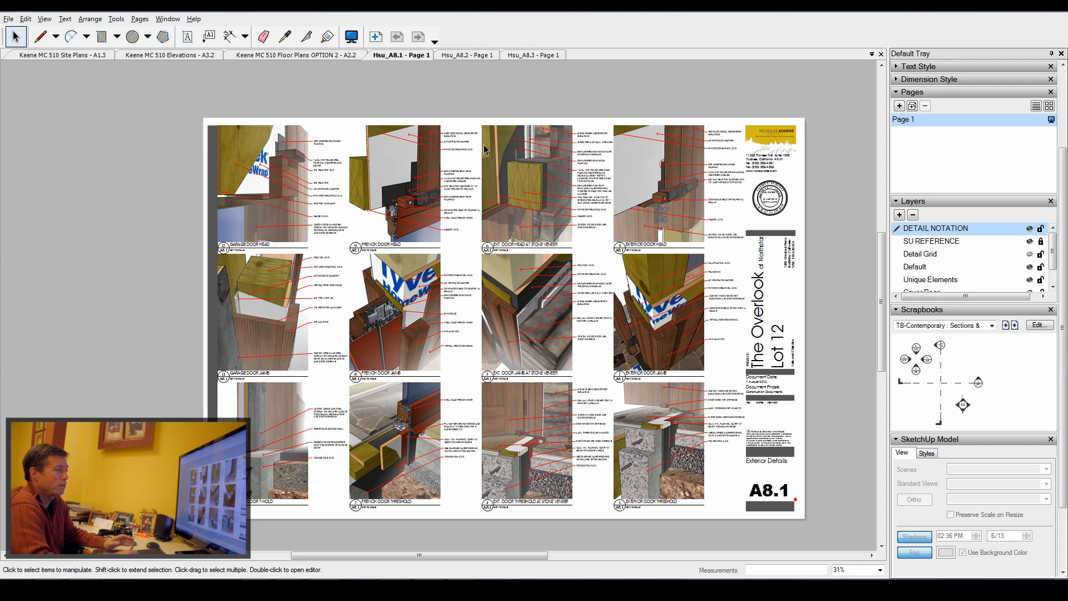
mouse_move(540, 273)
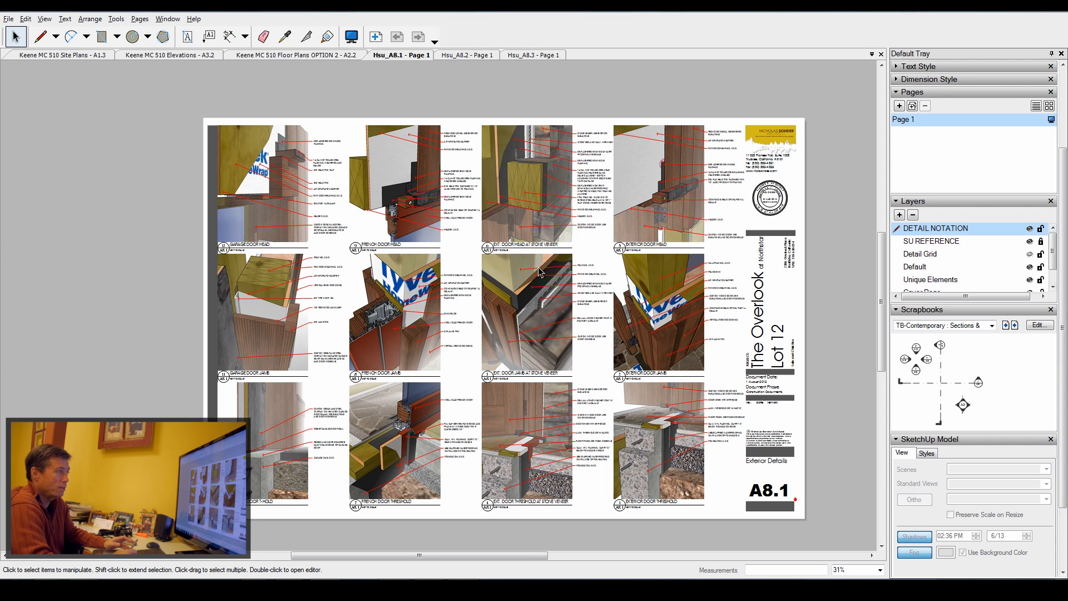
mouse_move(467, 243)
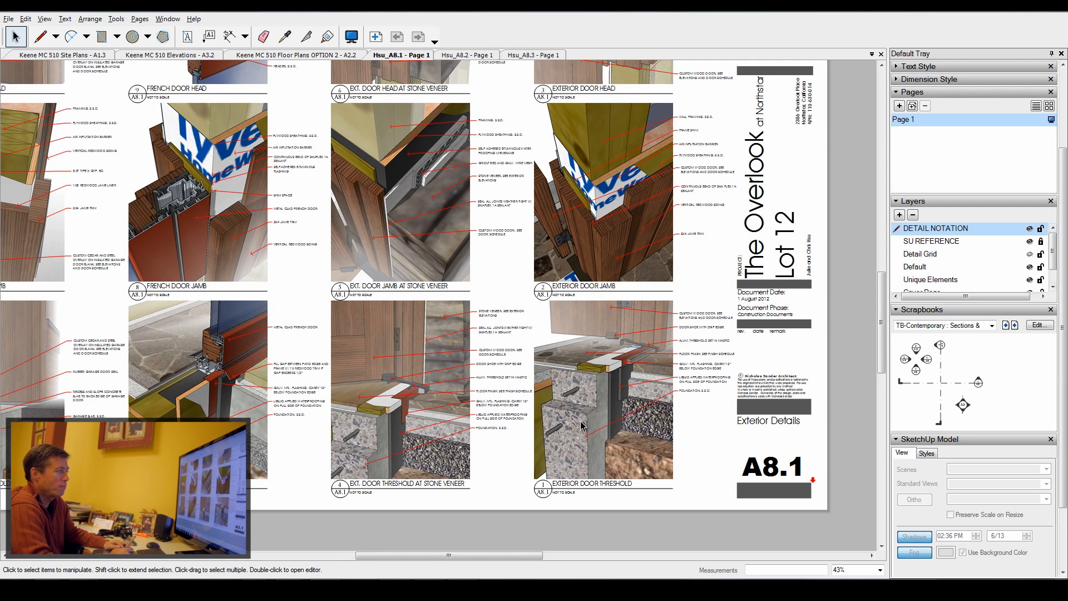
scroll("down", 3)
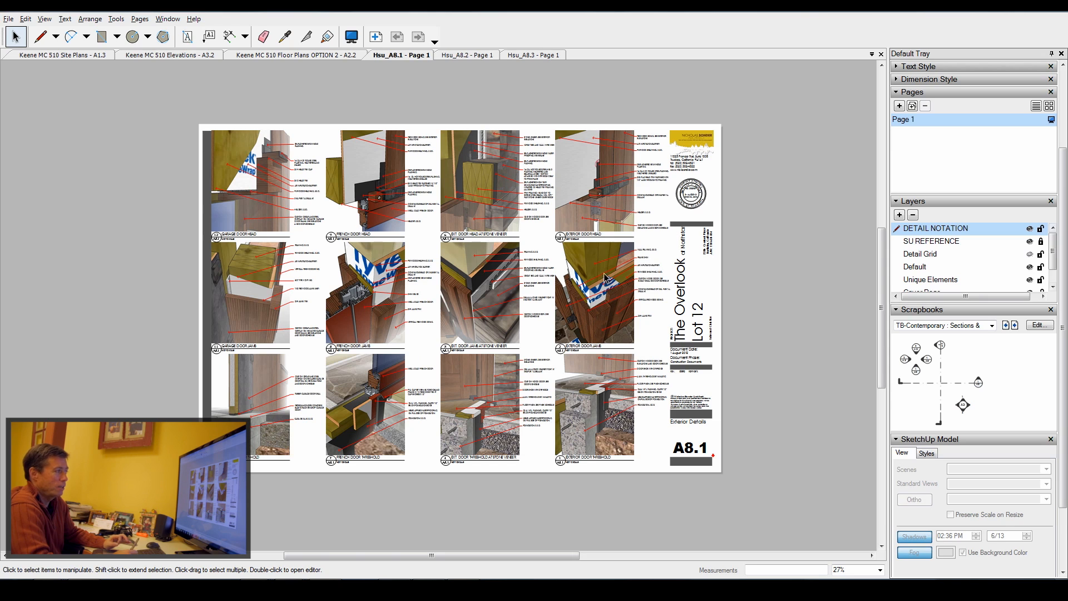
mouse_move(604, 262)
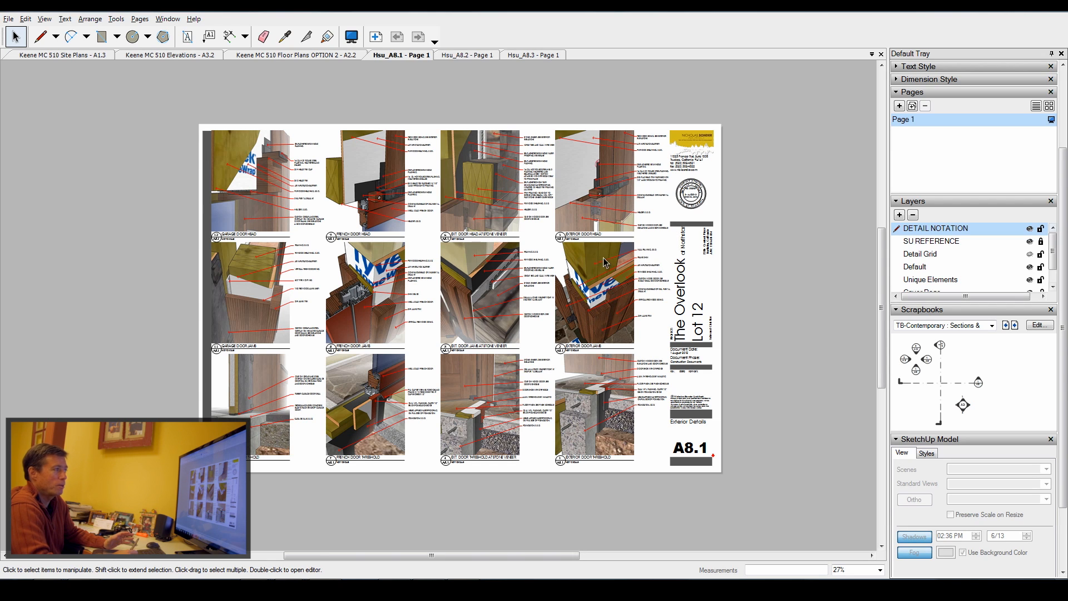
mouse_move(606, 340)
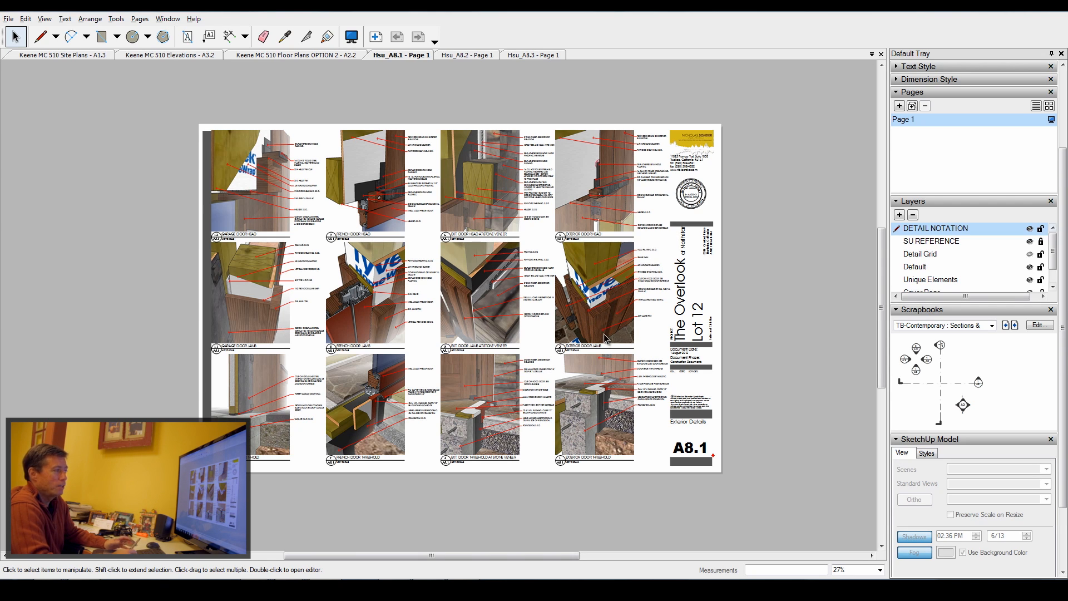
mouse_move(606, 305)
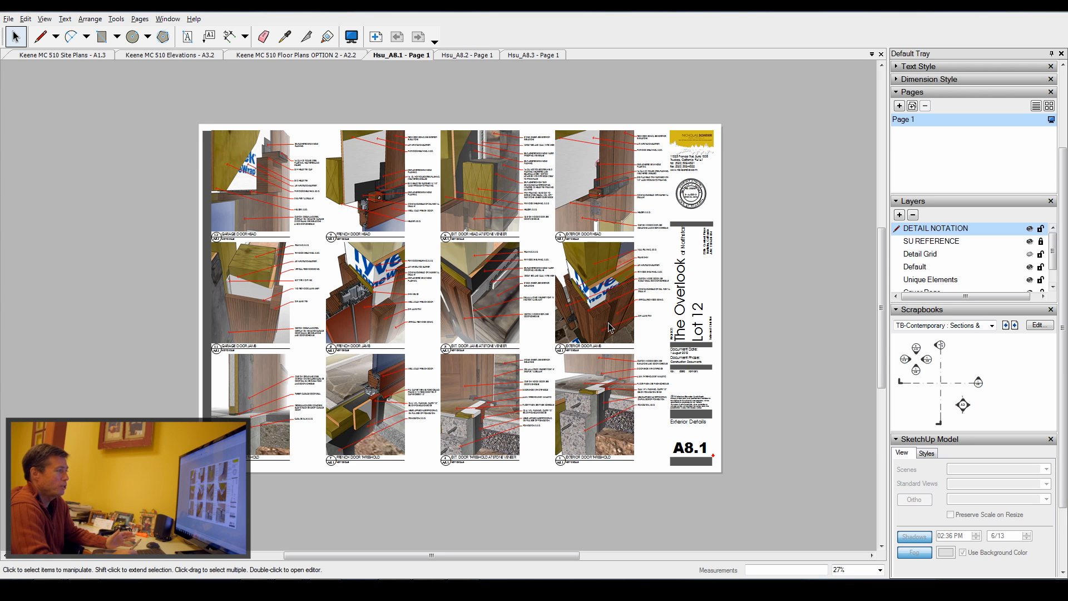
mouse_move(639, 289)
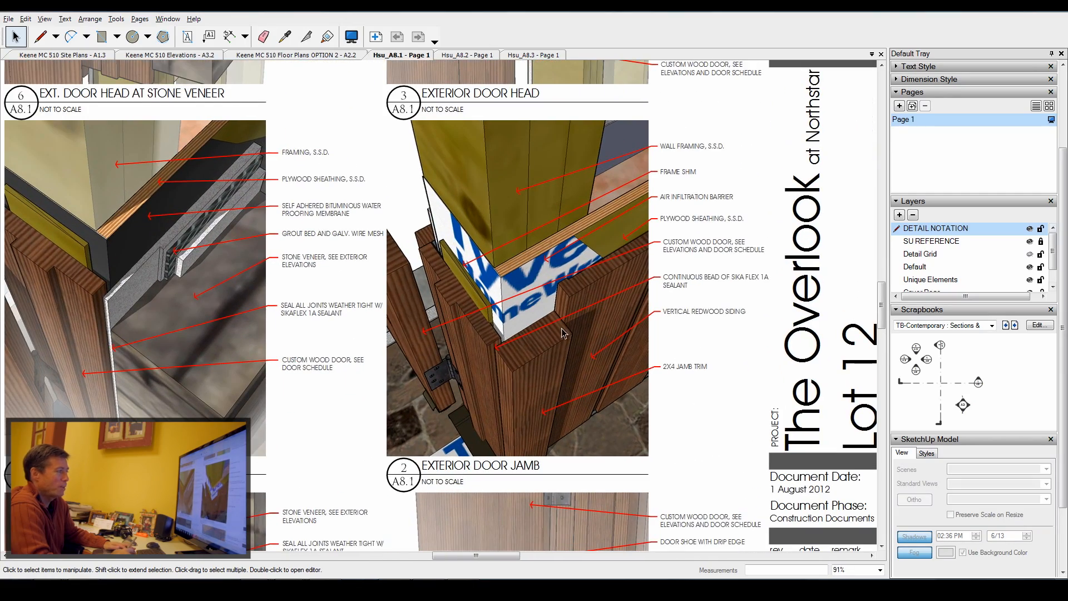
scroll("down", 3)
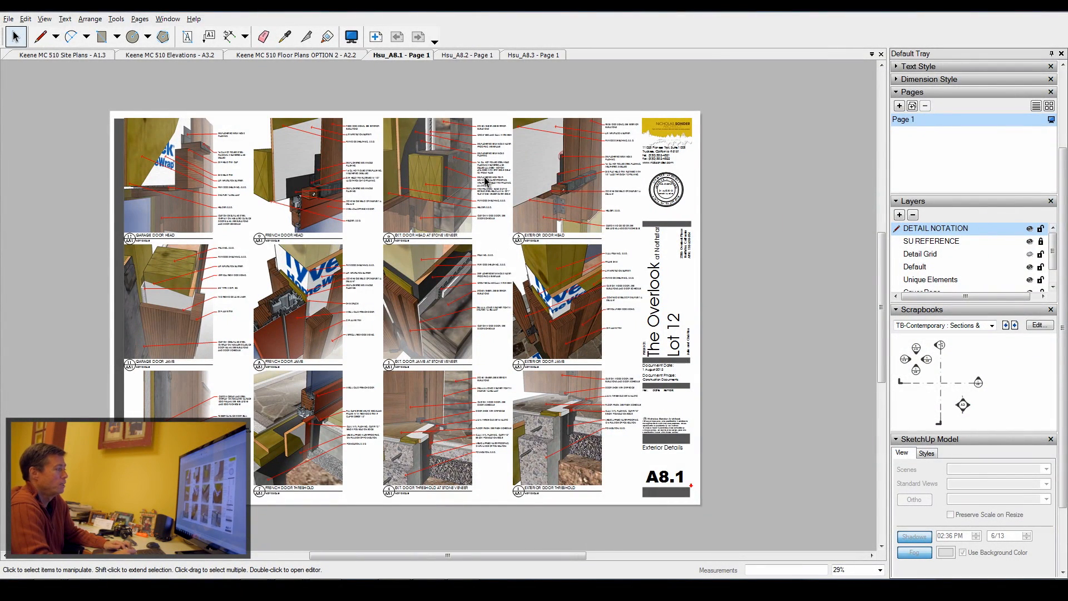
scroll("down", 3)
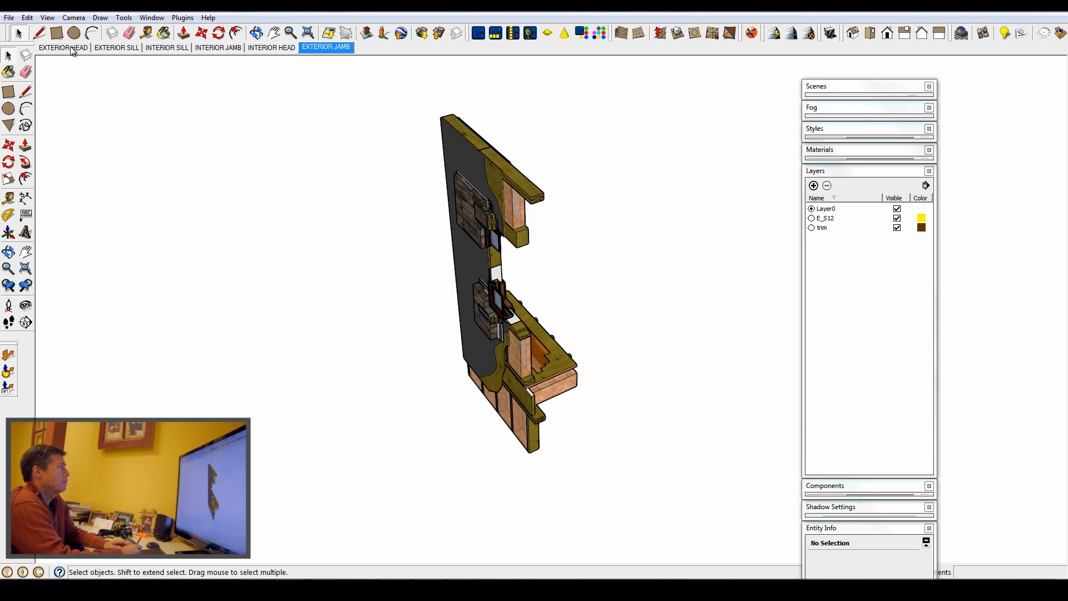
Show the door model's EXTERIOR HEAD scene in SketchUp, with stone veneer, flashing and header.
left_click(62, 47)
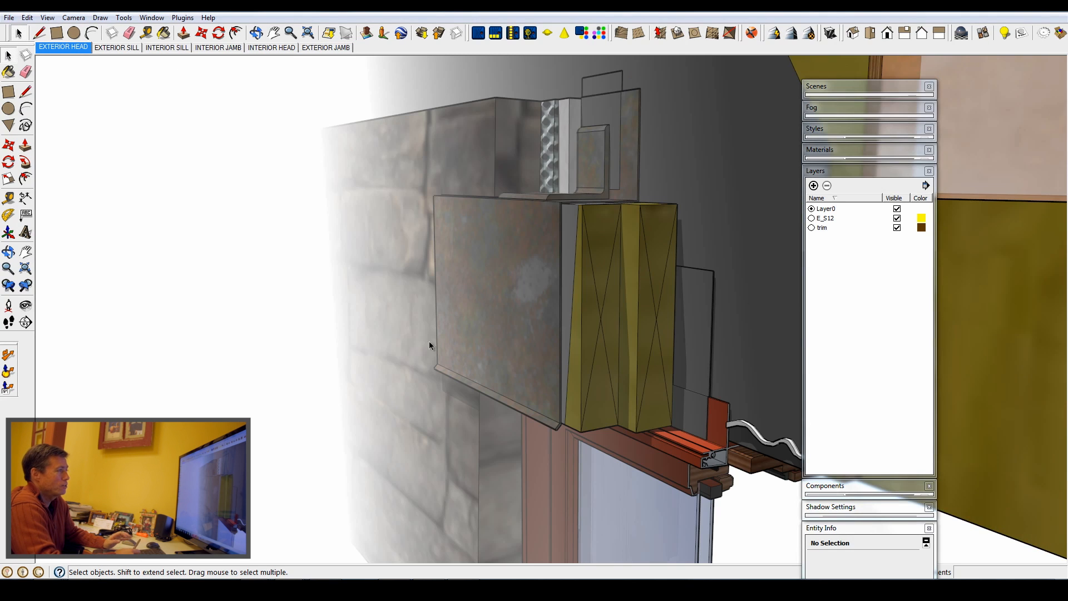
mouse_move(352, 205)
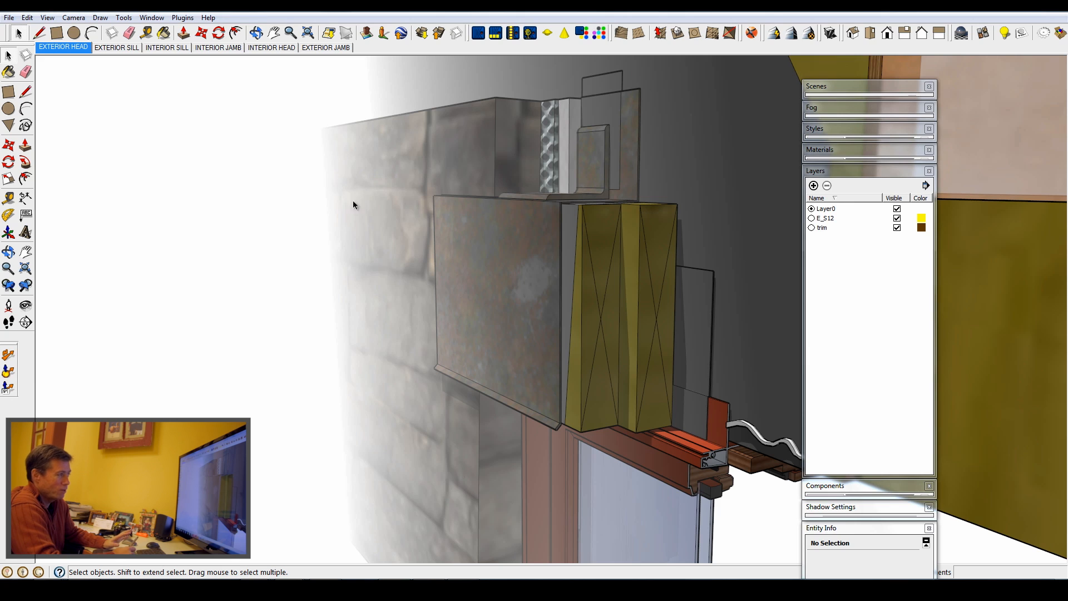
mouse_move(488, 197)
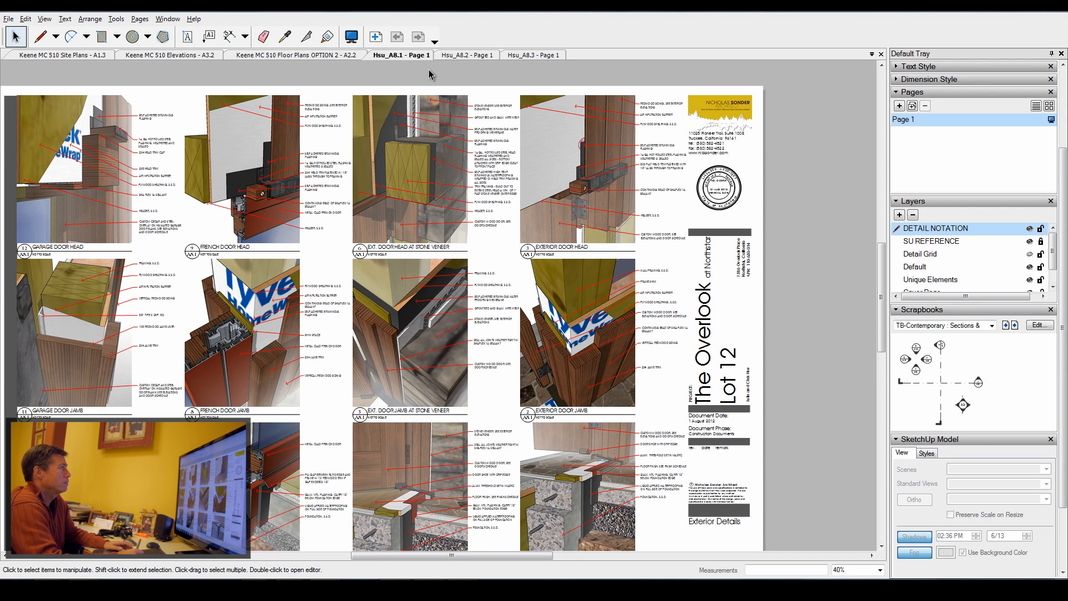
Bring up the Hsu_A8.2 Exterior Details sheet in LayOut with window, wall and garage door details.
left_click(467, 55)
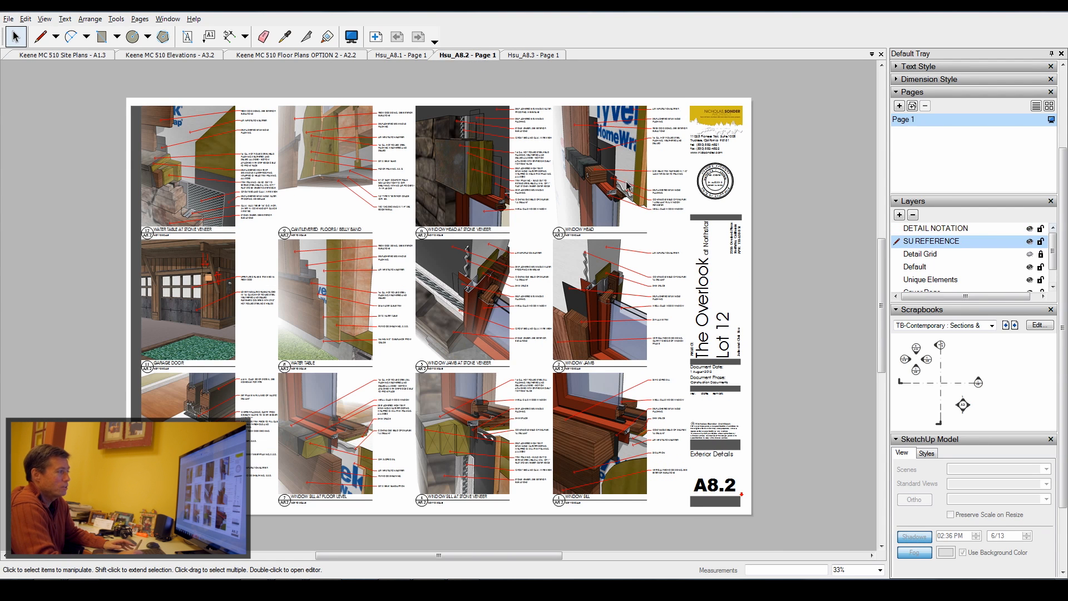
mouse_move(305, 313)
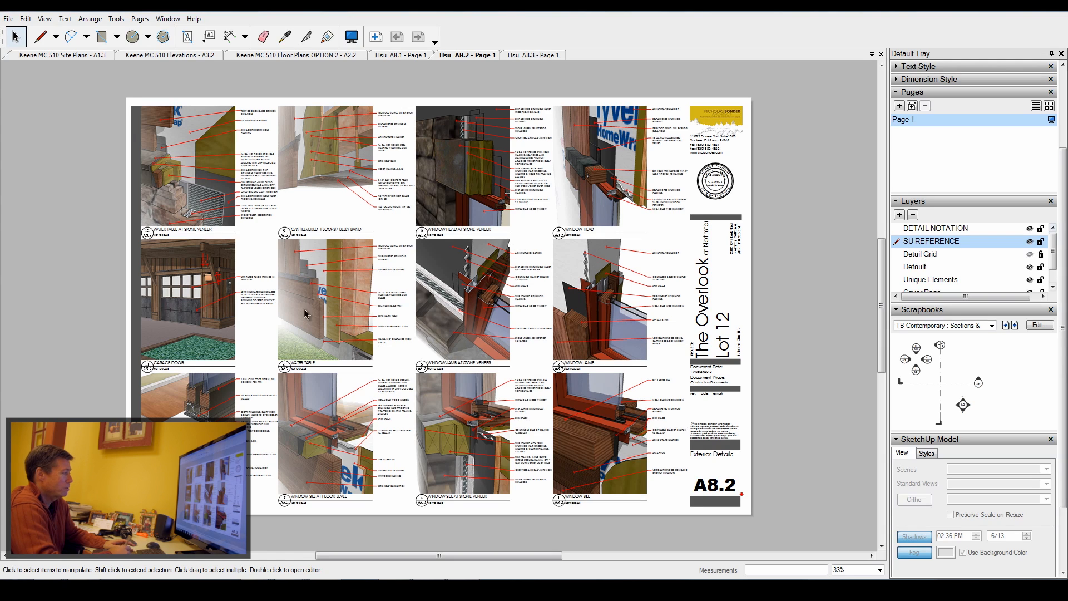
mouse_move(295, 142)
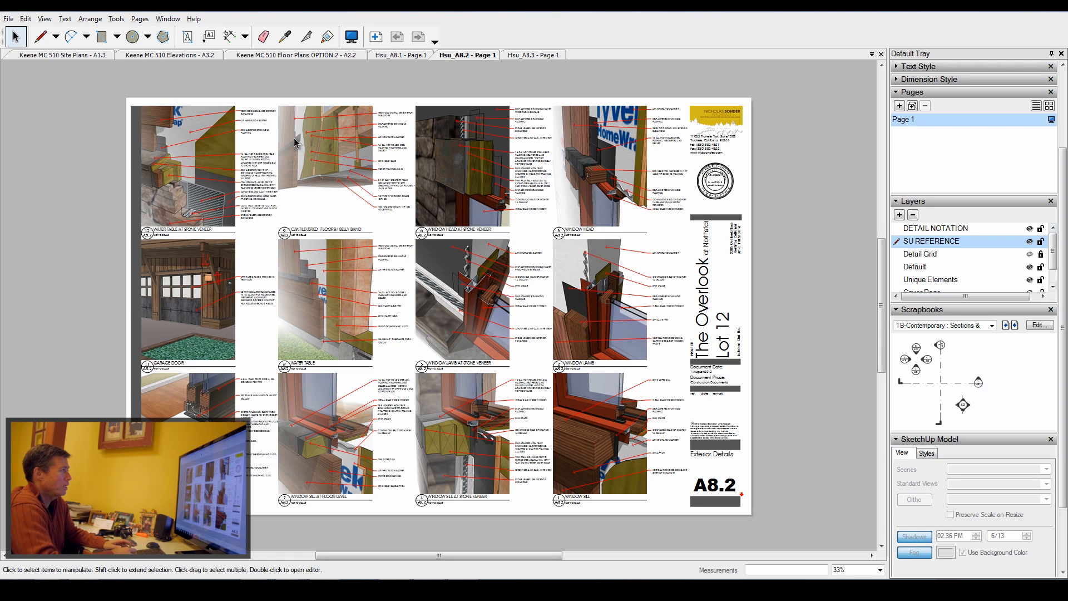
mouse_move(339, 339)
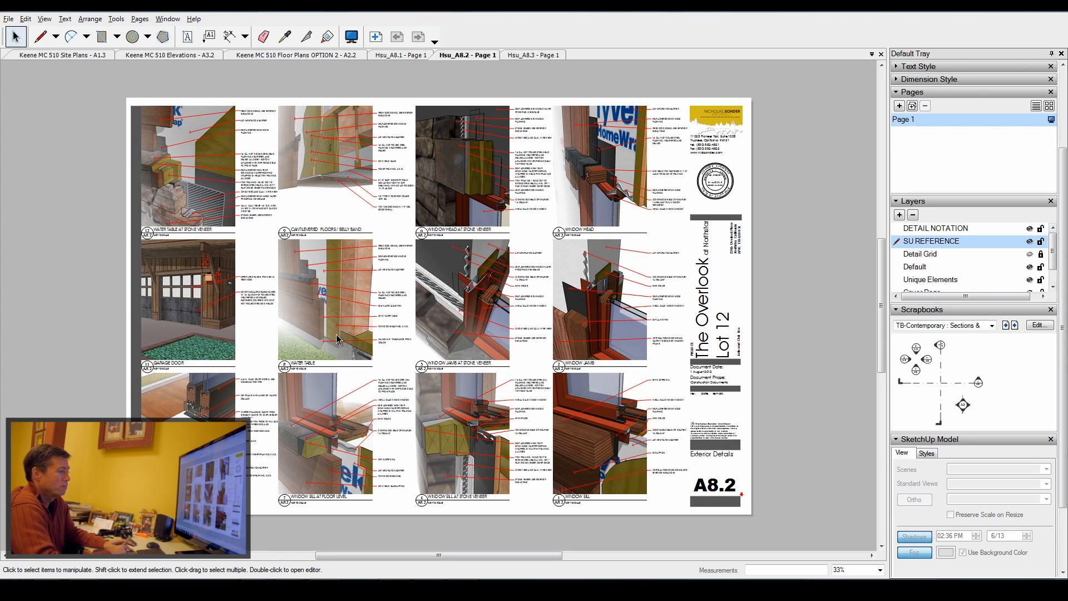
mouse_move(265, 469)
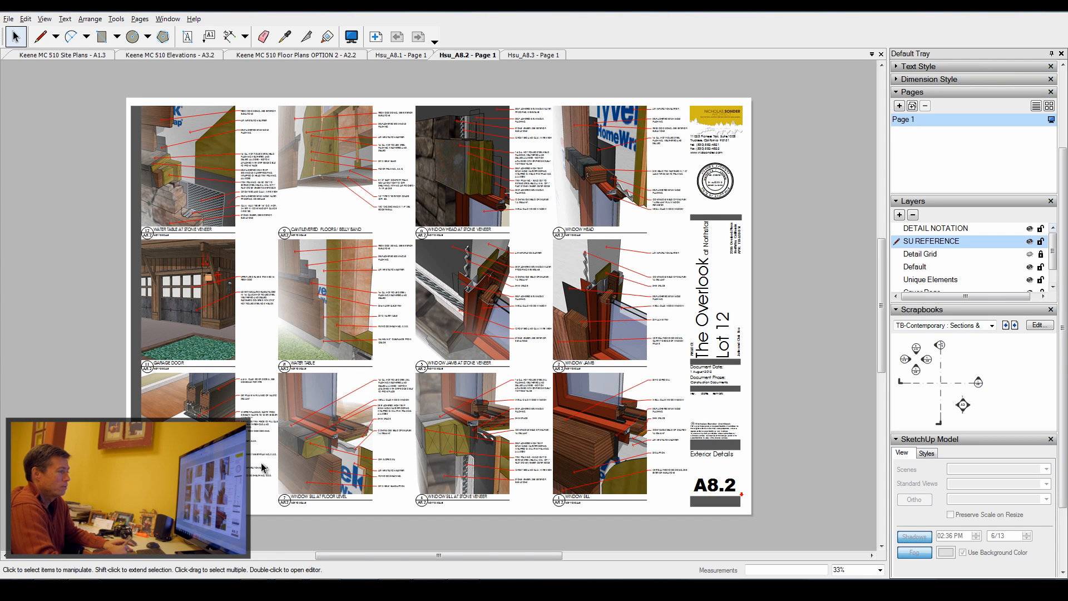
mouse_move(792, 168)
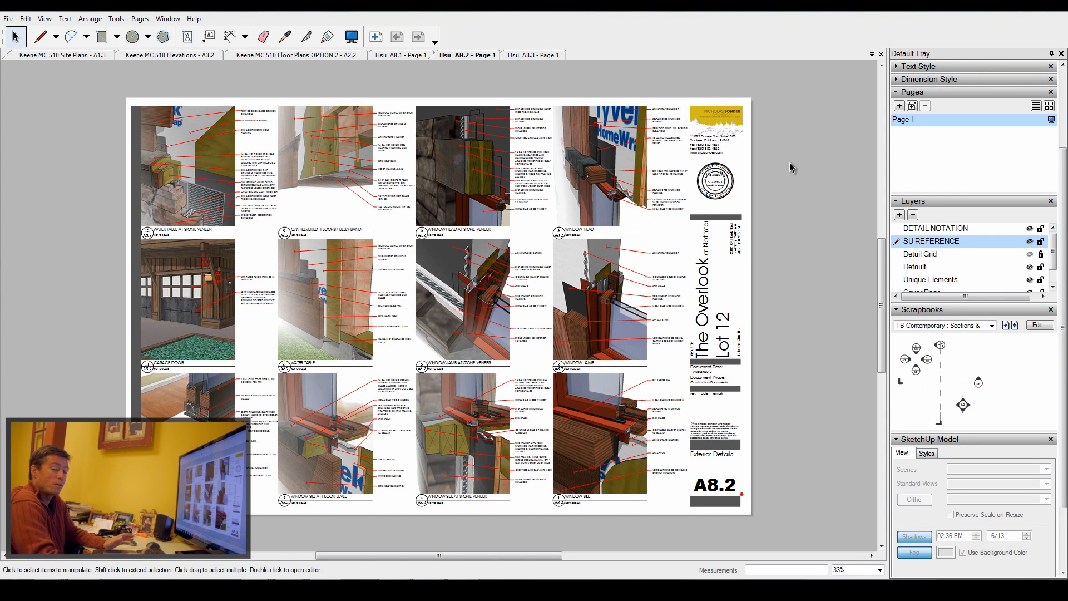